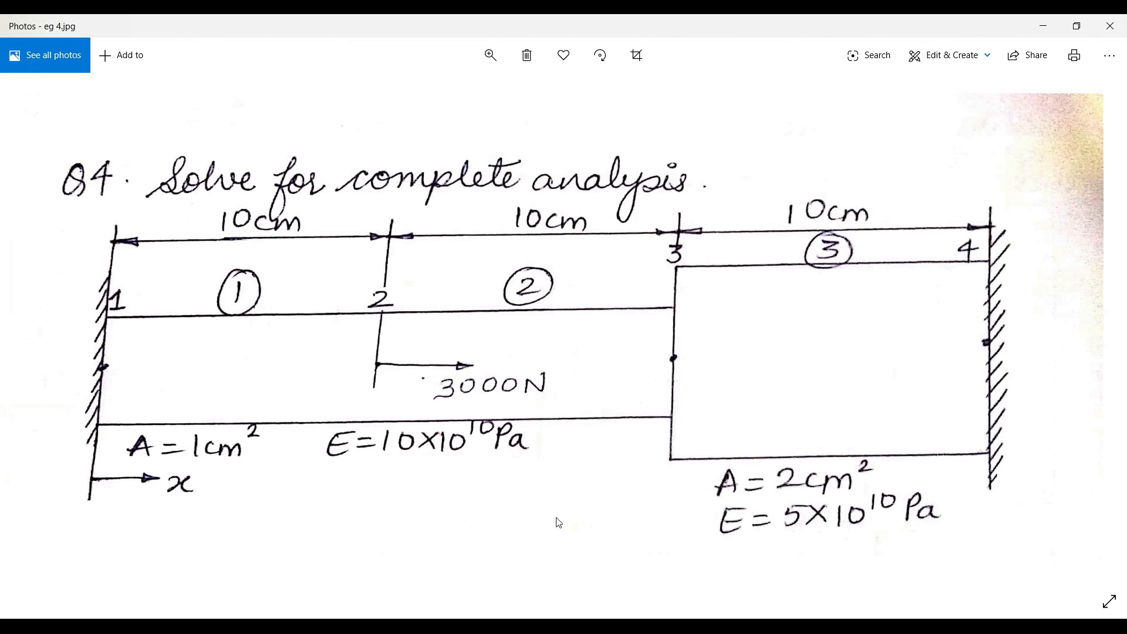
{"action": "mouse_move", "coordinate": [461, 521]}
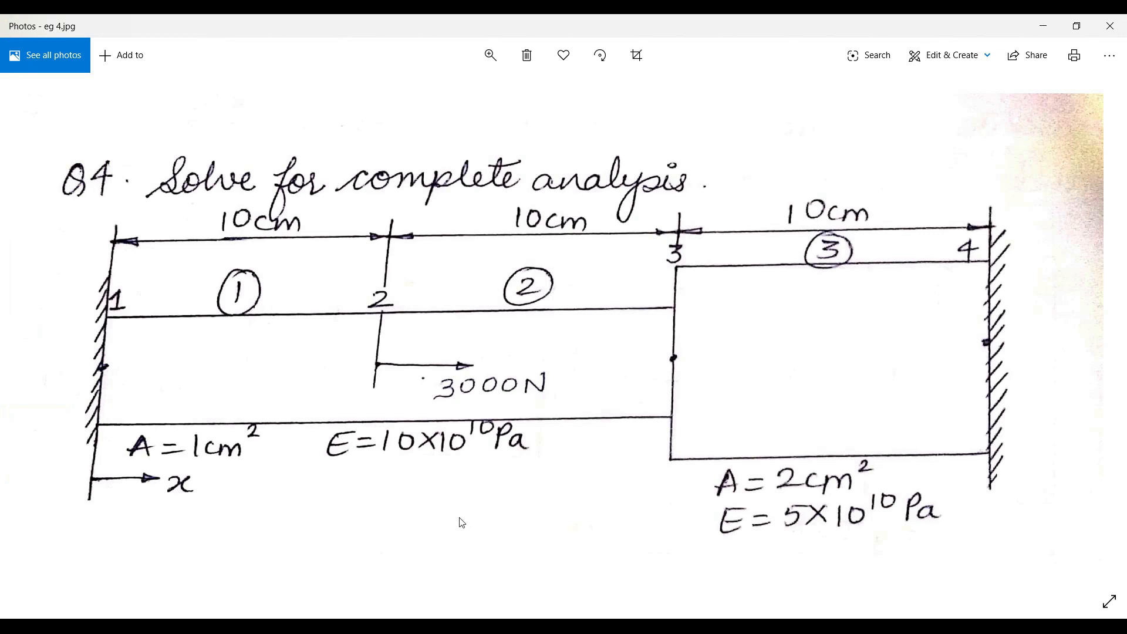
{"action": "mouse_move", "coordinate": [558, 486]}
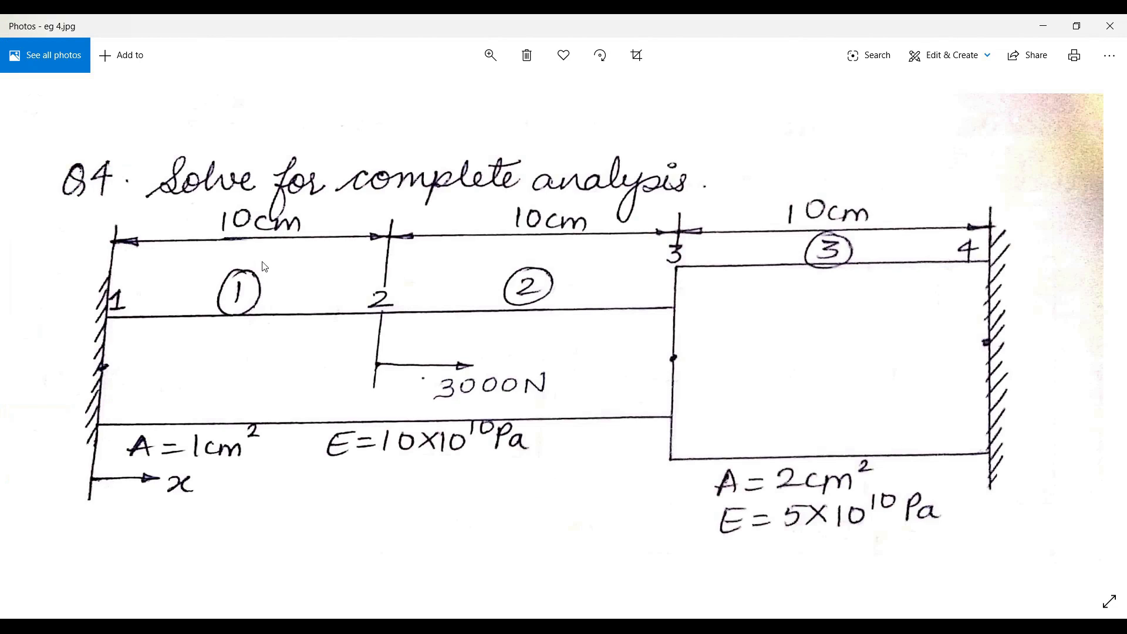
{"action": "mouse_move", "coordinate": [291, 193]}
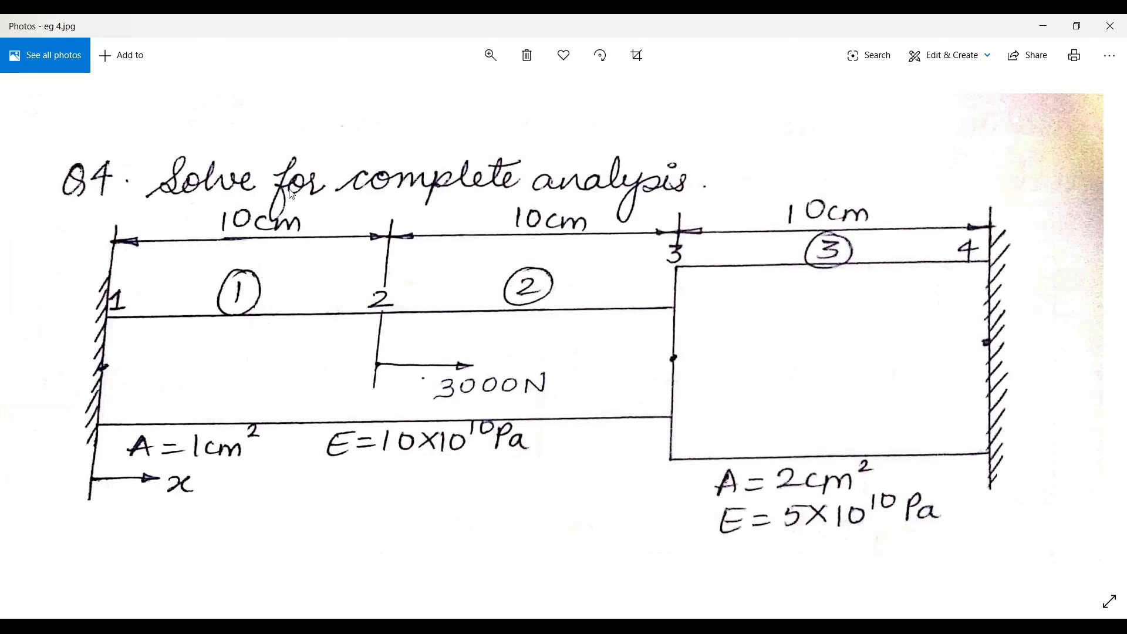
{"action": "mouse_move", "coordinate": [609, 249]}
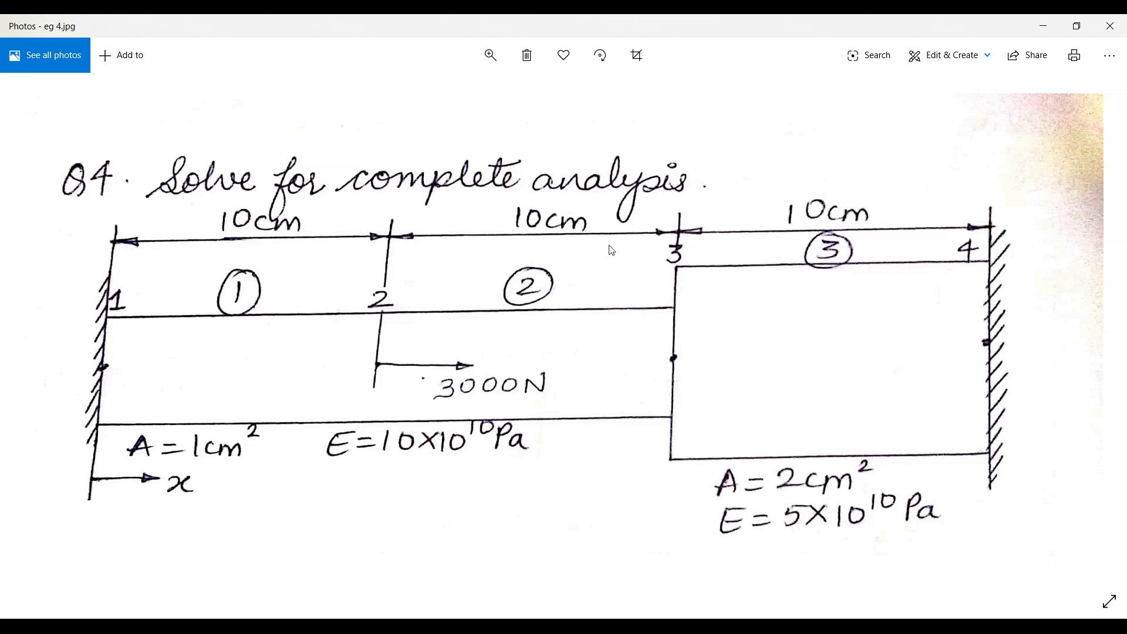
{"action": "mouse_move", "coordinate": [246, 444]}
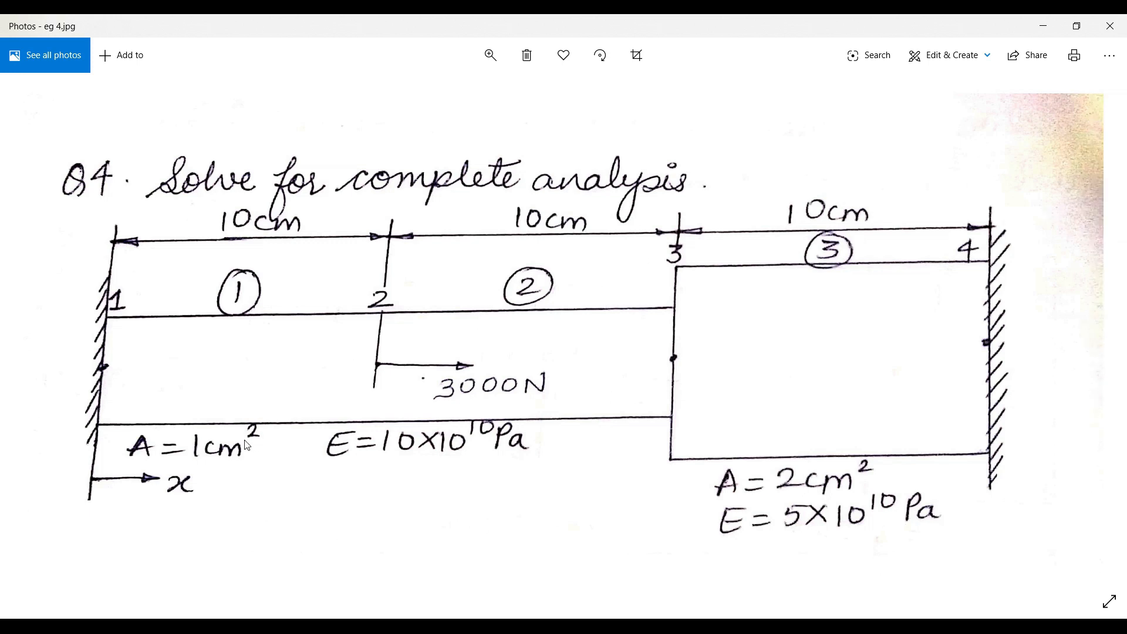
{"action": "mouse_move", "coordinate": [192, 385]}
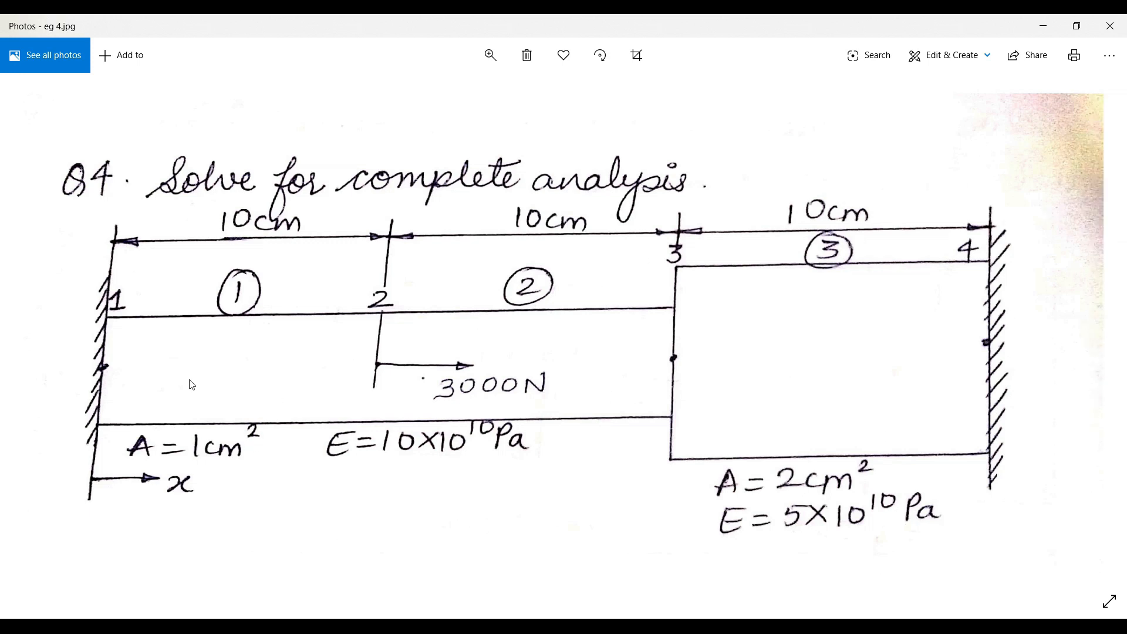
{"action": "mouse_move", "coordinate": [606, 377]}
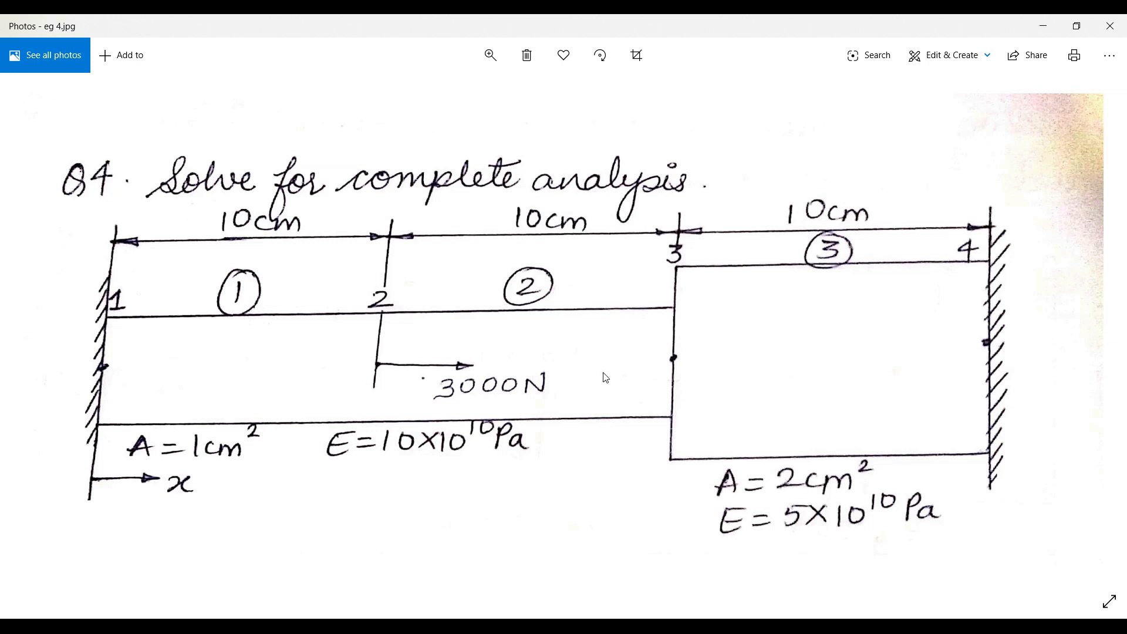
{"action": "mouse_move", "coordinate": [702, 443]}
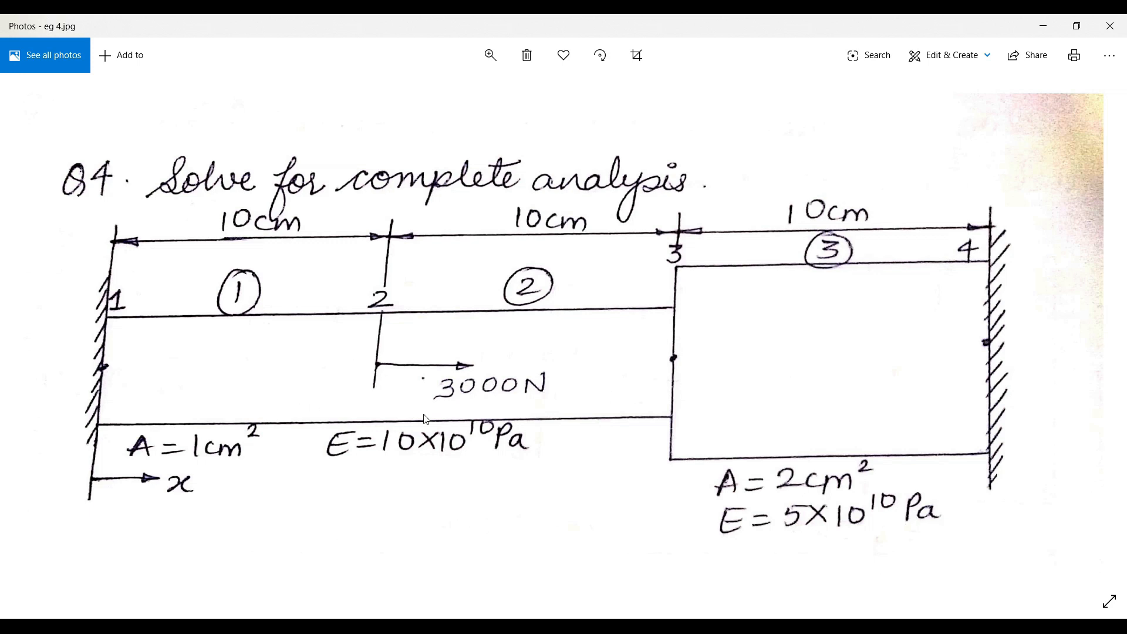
{"action": "mouse_move", "coordinate": [287, 386]}
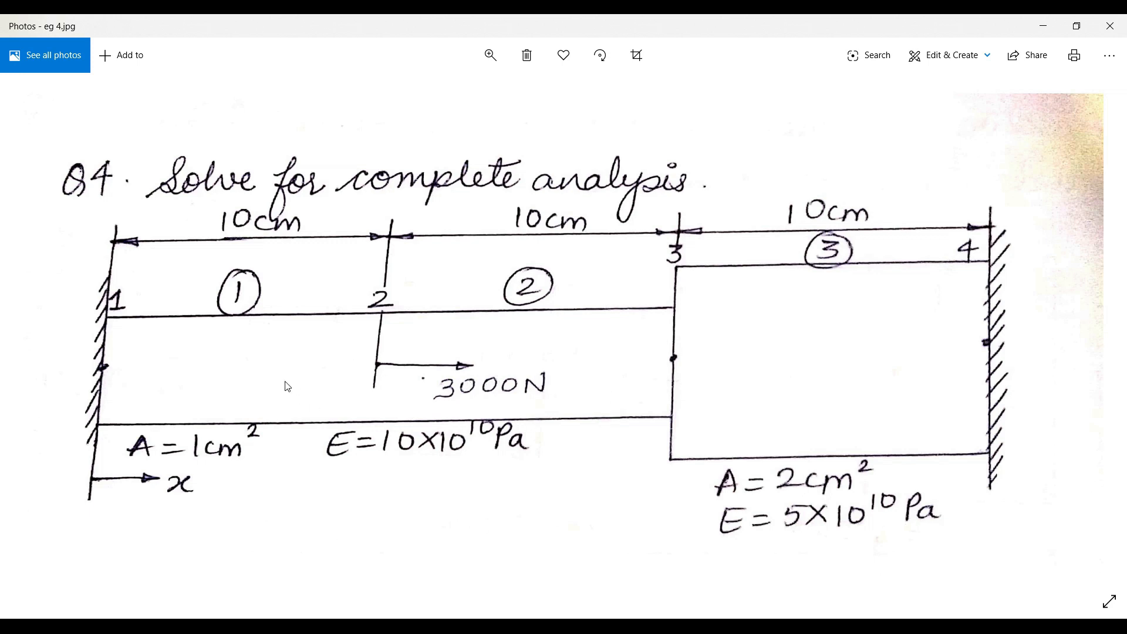
{"action": "mouse_move", "coordinate": [331, 441]}
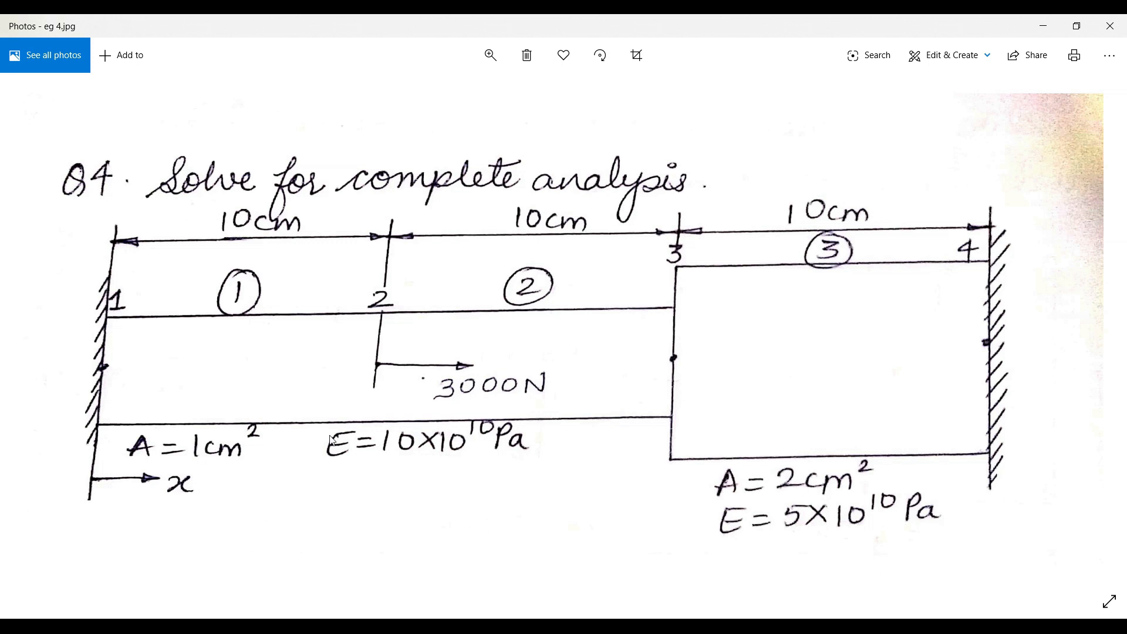
{"action": "mouse_move", "coordinate": [496, 463]}
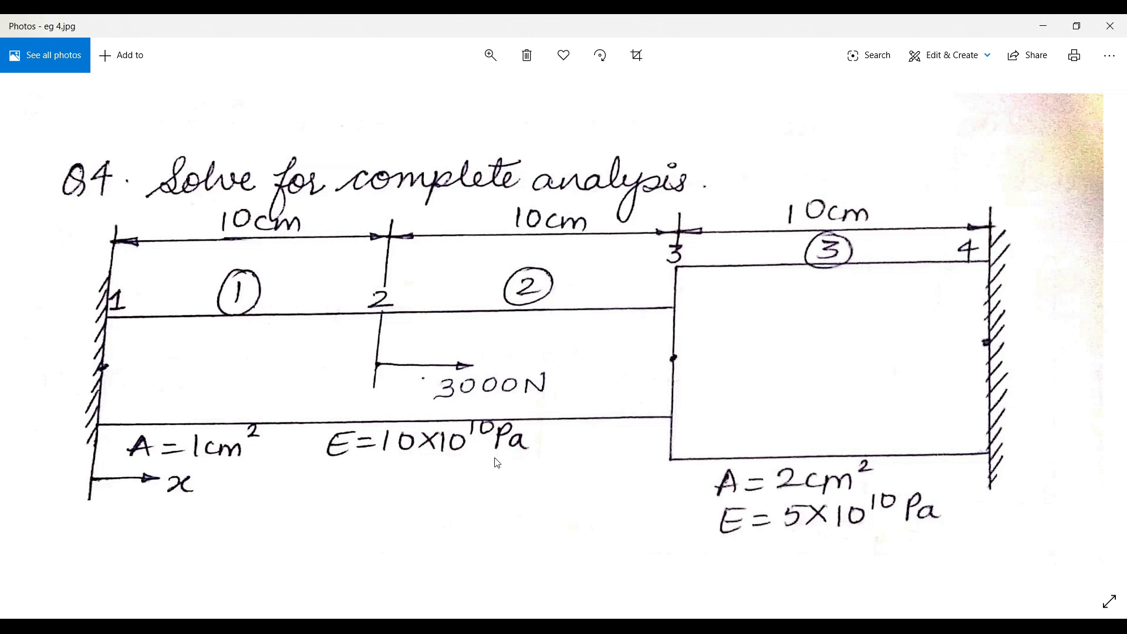
{"action": "mouse_move", "coordinate": [684, 322]}
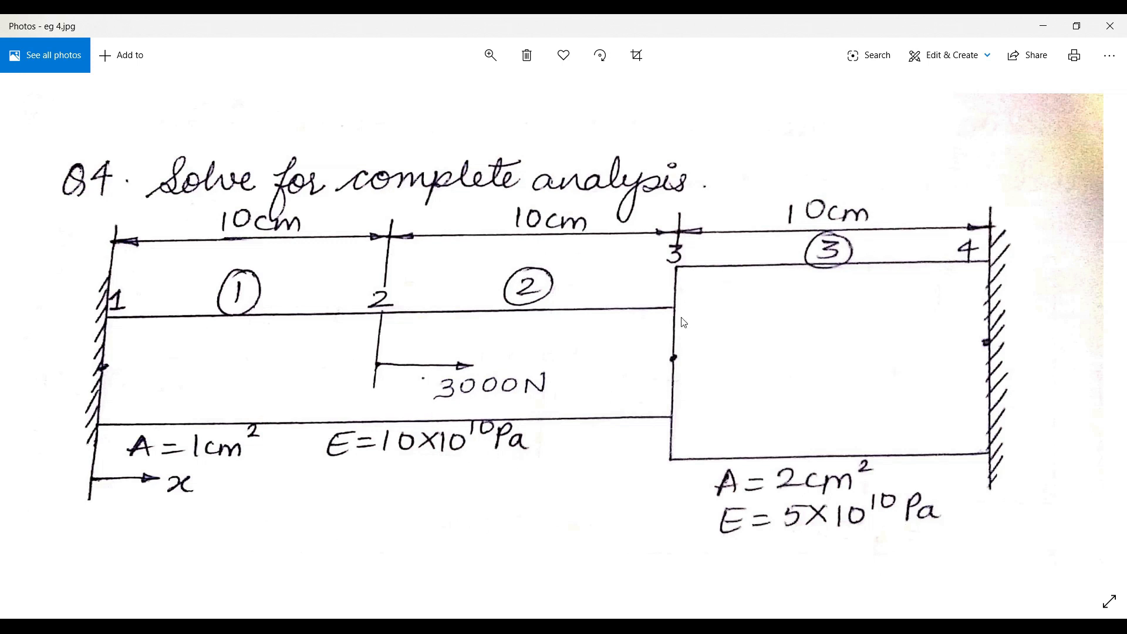
{"action": "mouse_move", "coordinate": [107, 329]}
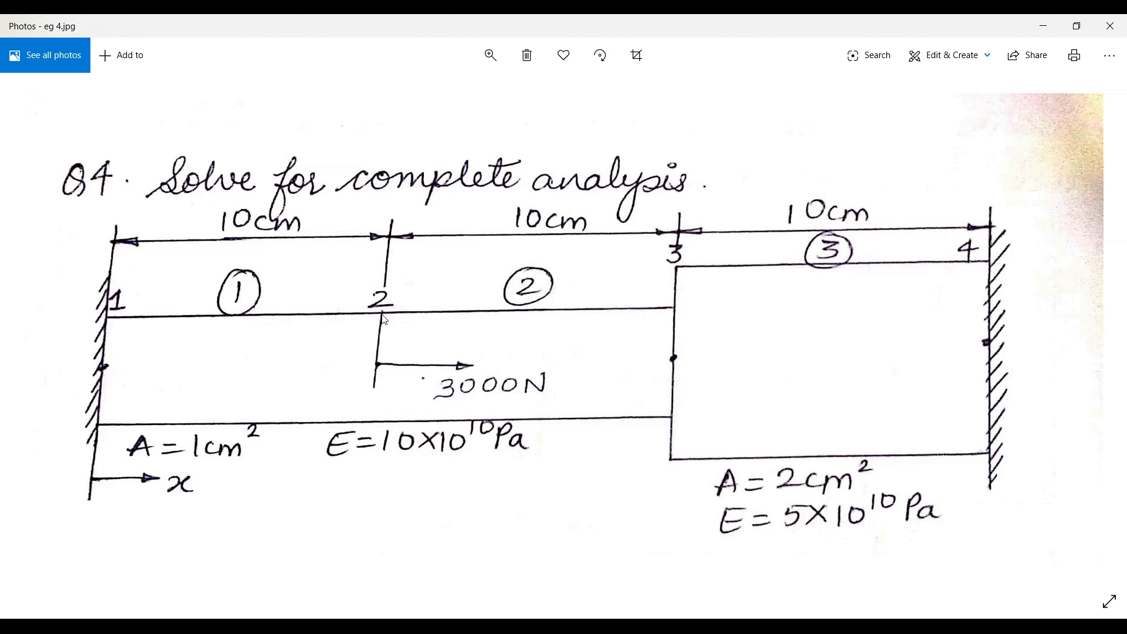
{"action": "mouse_move", "coordinate": [450, 382]}
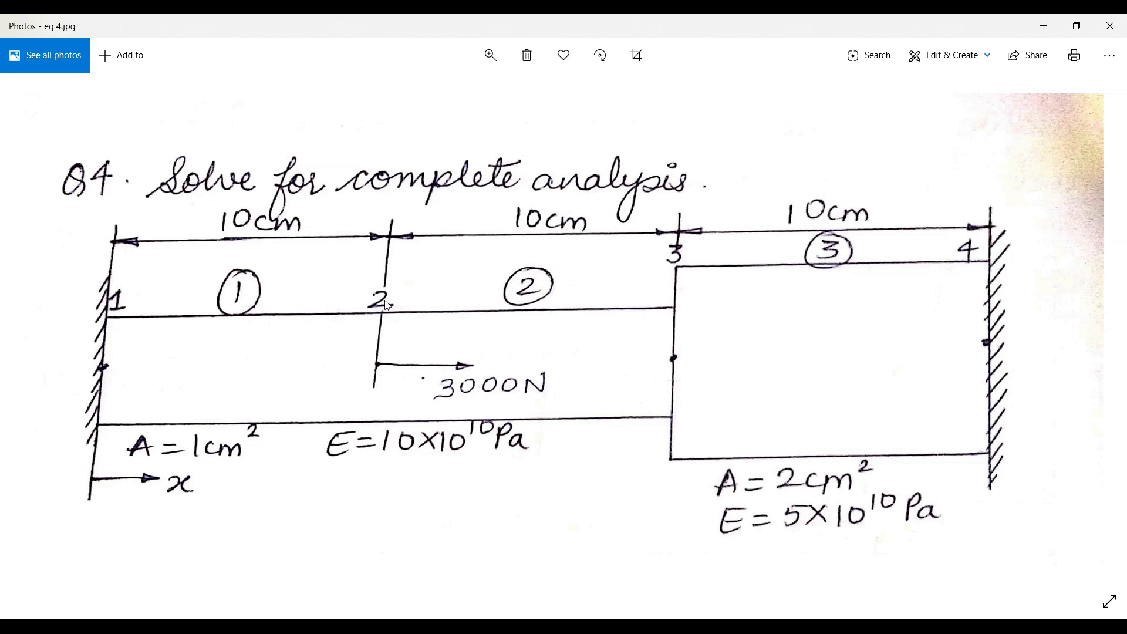
{"action": "mouse_move", "coordinate": [626, 363]}
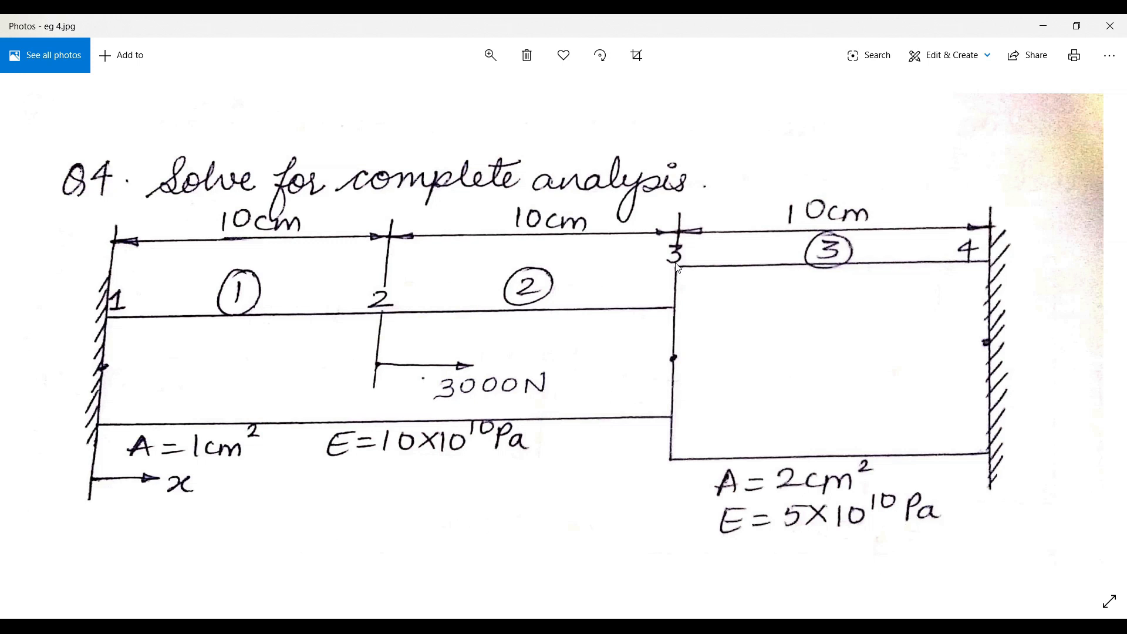
{"action": "mouse_move", "coordinate": [983, 261]}
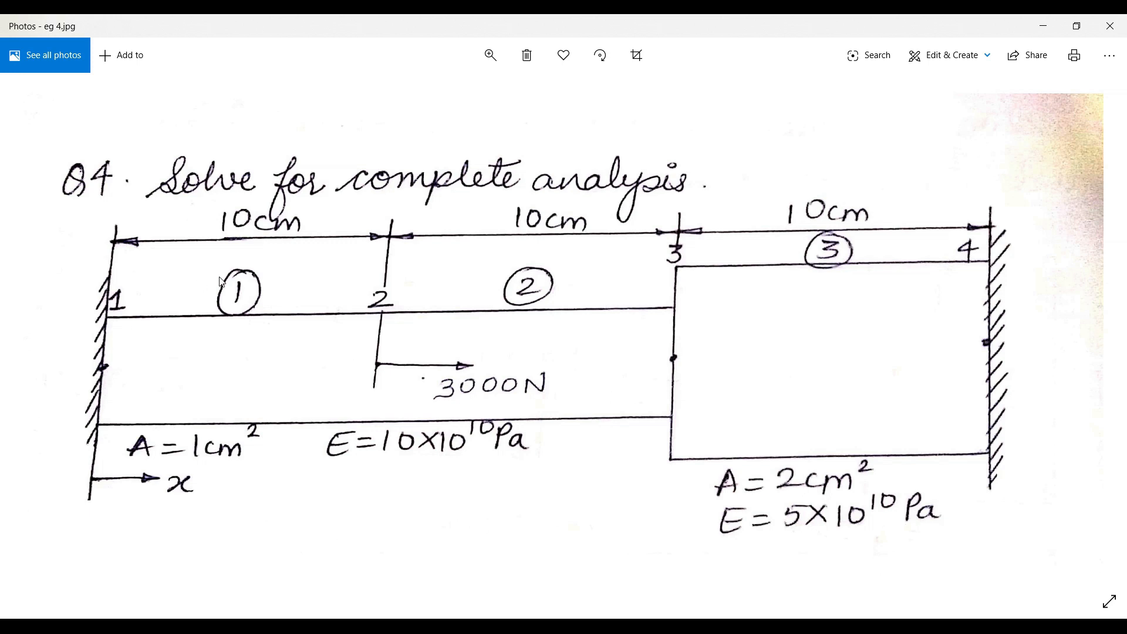
{"action": "mouse_move", "coordinate": [267, 302]}
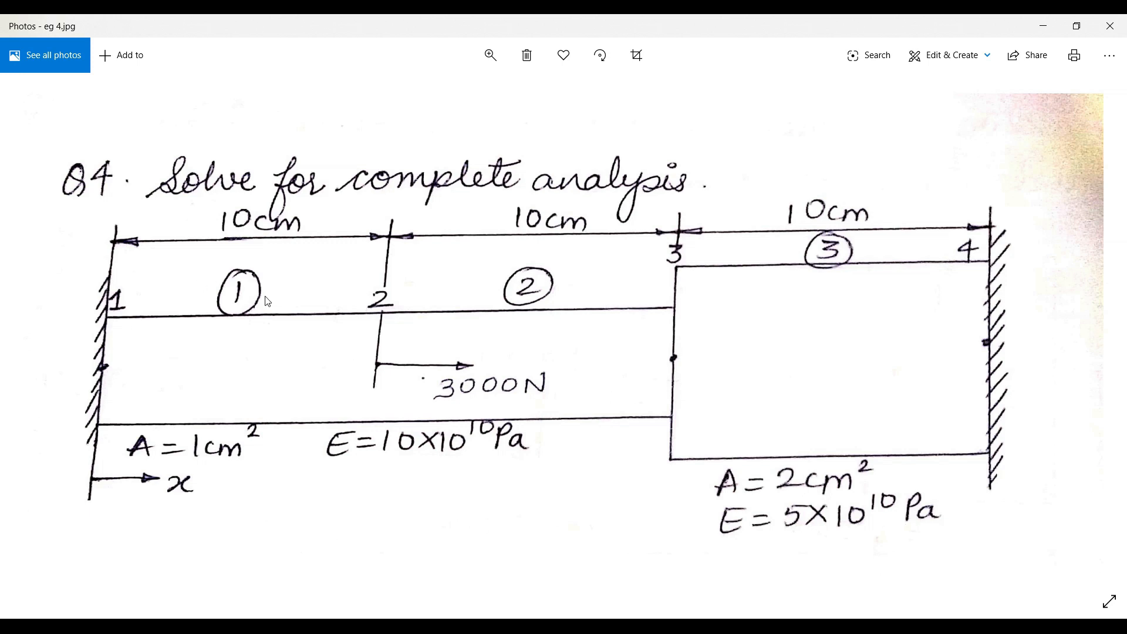
{"action": "mouse_move", "coordinate": [226, 280]}
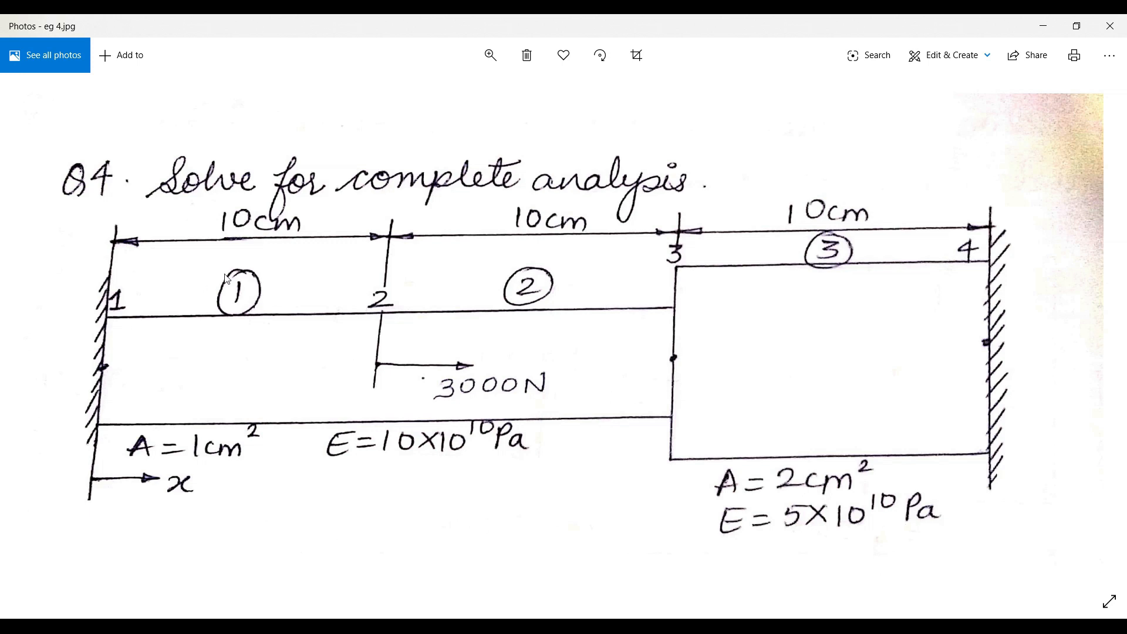
{"action": "mouse_move", "coordinate": [245, 300]}
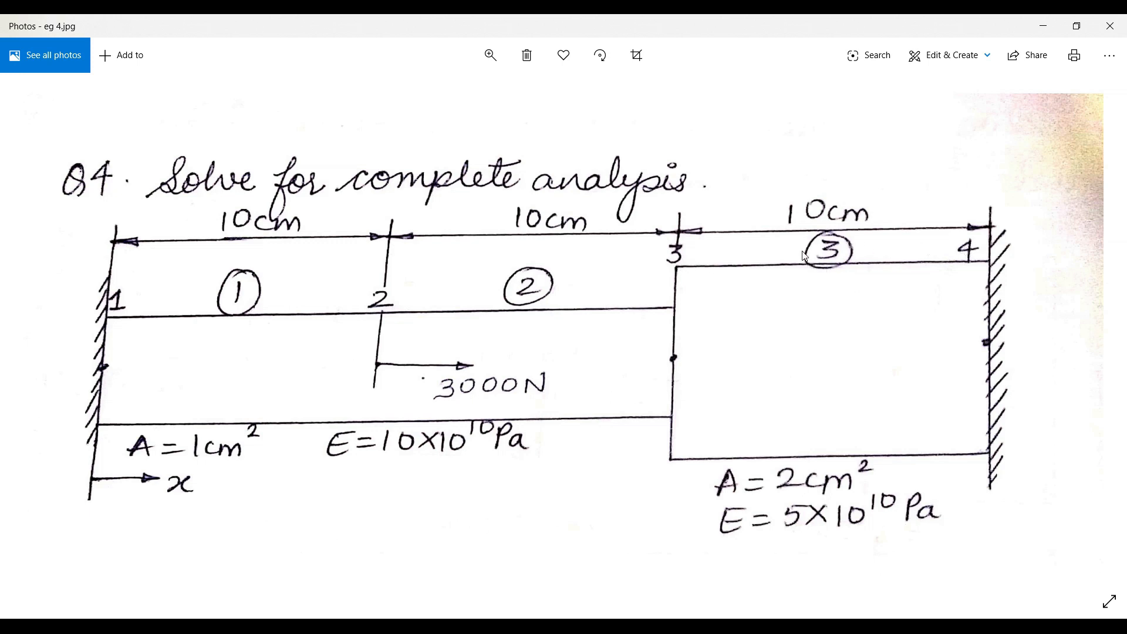
{"action": "mouse_move", "coordinate": [352, 294]}
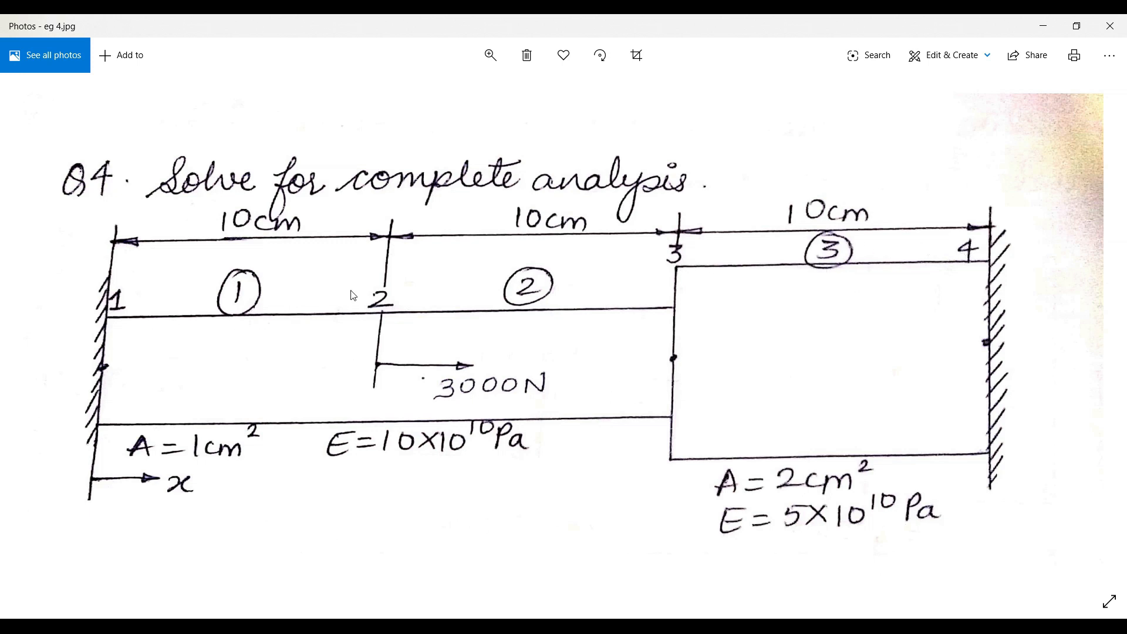
{"action": "mouse_move", "coordinate": [412, 255]}
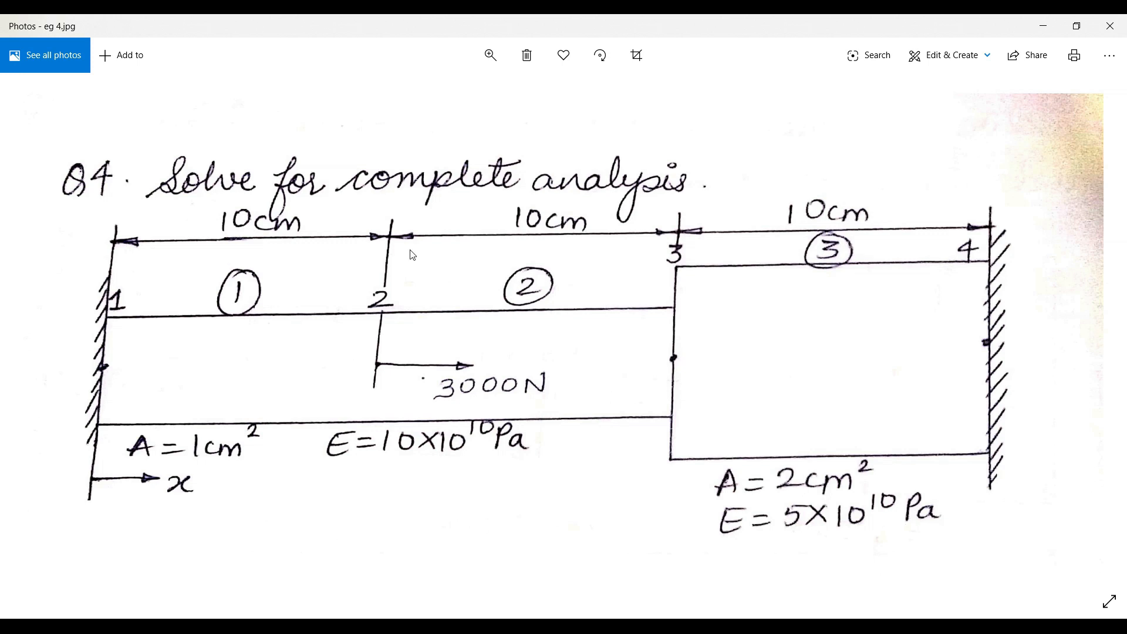
{"action": "mouse_move", "coordinate": [678, 260]}
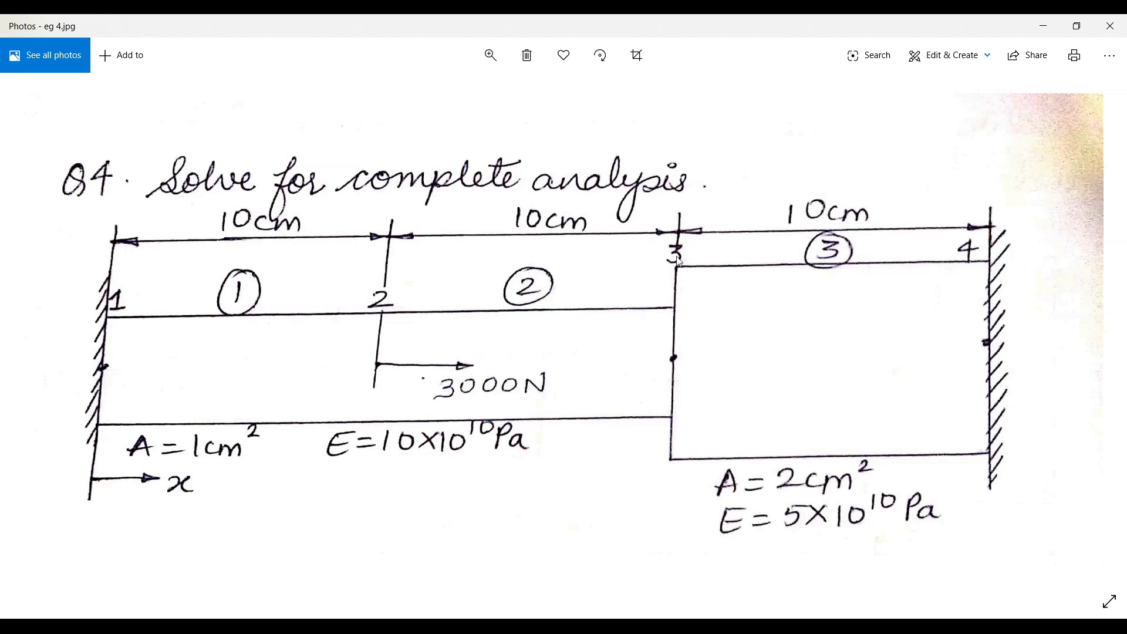
{"action": "mouse_move", "coordinate": [1009, 227]}
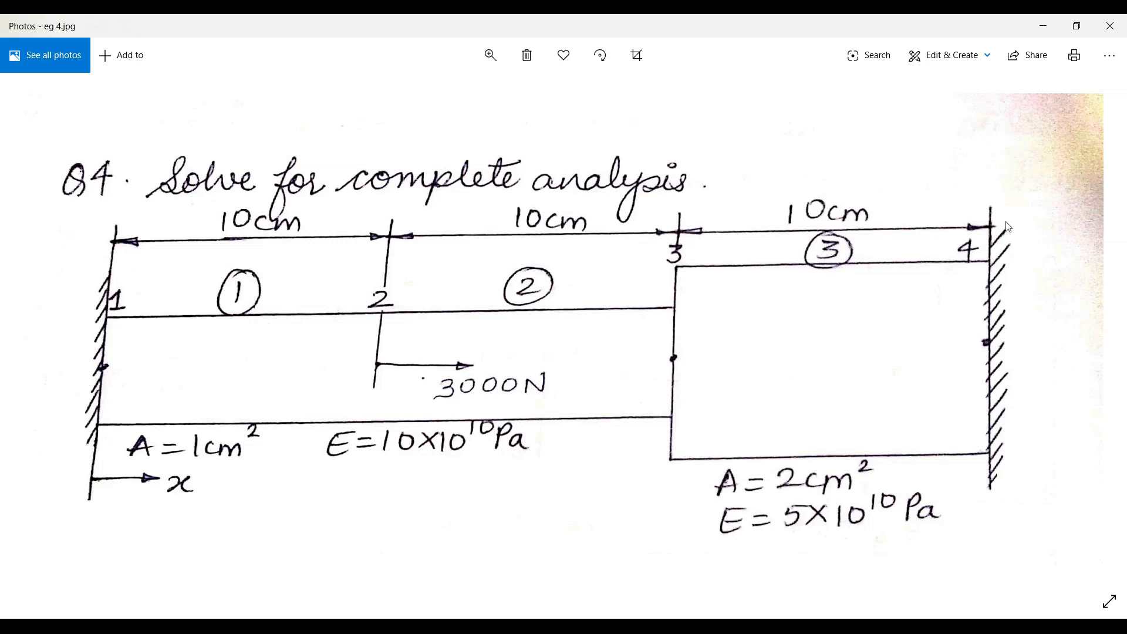
{"action": "mouse_move", "coordinate": [140, 468]}
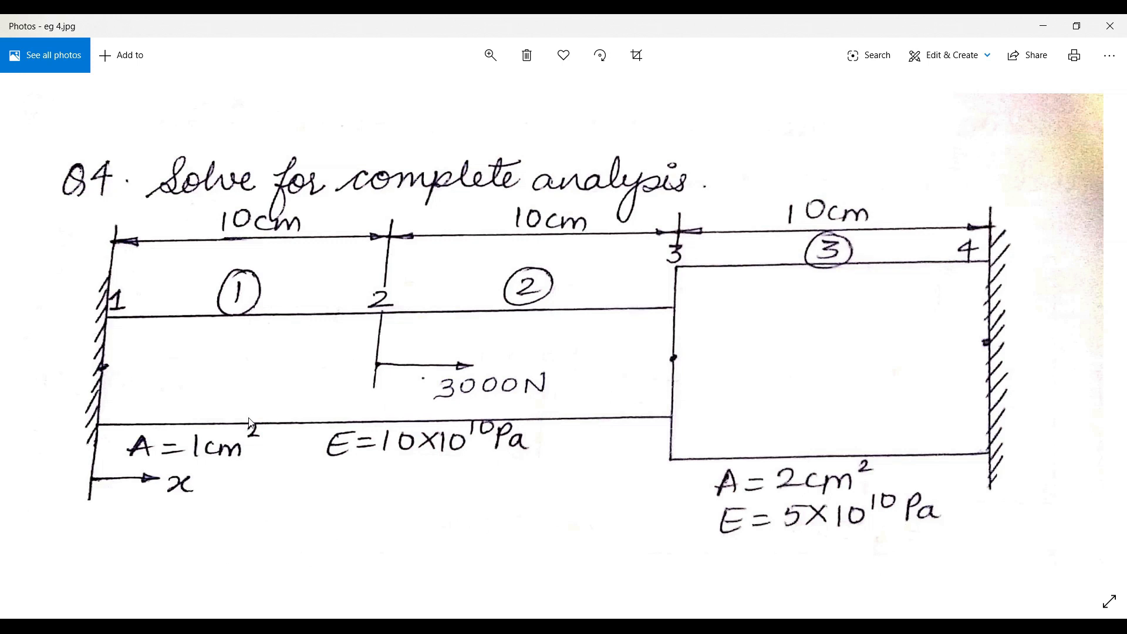
{"action": "mouse_move", "coordinate": [232, 469]}
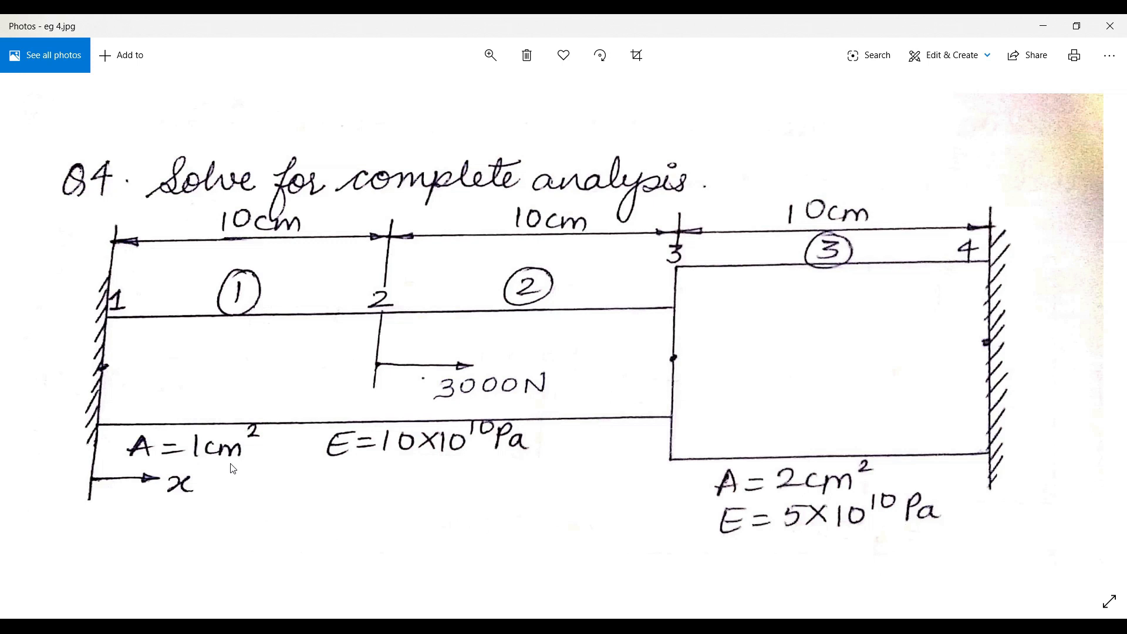
{"action": "mouse_move", "coordinate": [342, 473]}
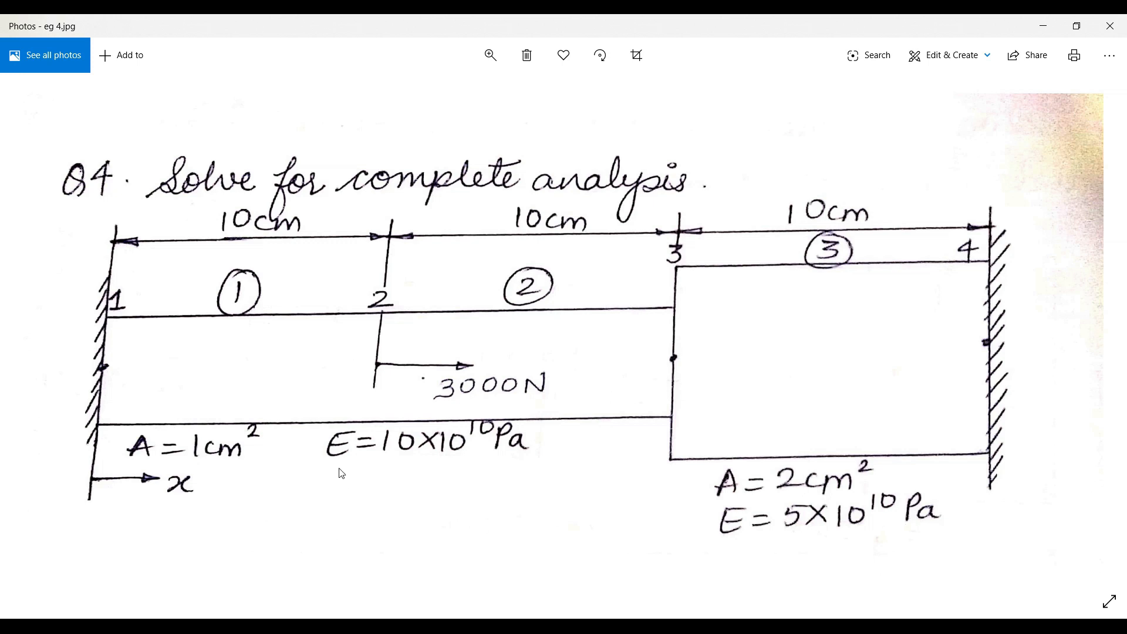
{"action": "mouse_move", "coordinate": [473, 461]}
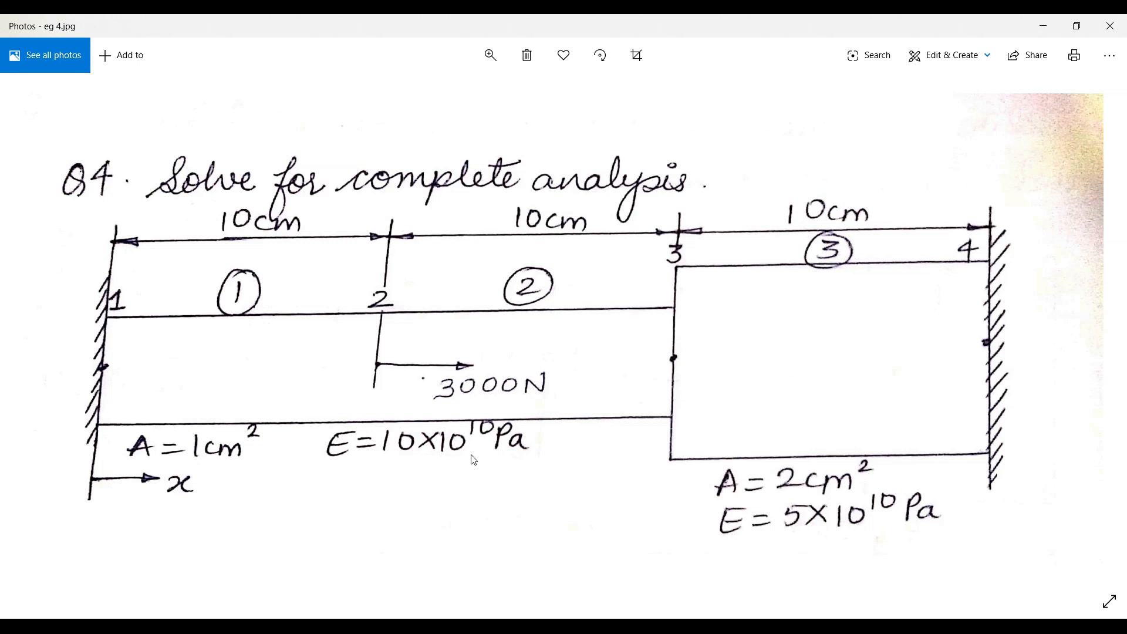
{"action": "mouse_move", "coordinate": [726, 535]}
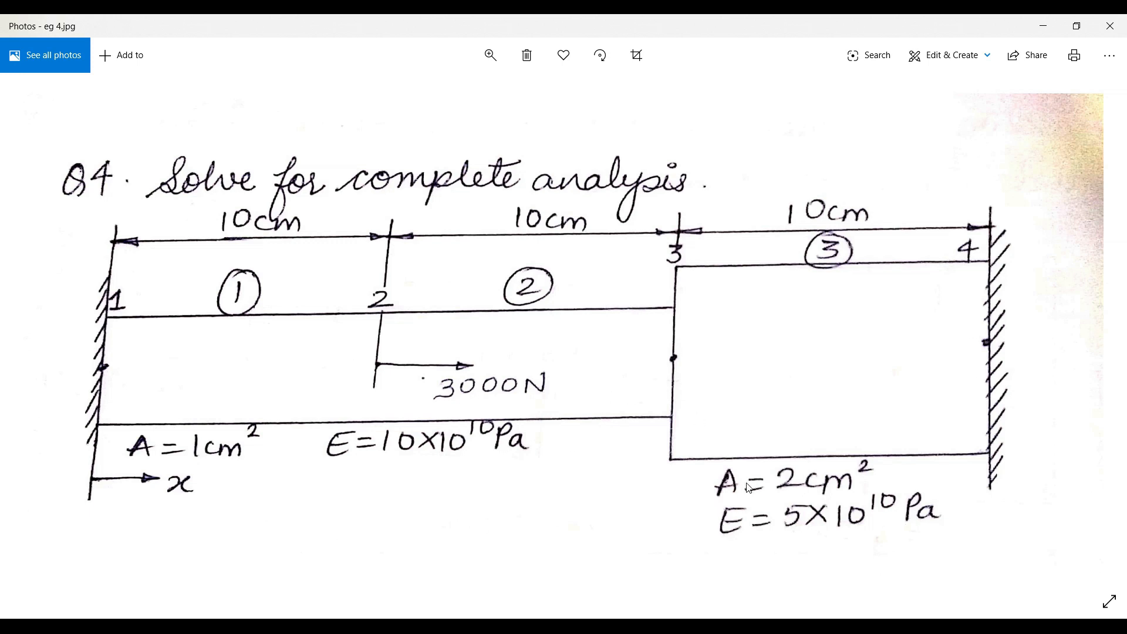
{"action": "mouse_move", "coordinate": [862, 486]}
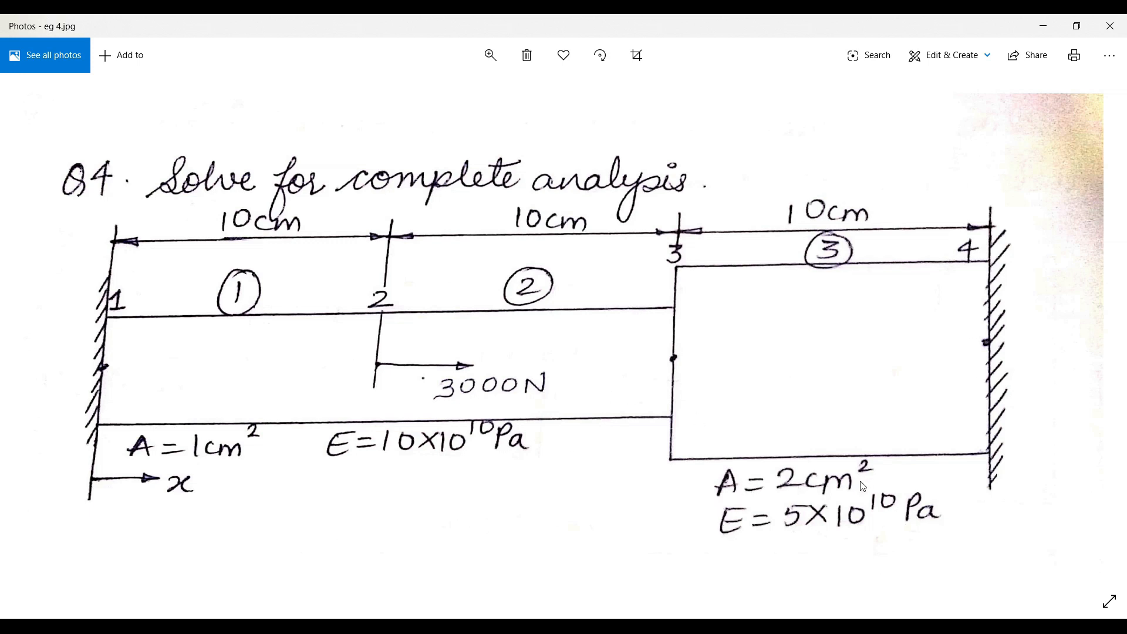
{"action": "mouse_move", "coordinate": [776, 607]}
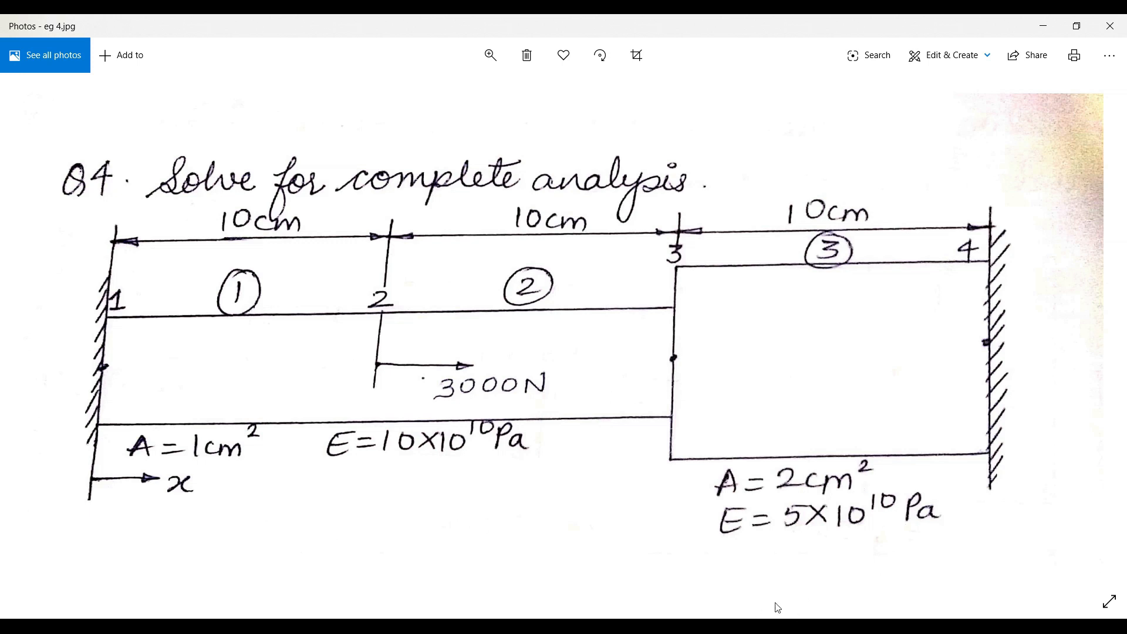
{"action": "mouse_move", "coordinate": [975, 526]}
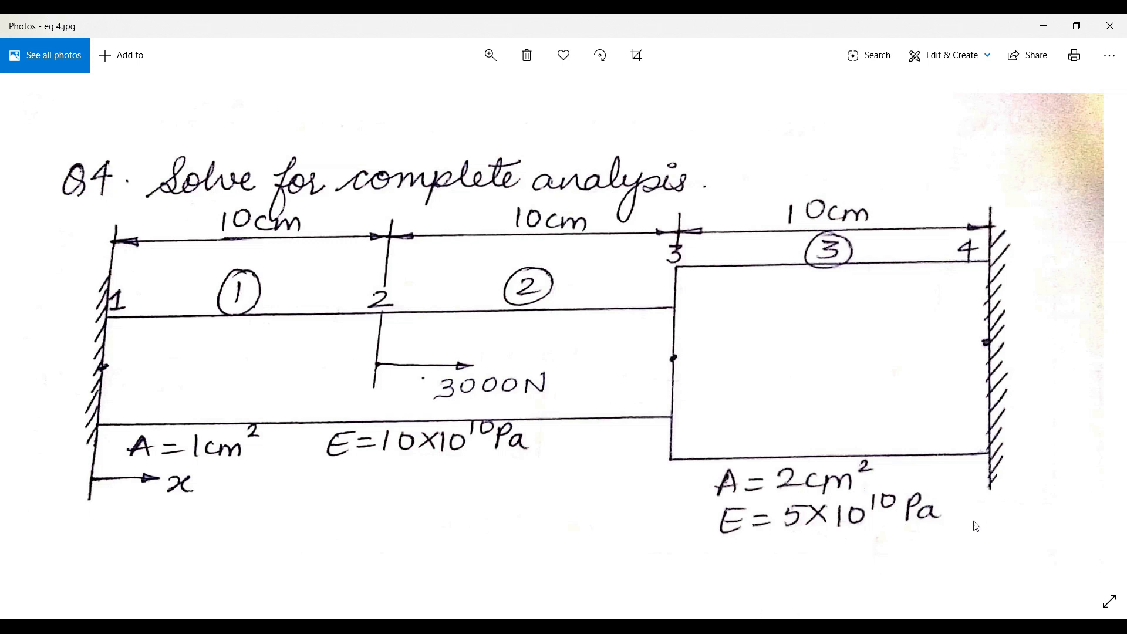
{"action": "mouse_move", "coordinate": [175, 334]}
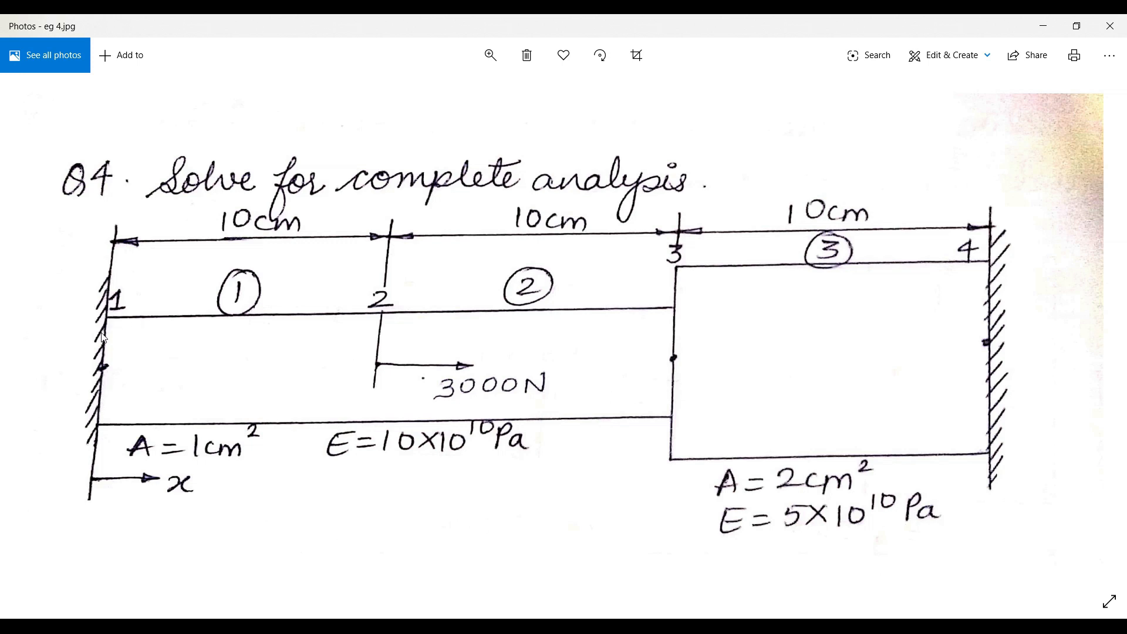
{"action": "mouse_move", "coordinate": [101, 339]}
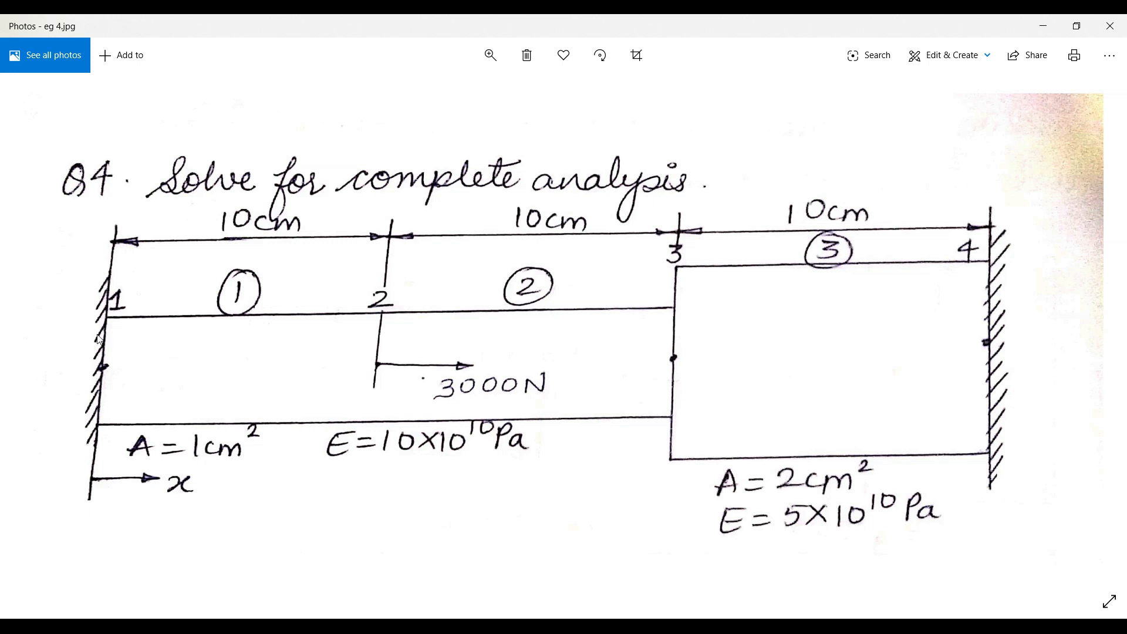
{"action": "mouse_move", "coordinate": [211, 466]}
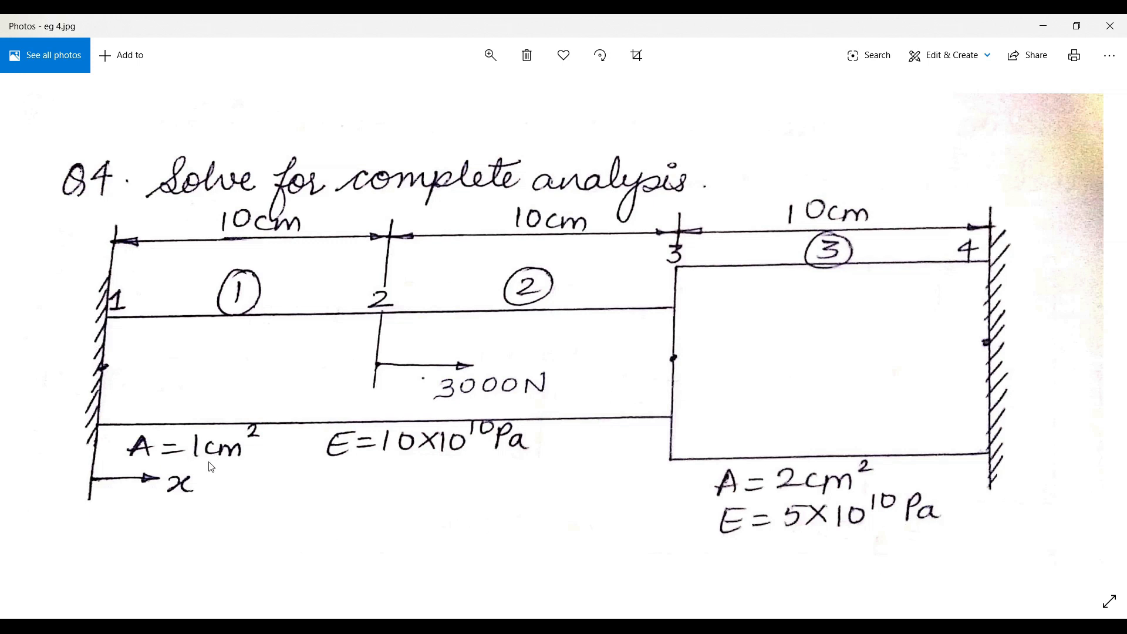
{"action": "mouse_move", "coordinate": [153, 373]}
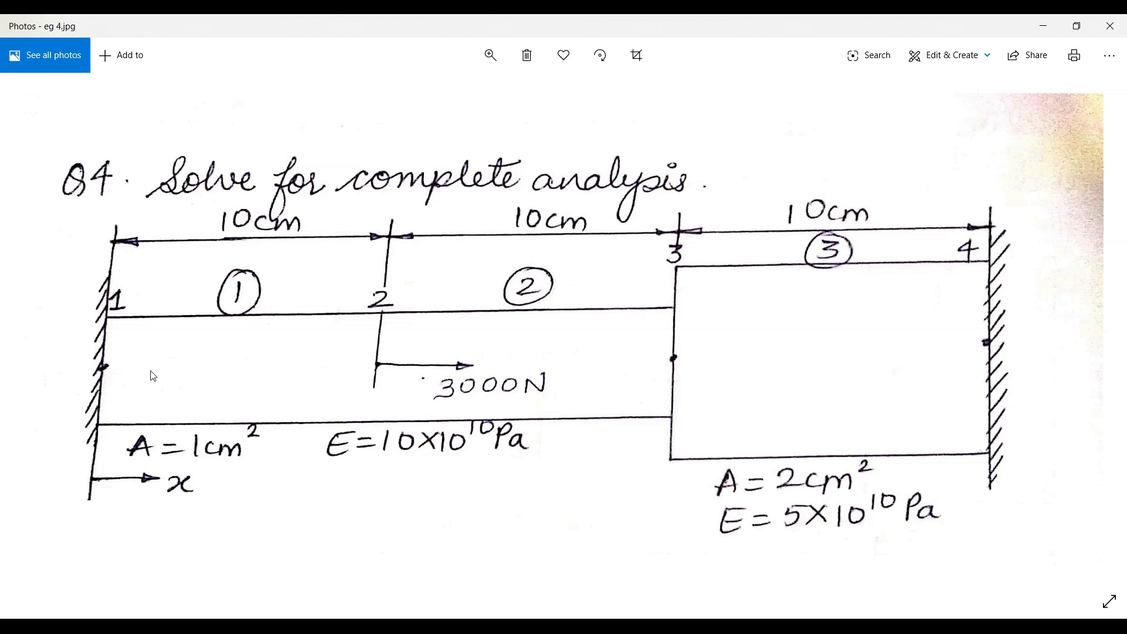
{"action": "mouse_move", "coordinate": [155, 366]}
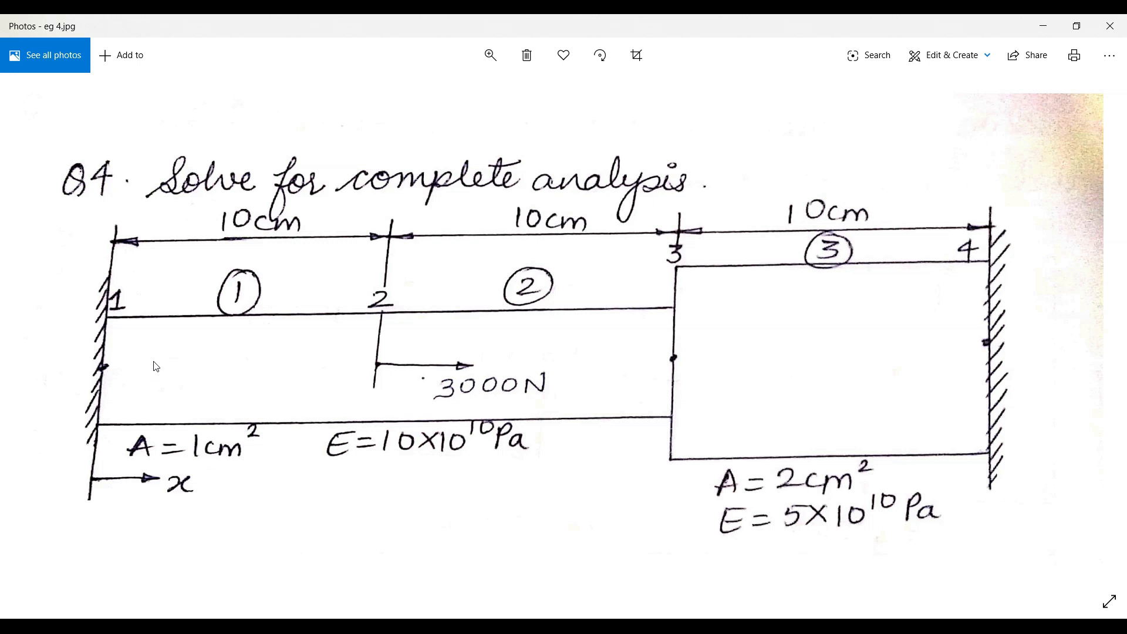
{"action": "mouse_move", "coordinate": [259, 467]}
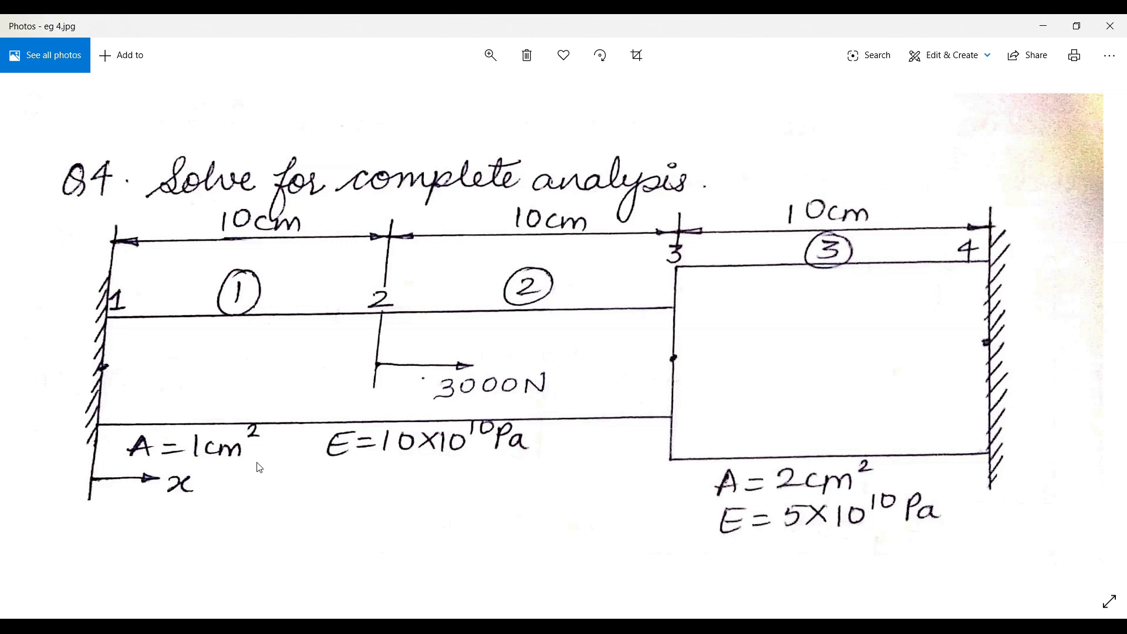
{"action": "mouse_move", "coordinate": [776, 499]}
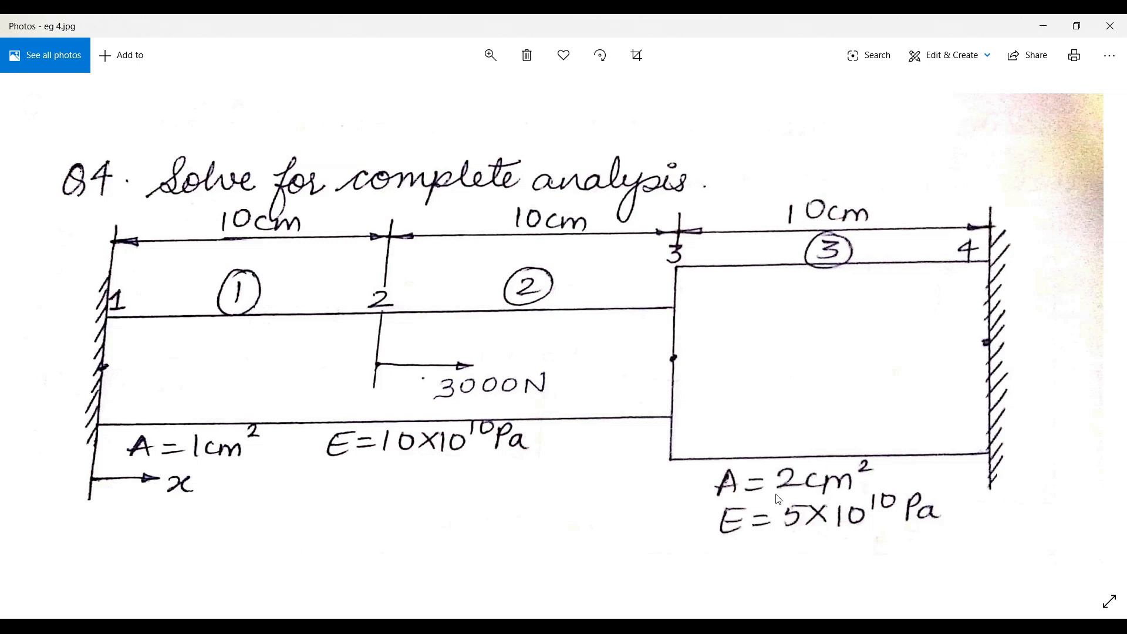
{"action": "mouse_move", "coordinate": [754, 355]}
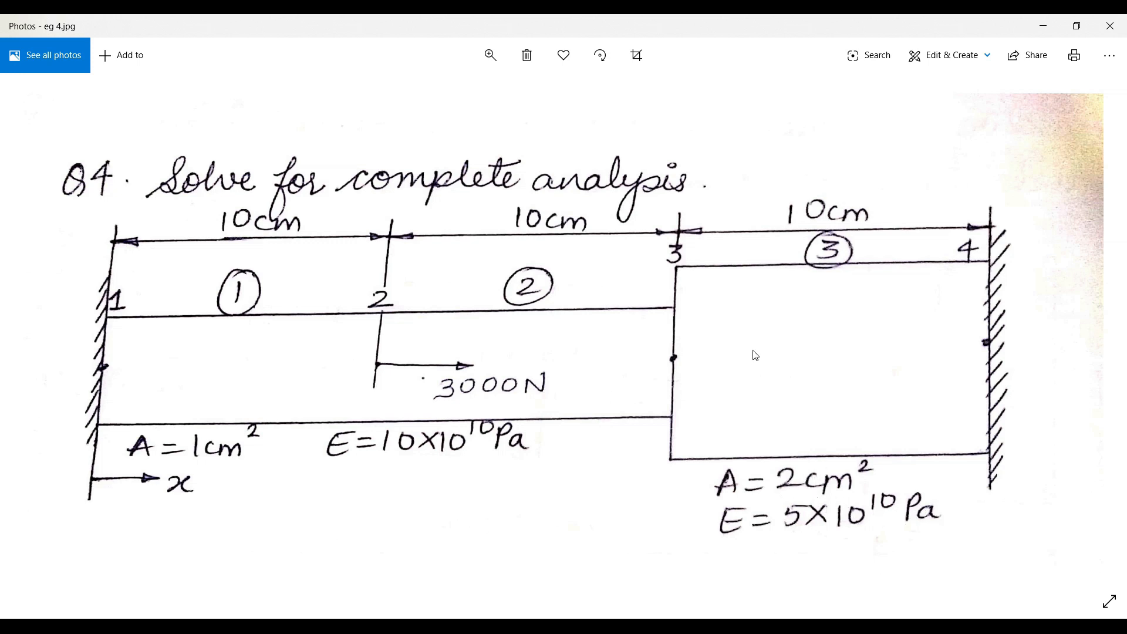
{"action": "mouse_move", "coordinate": [879, 355]}
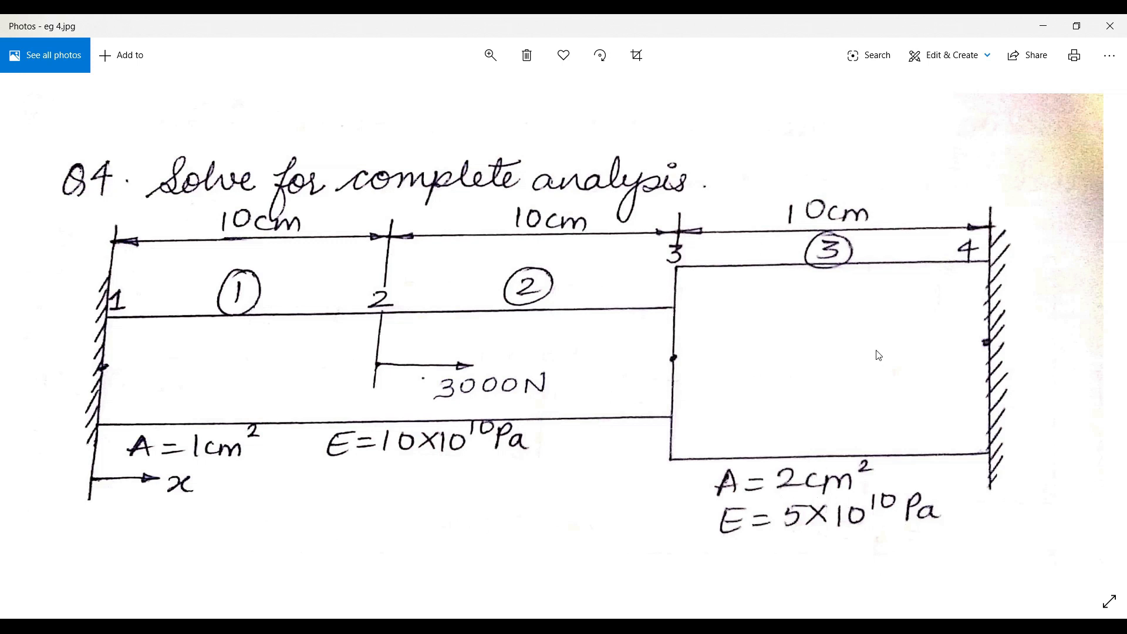
{"action": "mouse_move", "coordinate": [819, 453]}
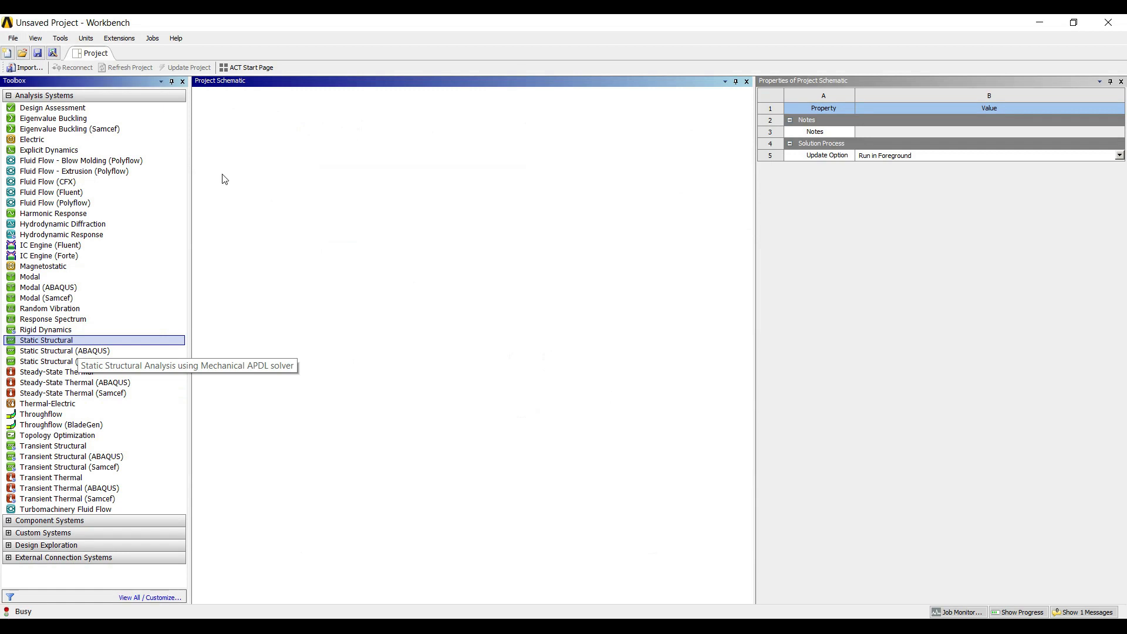
- Add a Static Structural system to the project and name it 'eg 4'
{"action": "left_click_drag", "start_coordinate": [46, 340], "coordinate": [262, 143]}
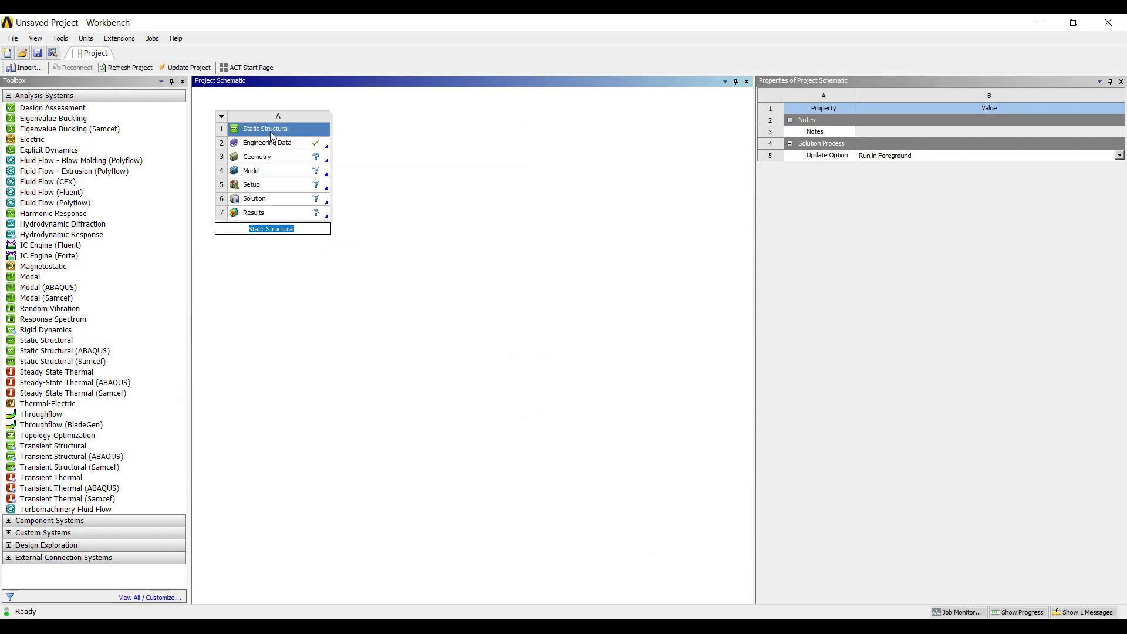
{"action": "mouse_move", "coordinate": [302, 213]}
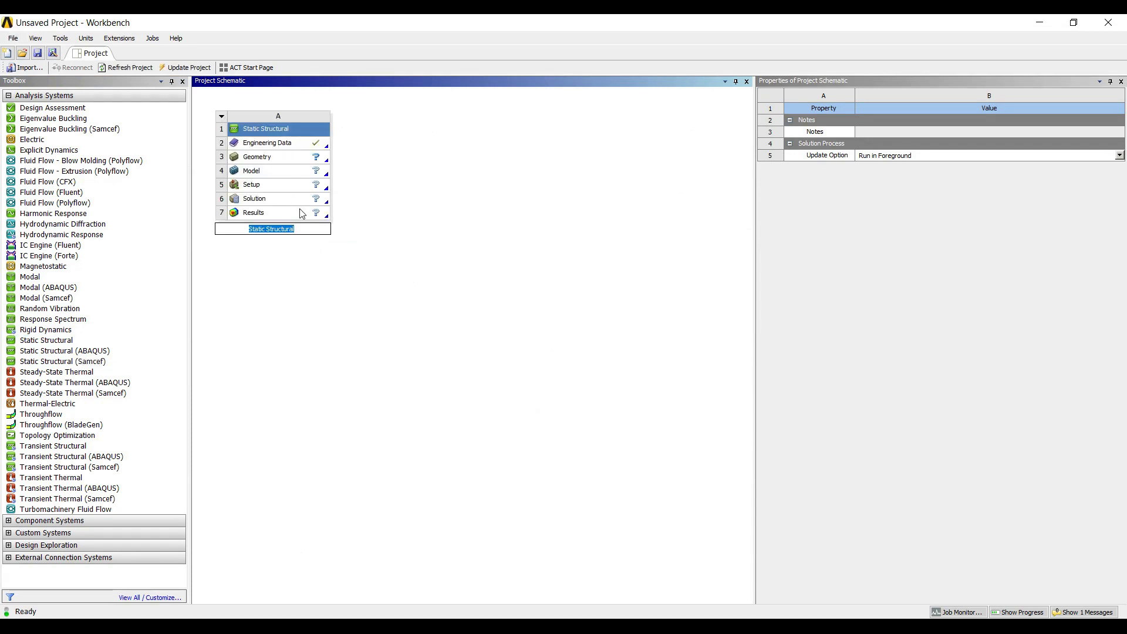
{"action": "type", "text": "eg 4"}
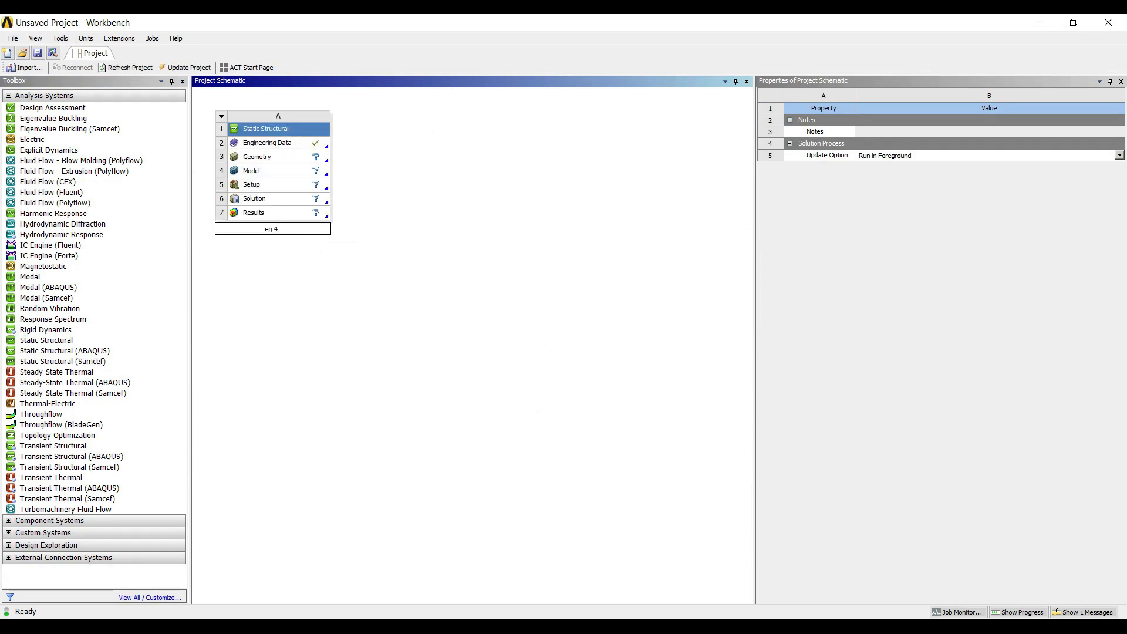
{"action": "left_click", "coordinate": [267, 156]}
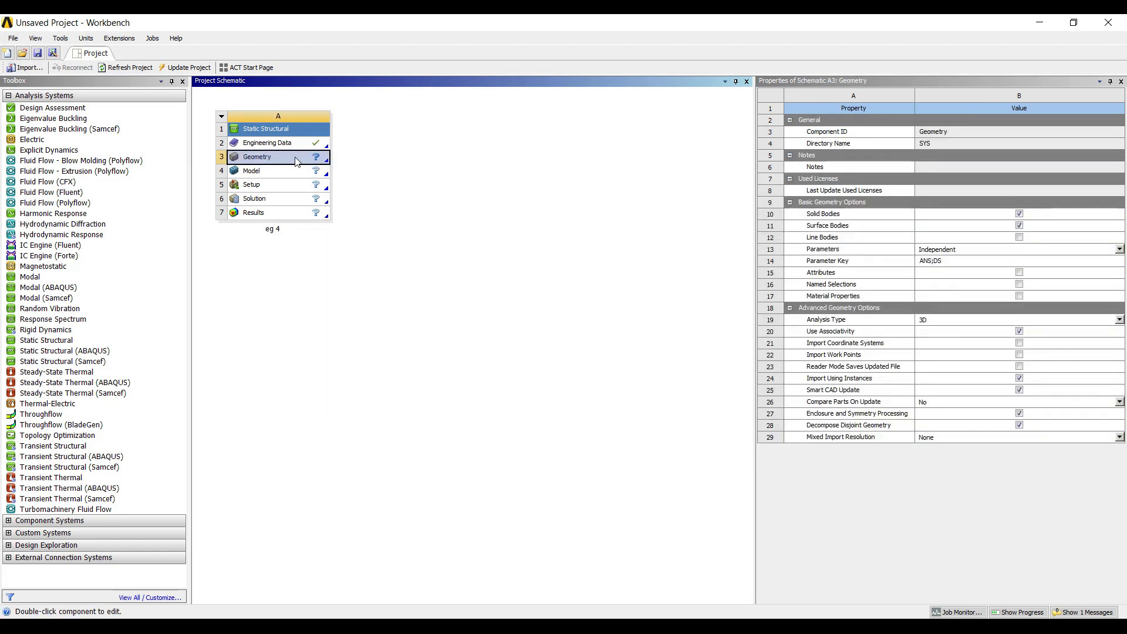
{"action": "mouse_move", "coordinate": [294, 159]}
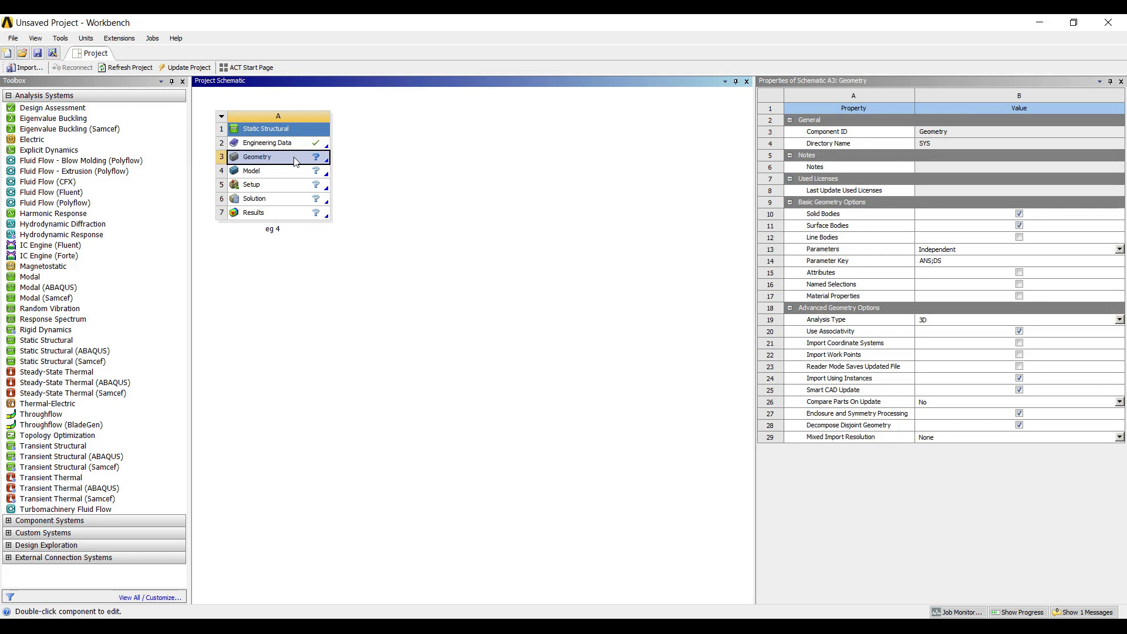
- Launch DesignModeler from the system's Geometry cell
{"action": "double_click", "coordinate": [257, 156]}
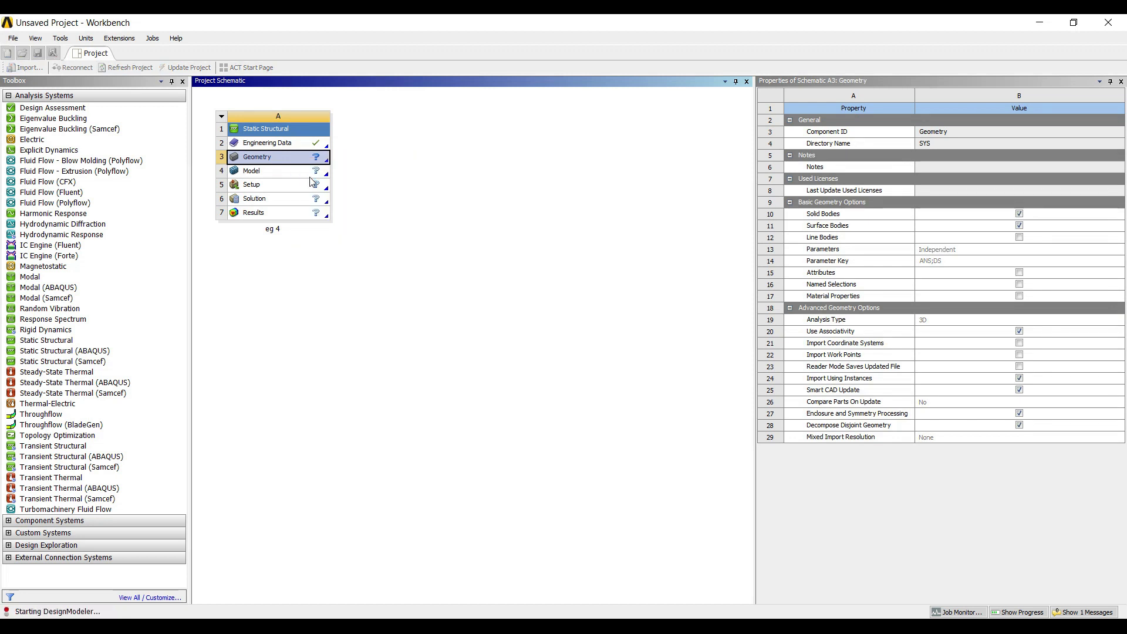
{"action": "double_click", "coordinate": [257, 156]}
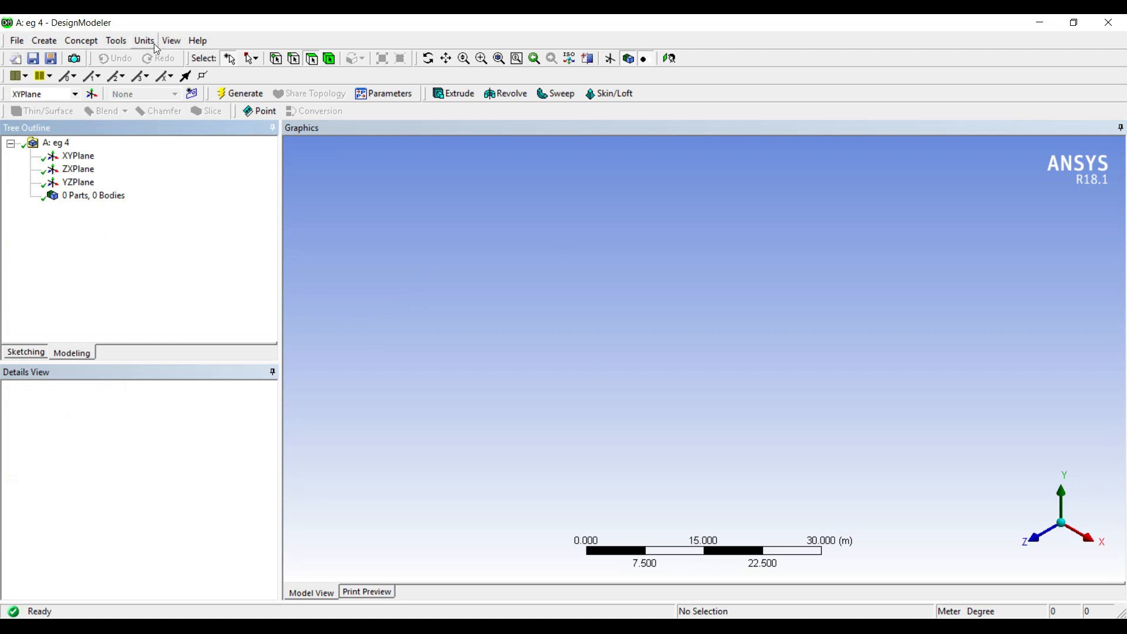
- Set the model units to centimetres
{"action": "left_click", "coordinate": [143, 39]}
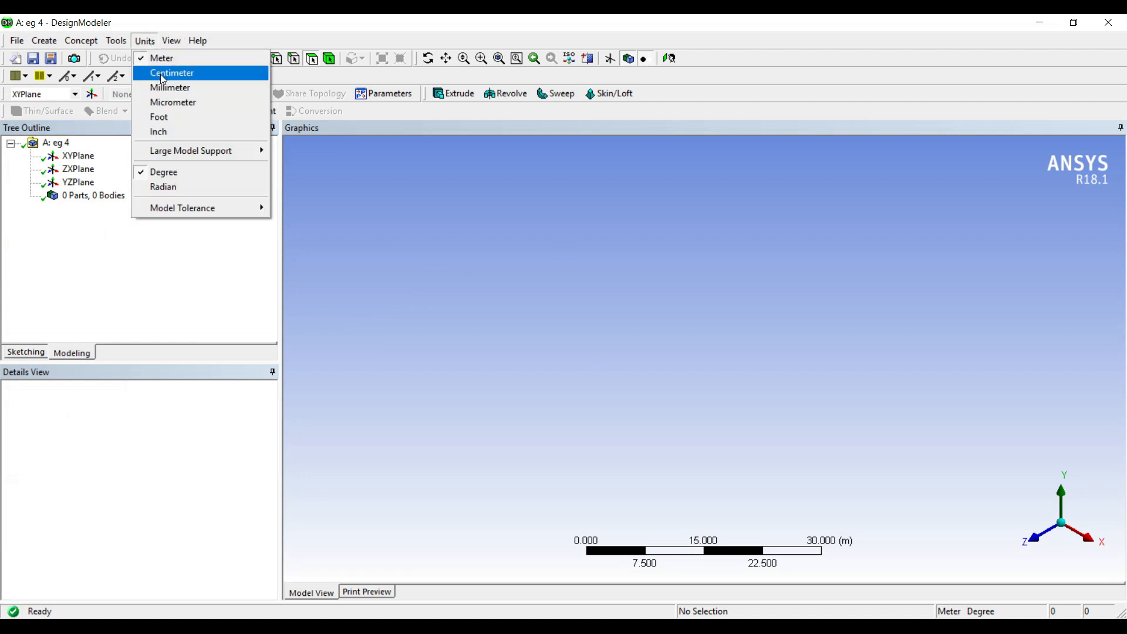
{"action": "left_click", "coordinate": [171, 73]}
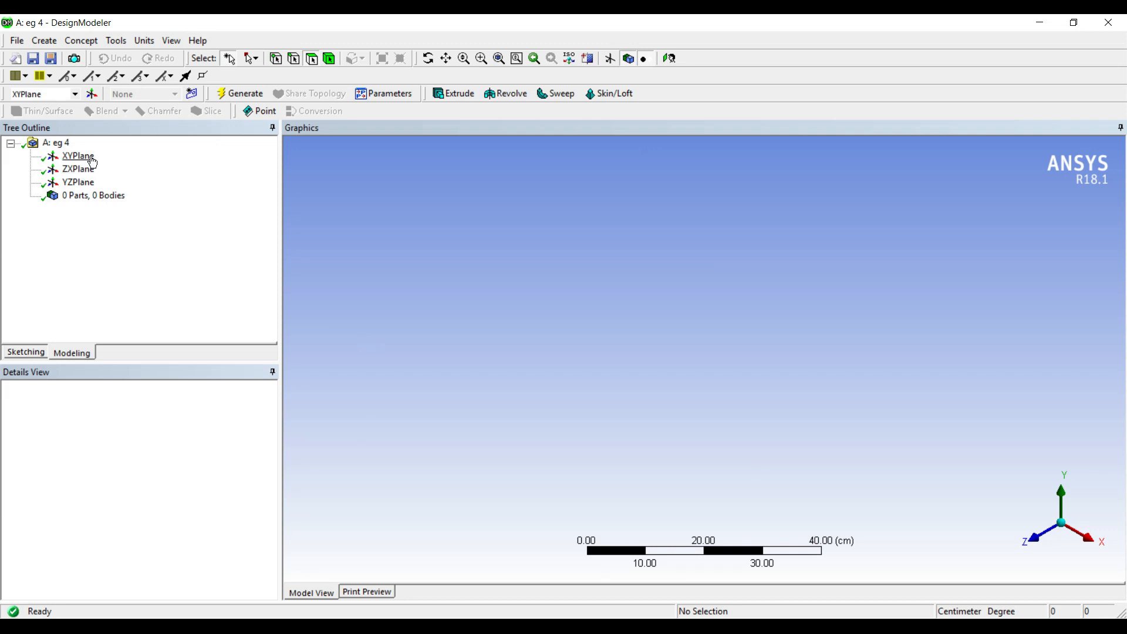
- Sketch a rectangle around the origin on the XY plane
{"action": "left_click", "coordinate": [77, 156]}
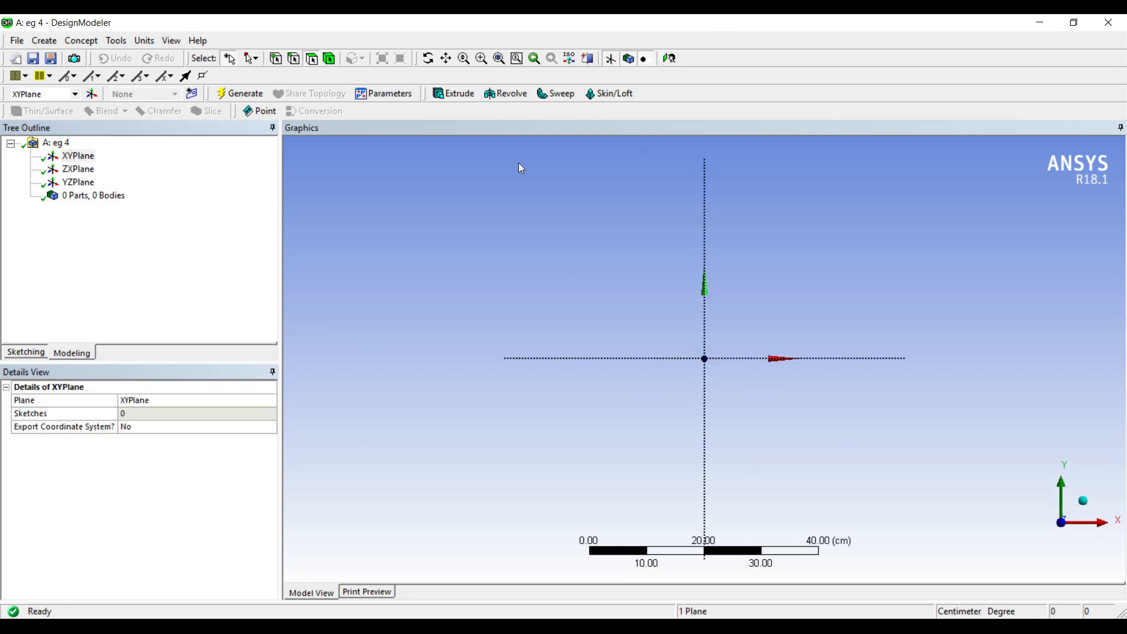
{"action": "left_click", "coordinate": [25, 351]}
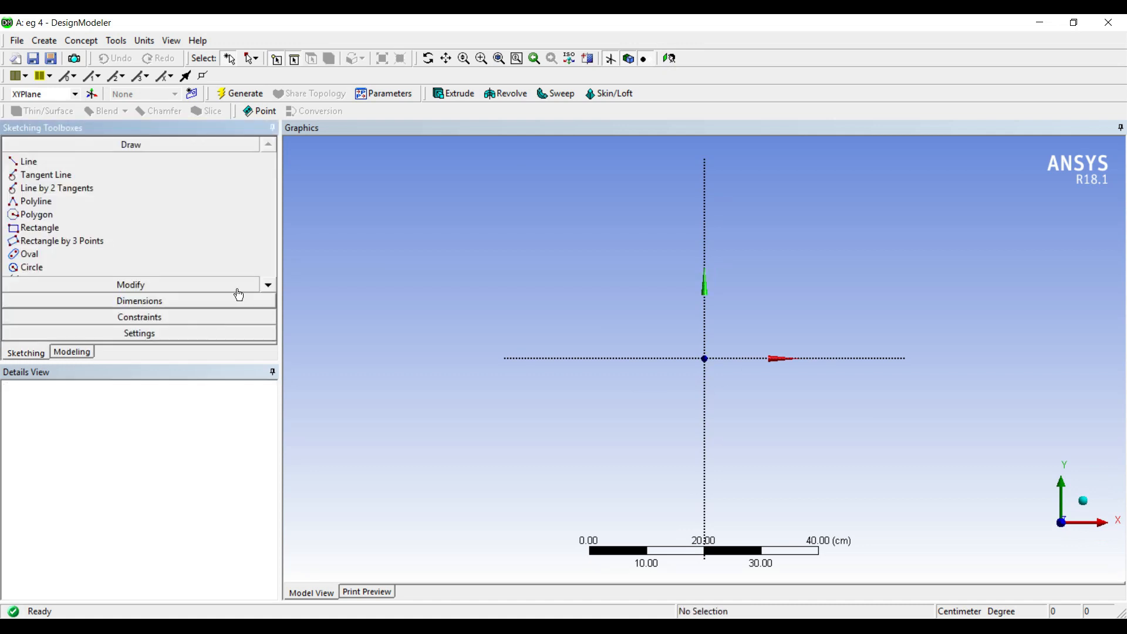
{"action": "left_click", "coordinate": [40, 227]}
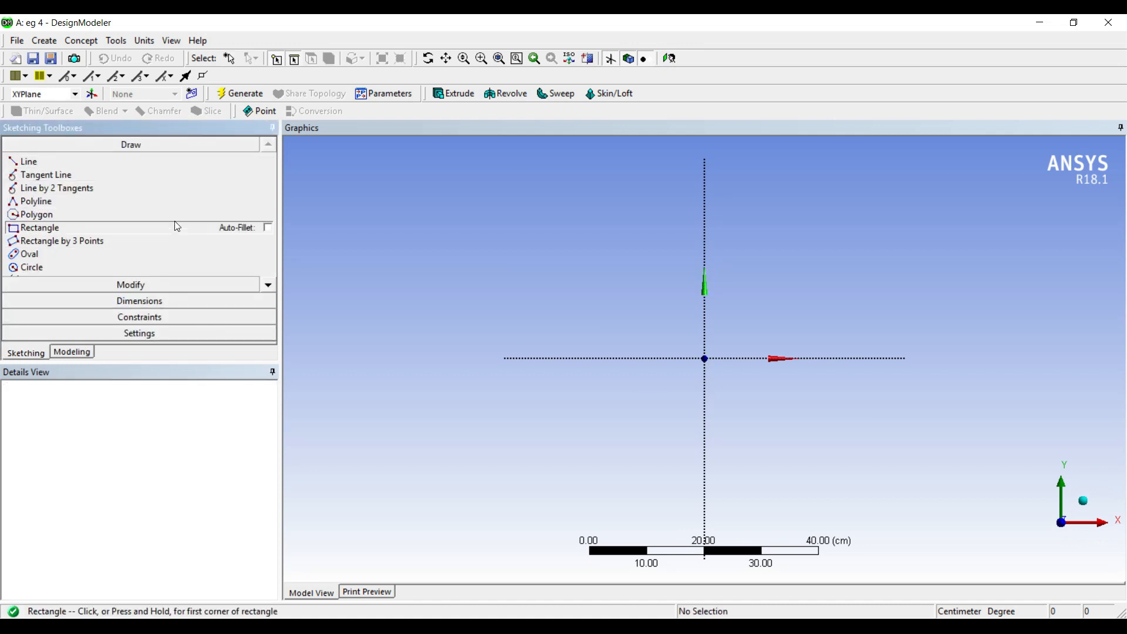
{"action": "left_click_drag", "start_coordinate": [705, 358], "coordinate": [782, 425]}
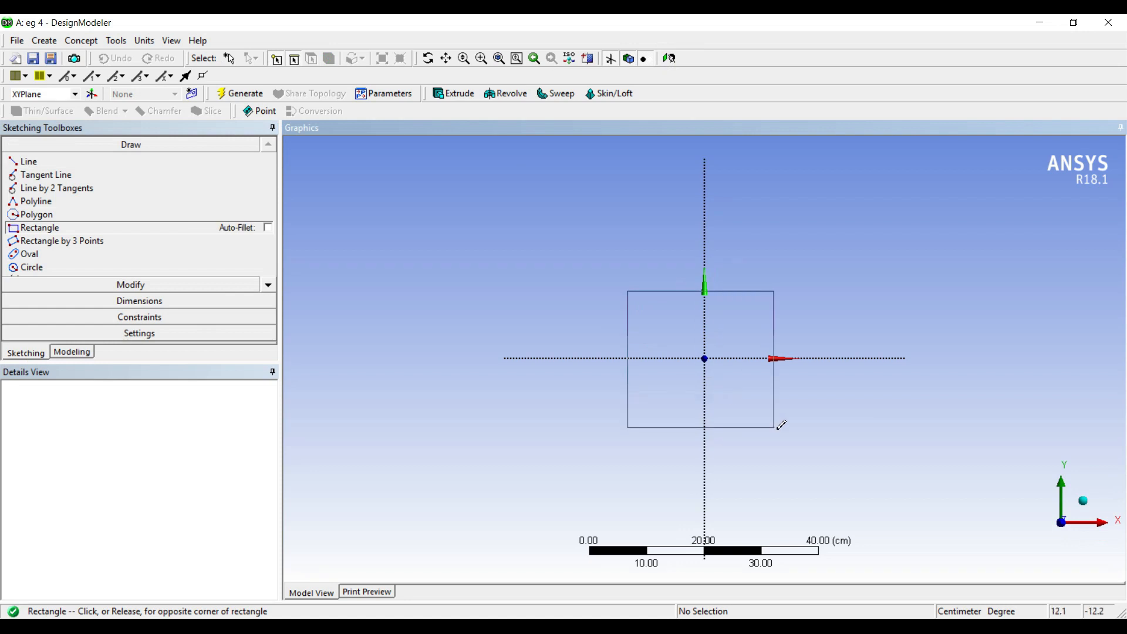
{"action": "left_click", "coordinate": [782, 425]}
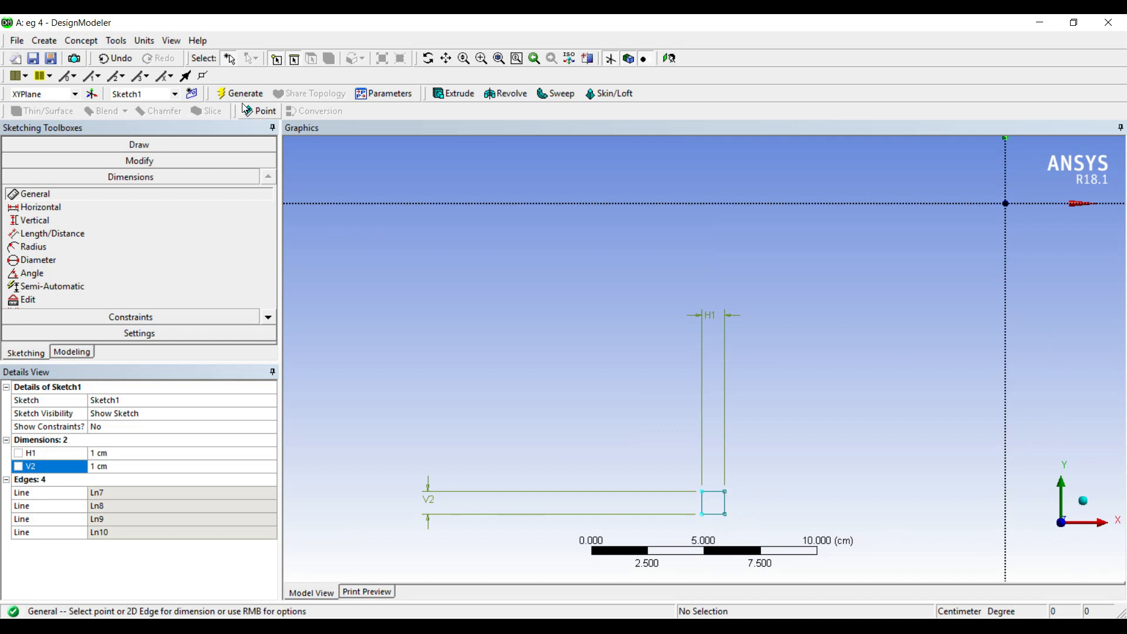
- Extrude the square 10 cm into a solid and create Plane4 on its end face
{"action": "left_click", "coordinate": [453, 94]}
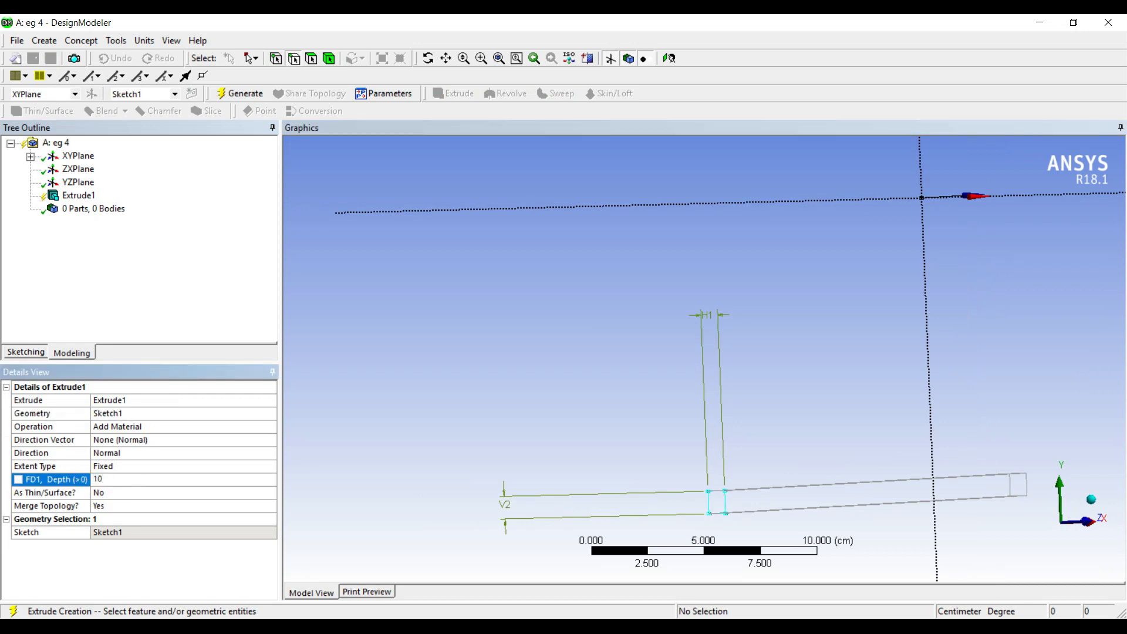
{"action": "left_click", "coordinate": [244, 94]}
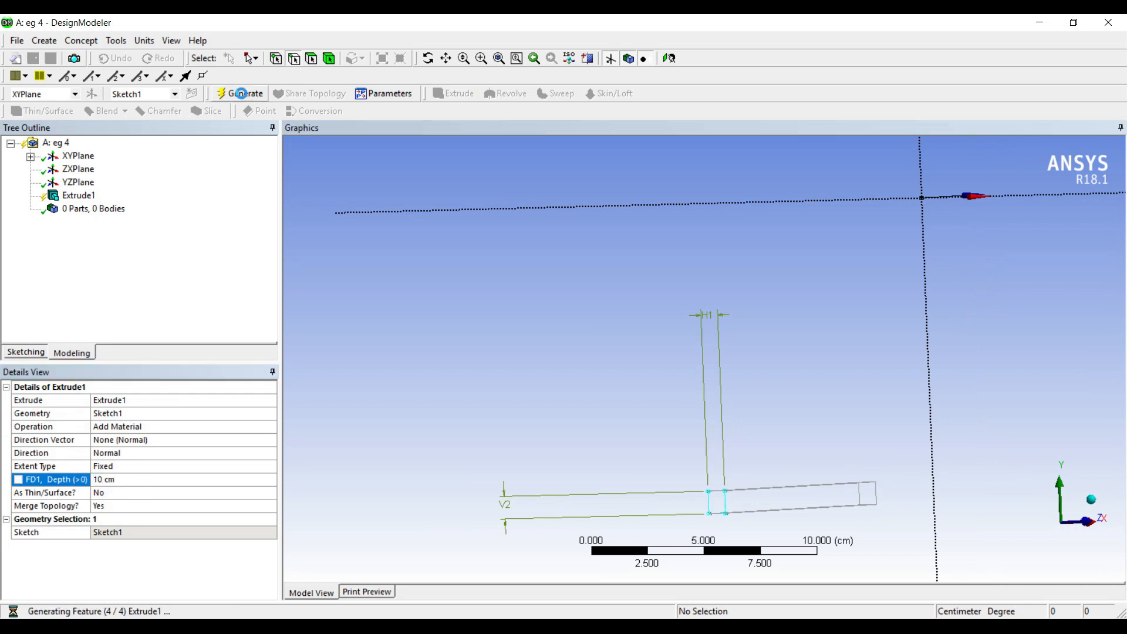
{"action": "left_click", "coordinate": [246, 93]}
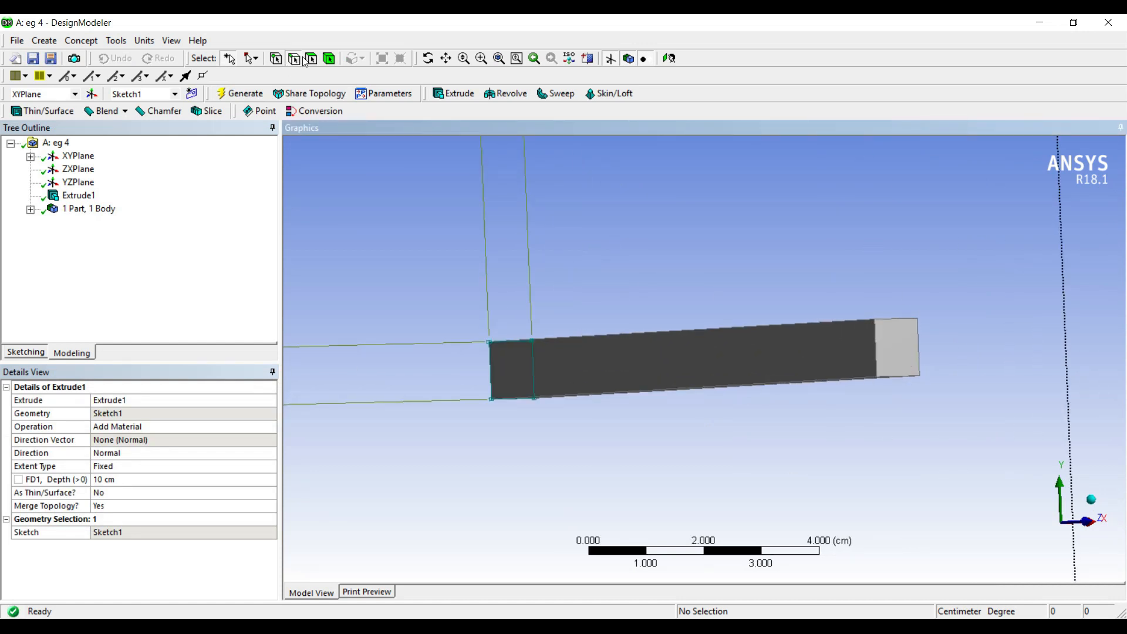
{"action": "left_click", "coordinate": [896, 349]}
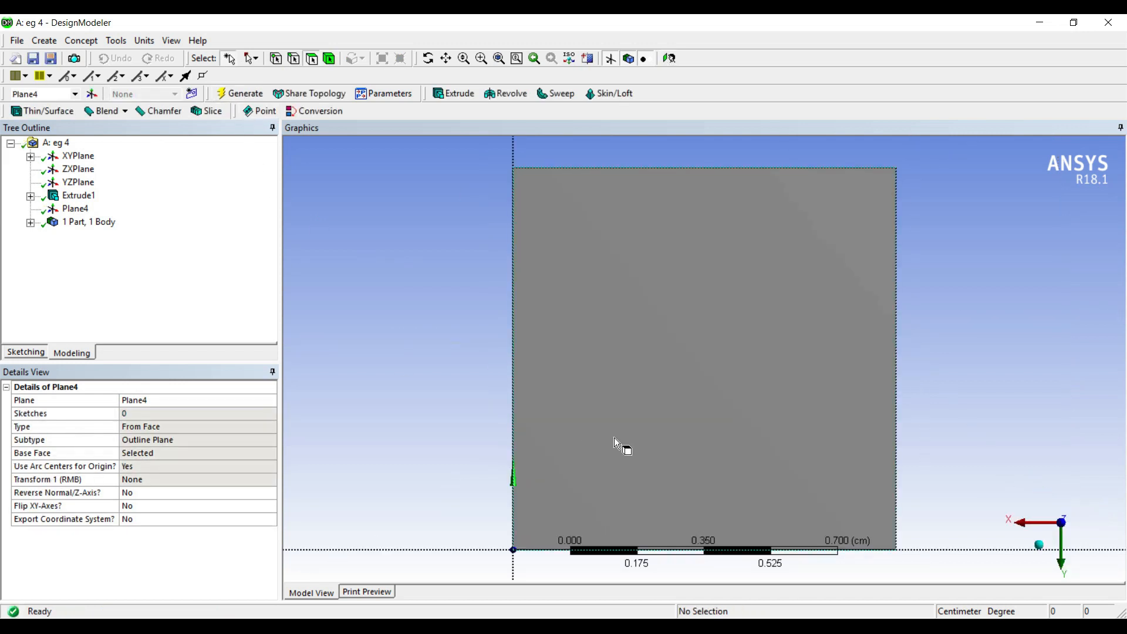
- Sketch a rectangle inside the bar's end face on Plane4
{"action": "left_click", "coordinate": [24, 352]}
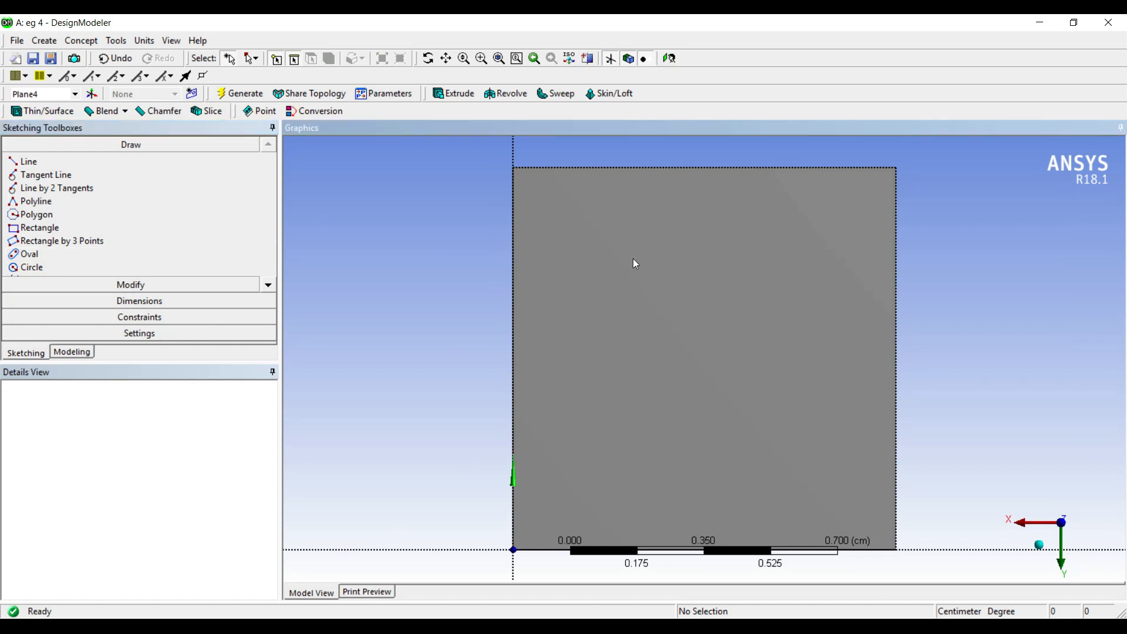
{"action": "left_click", "coordinate": [39, 227]}
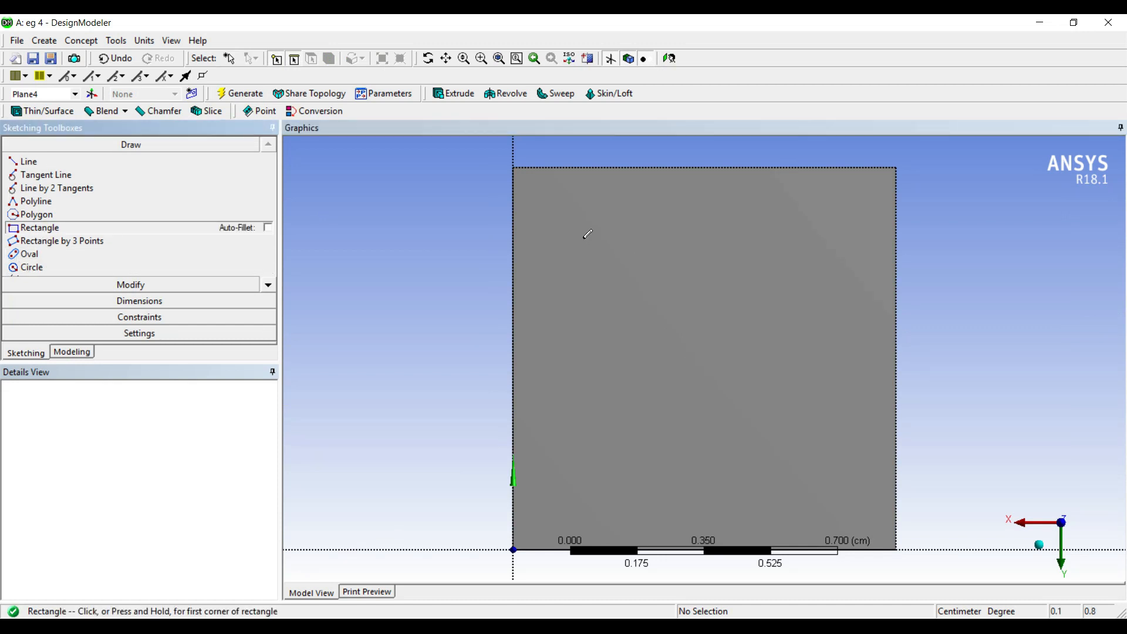
{"action": "left_click_drag", "start_coordinate": [583, 241], "coordinate": [844, 485]}
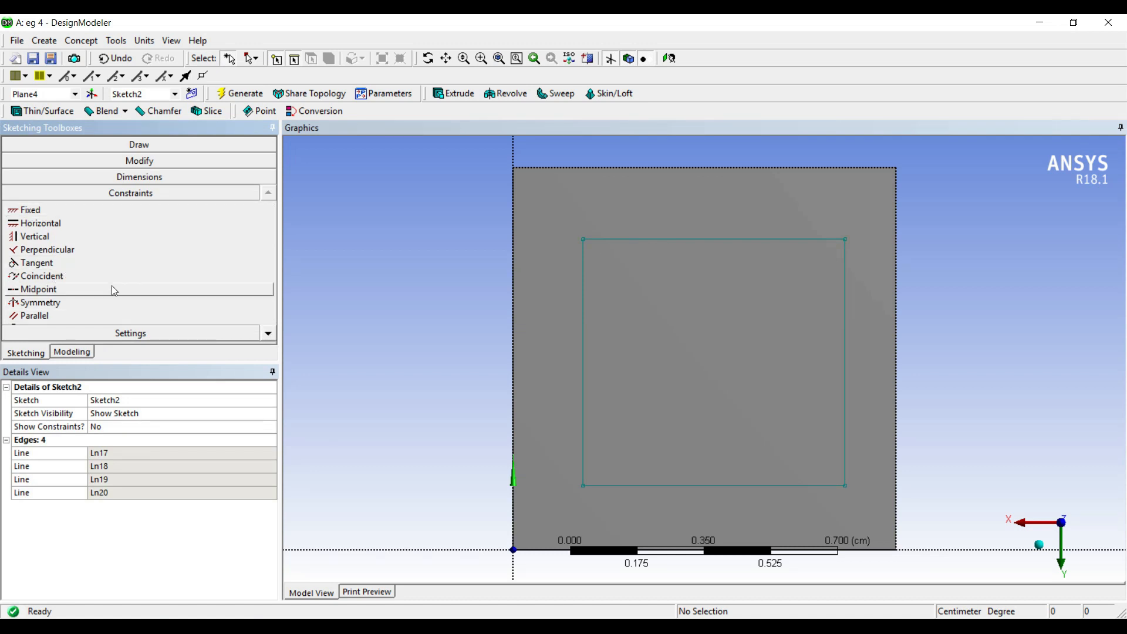
- Make the rectangle's left edge coincident with the face edge
{"action": "left_click", "coordinate": [41, 276]}
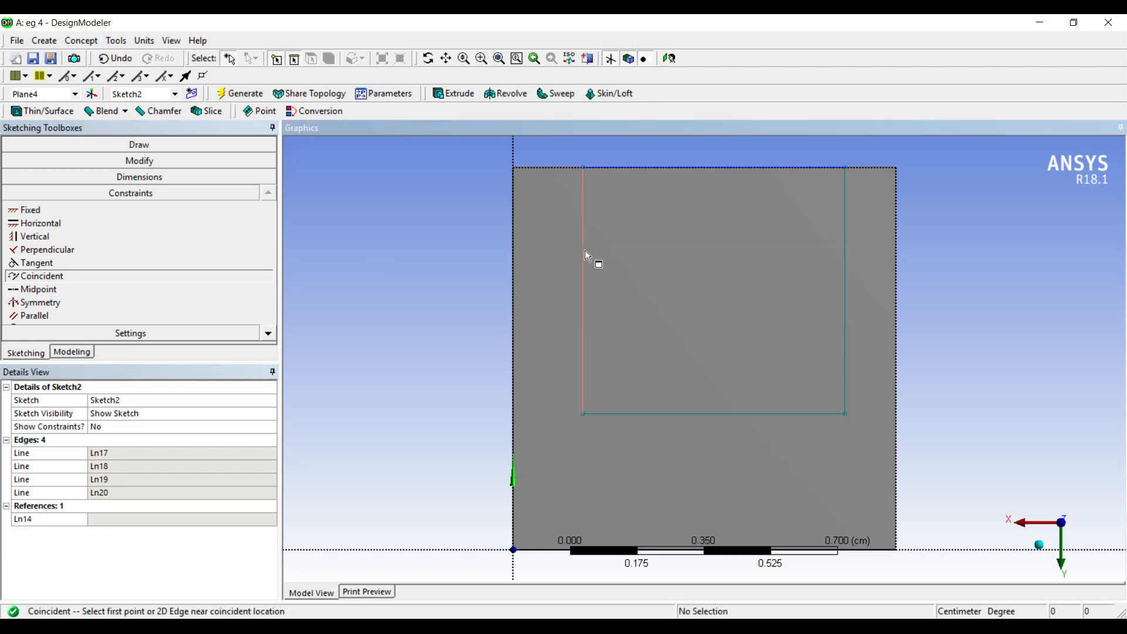
{"action": "left_click", "coordinate": [642, 413]}
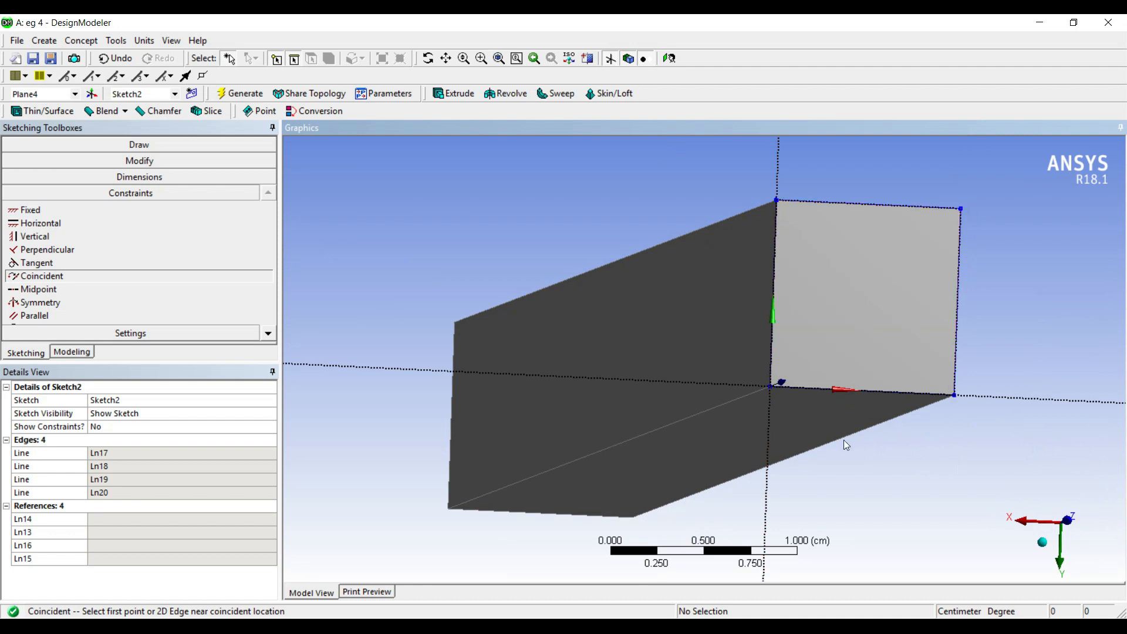
{"action": "mouse_move", "coordinate": [460, 106]}
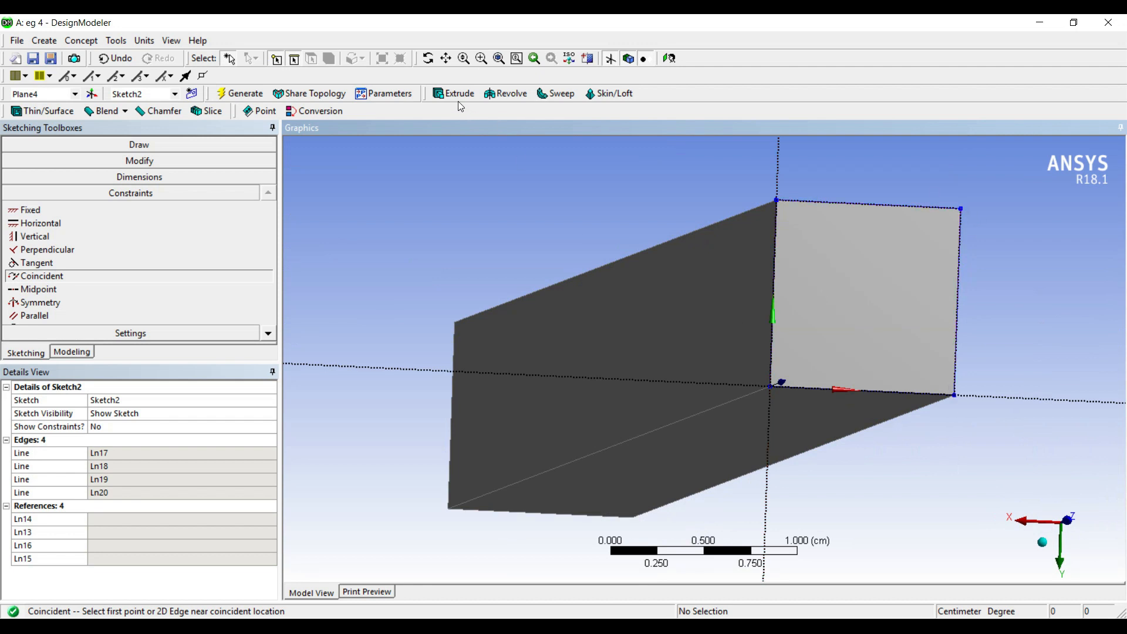
- Extrude Sketch2 10 cm as a separate Add Frozen body and generate it
{"action": "left_click", "coordinate": [452, 94]}
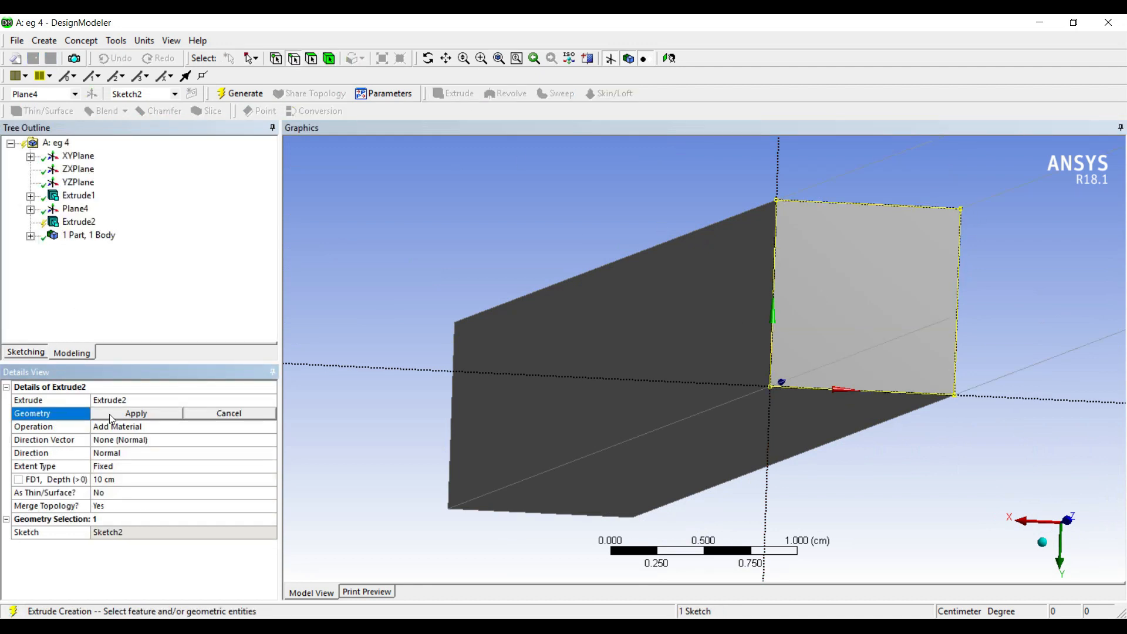
{"action": "left_click", "coordinate": [137, 412]}
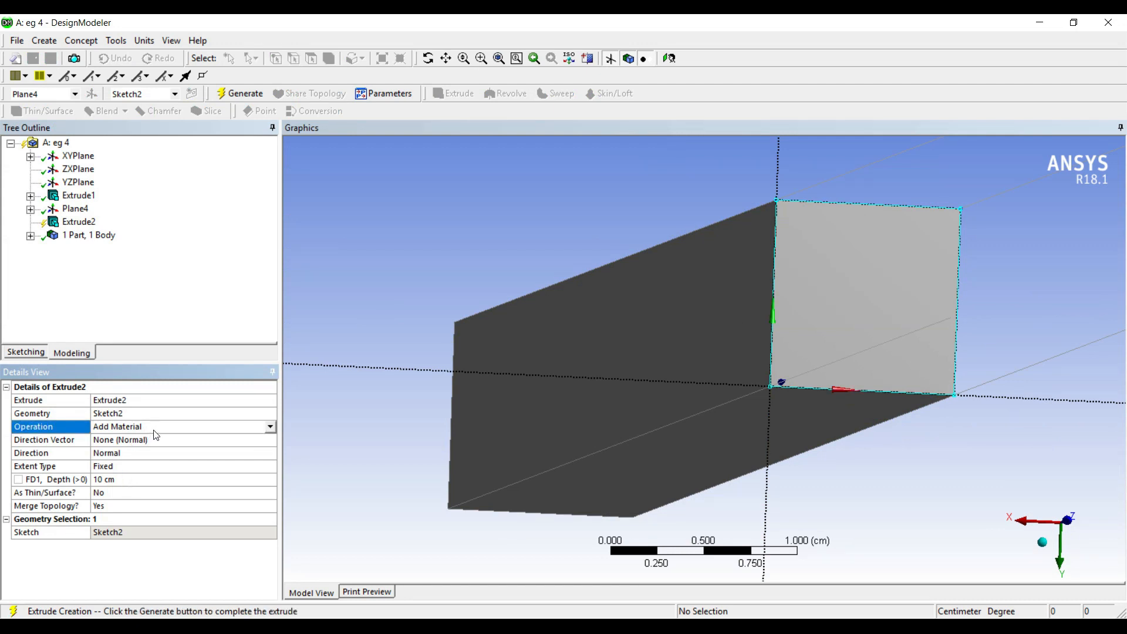
{"action": "mouse_move", "coordinate": [271, 433]}
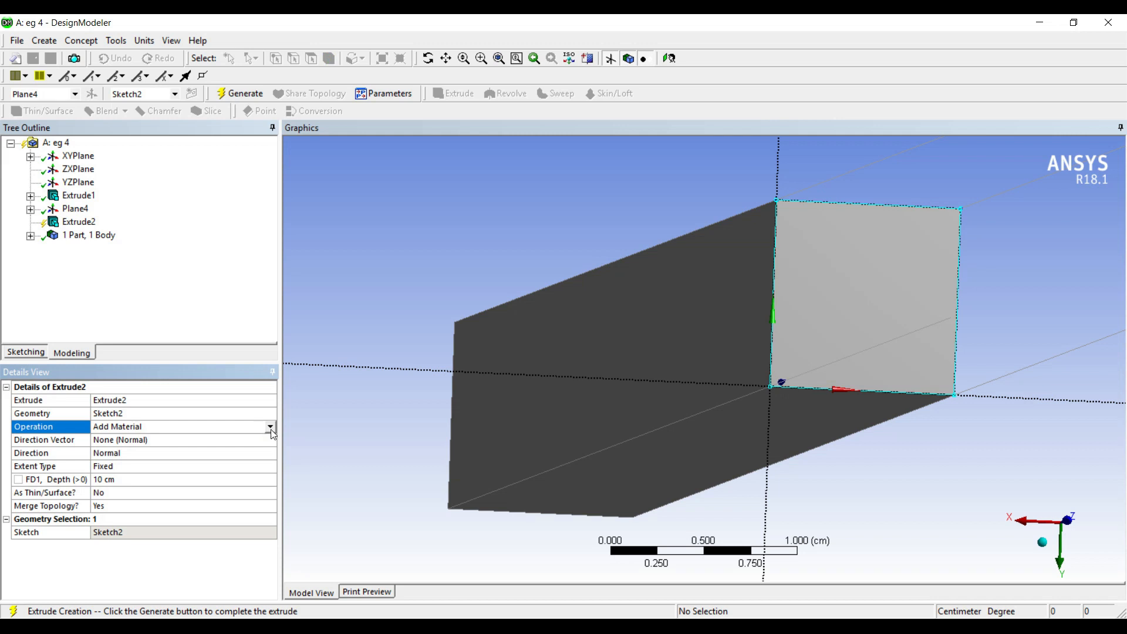
{"action": "left_click", "coordinate": [113, 440]}
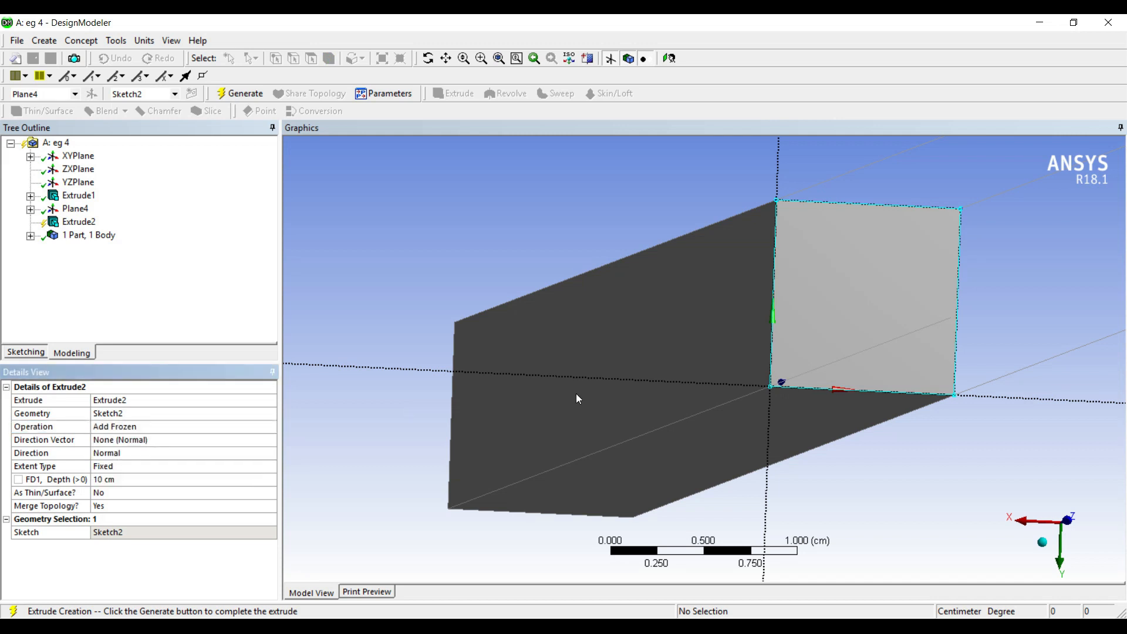
{"action": "mouse_move", "coordinate": [1068, 259]}
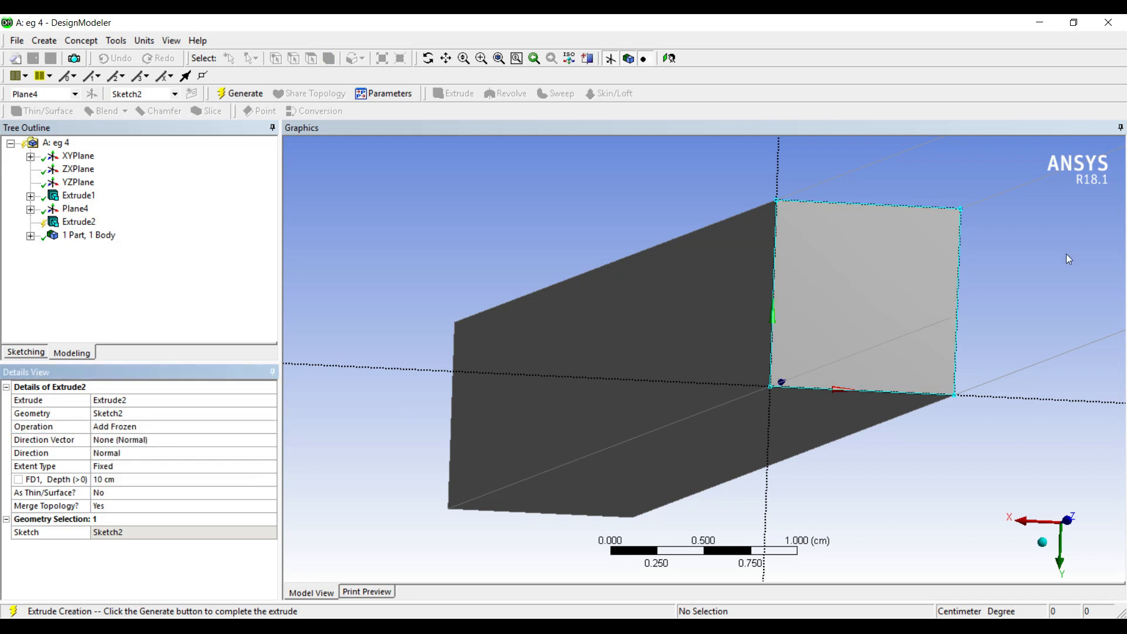
{"action": "mouse_move", "coordinate": [946, 262]}
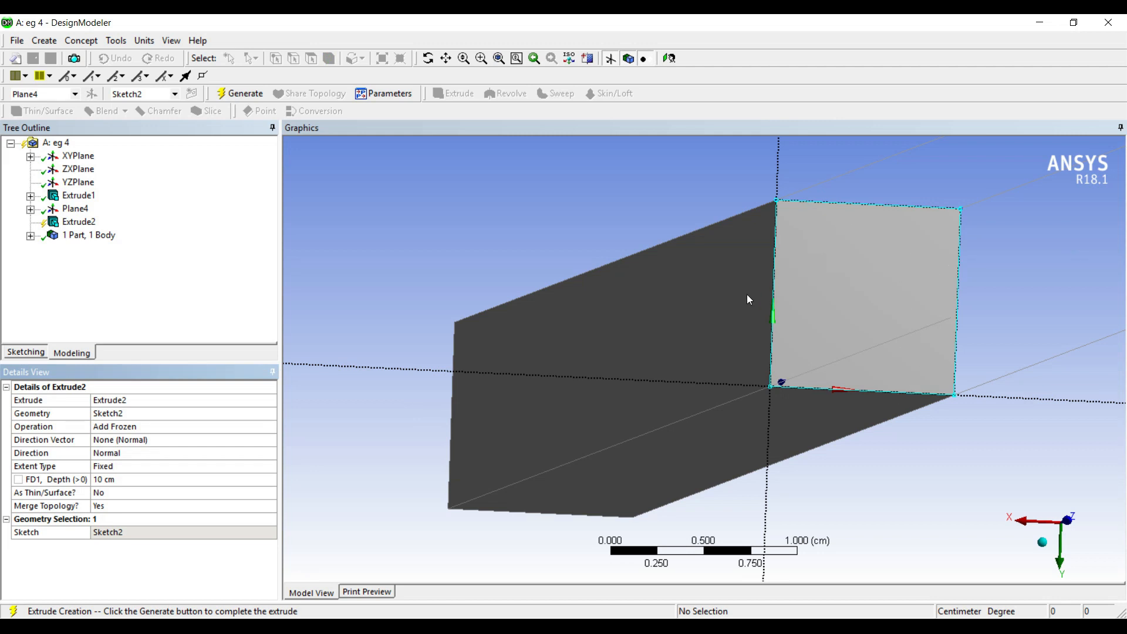
{"action": "mouse_move", "coordinate": [927, 222]}
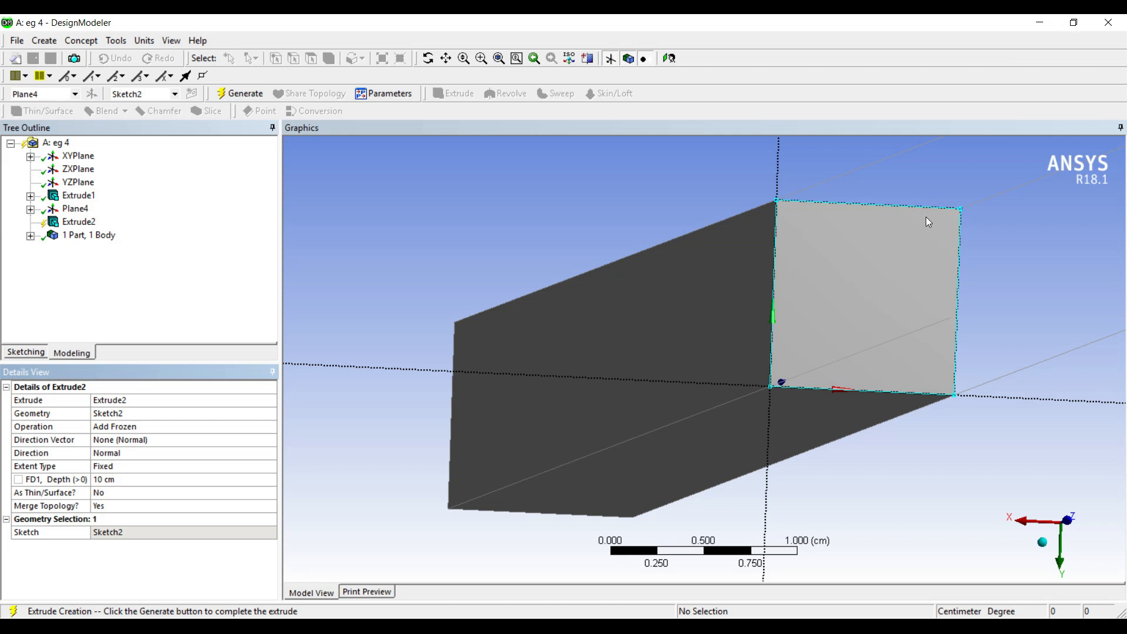
{"action": "left_click", "coordinate": [240, 93]}
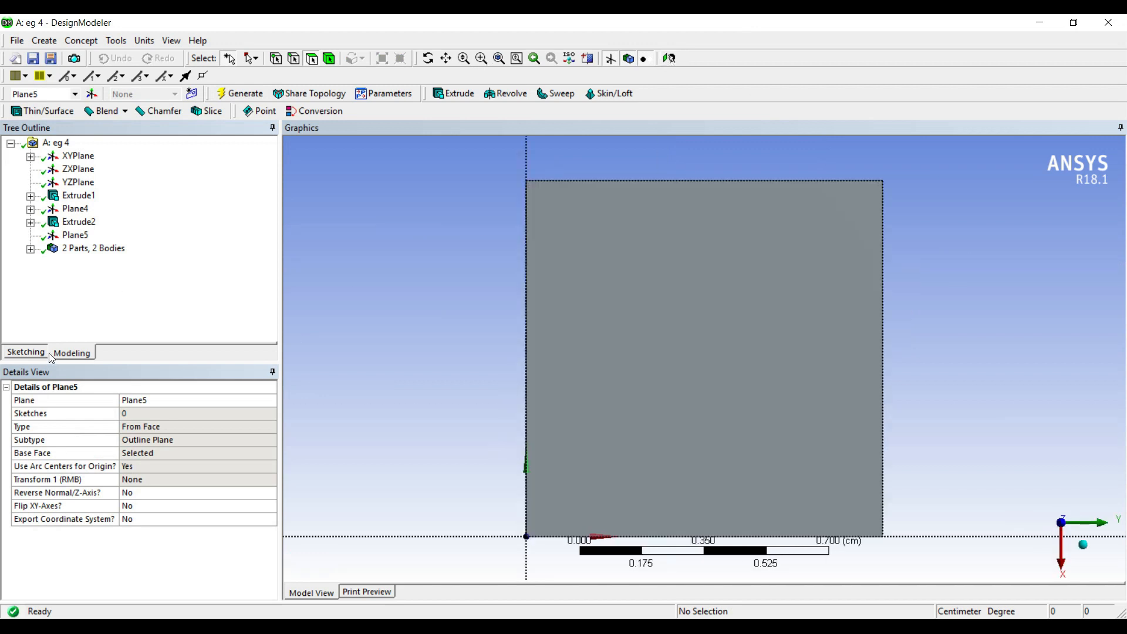
- Sketch a rectangle inside the second section's end face on Plane5
{"action": "left_click", "coordinate": [25, 351]}
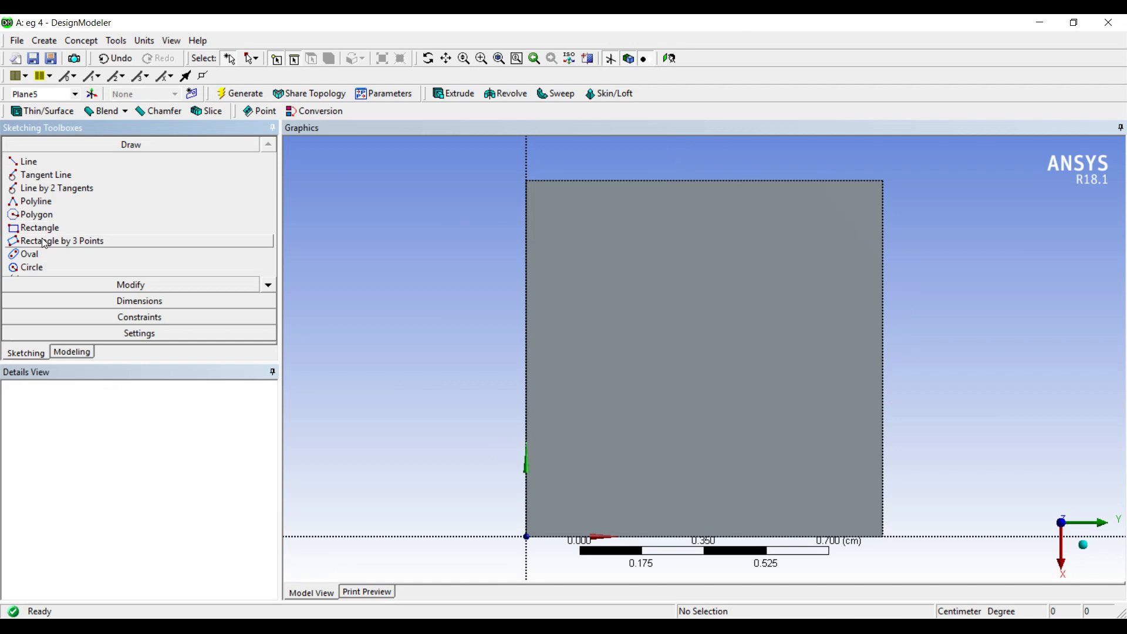
{"action": "left_click", "coordinate": [40, 227]}
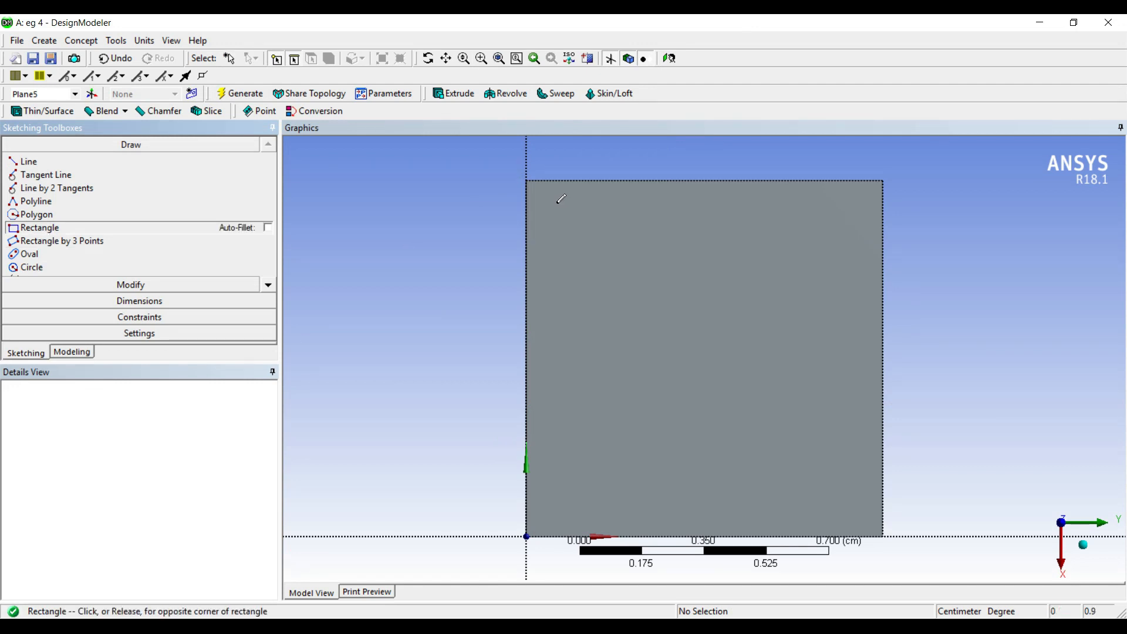
{"action": "left_click_drag", "start_coordinate": [557, 202], "coordinate": [838, 479]}
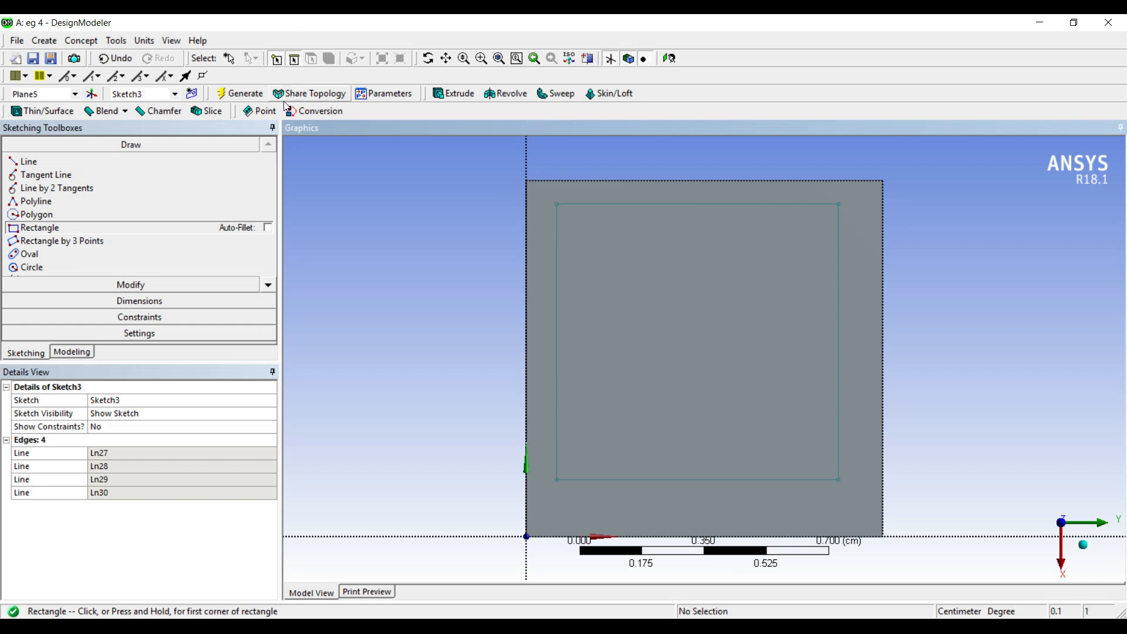
{"action": "mouse_move", "coordinate": [140, 313]}
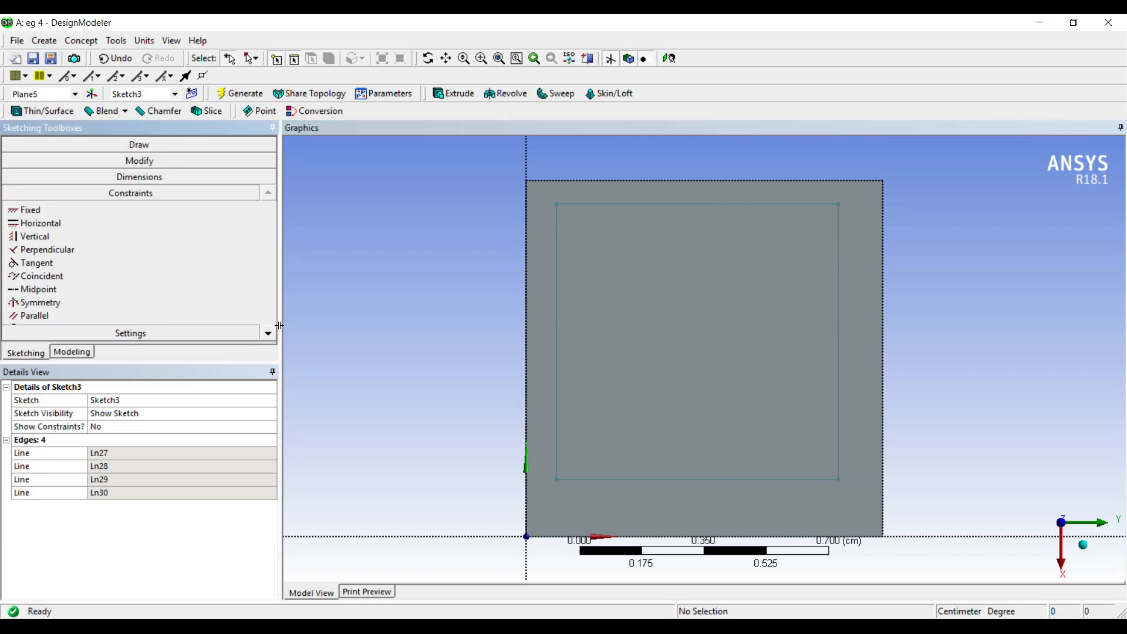
{"action": "mouse_move", "coordinate": [140, 181]}
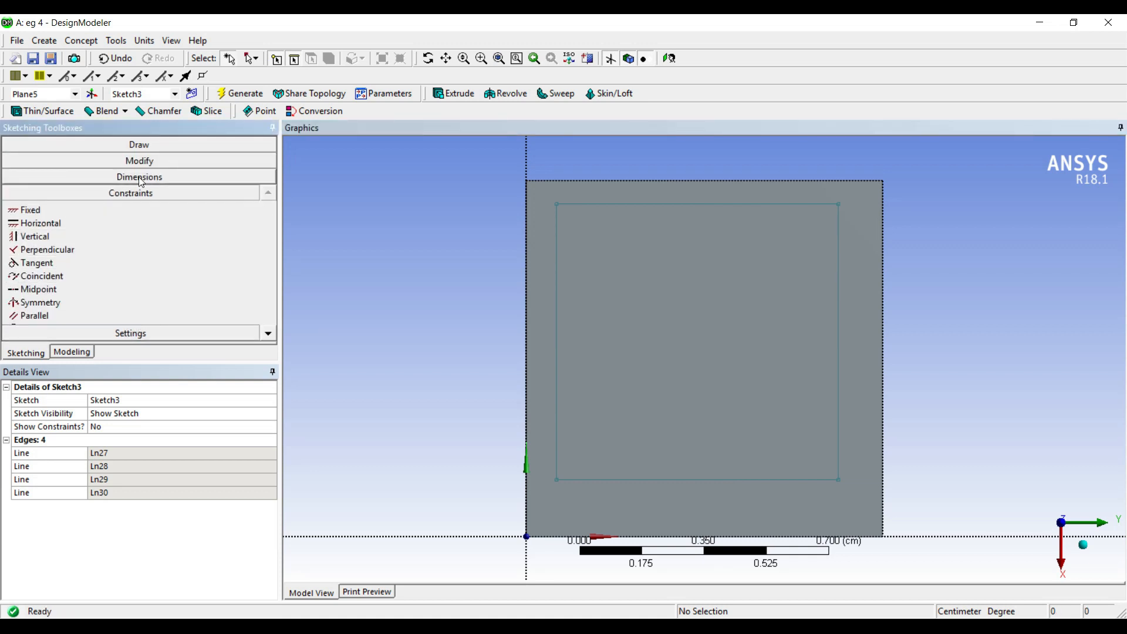
- Dimension the rectangle's horizontal and vertical edges as H1 and V2
{"action": "left_click", "coordinate": [138, 177]}
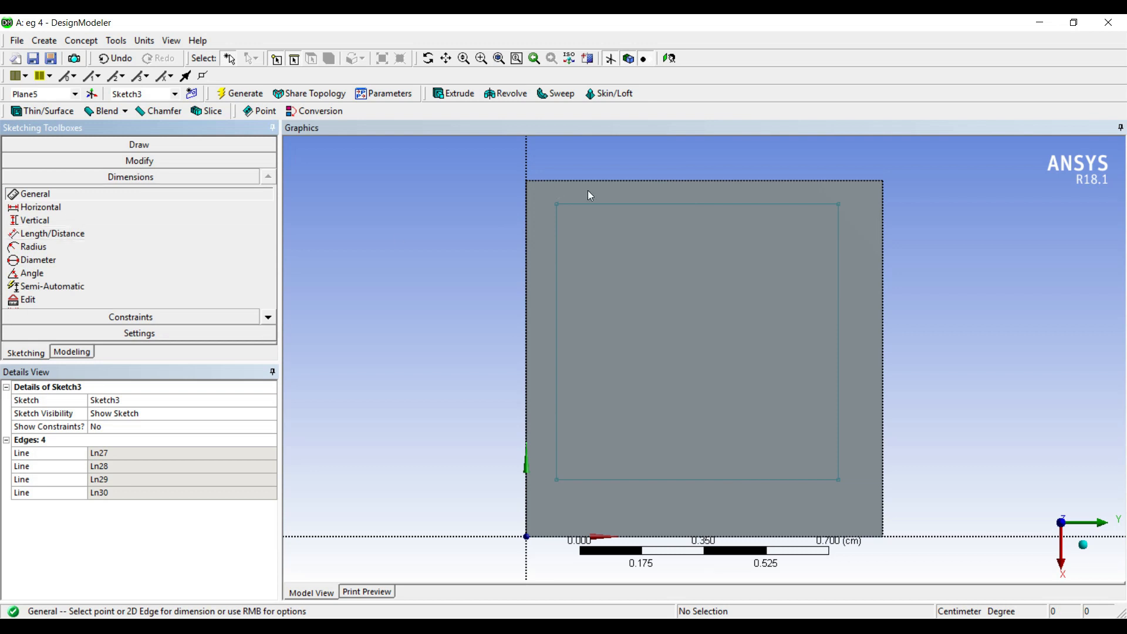
{"action": "left_click", "coordinate": [698, 198]}
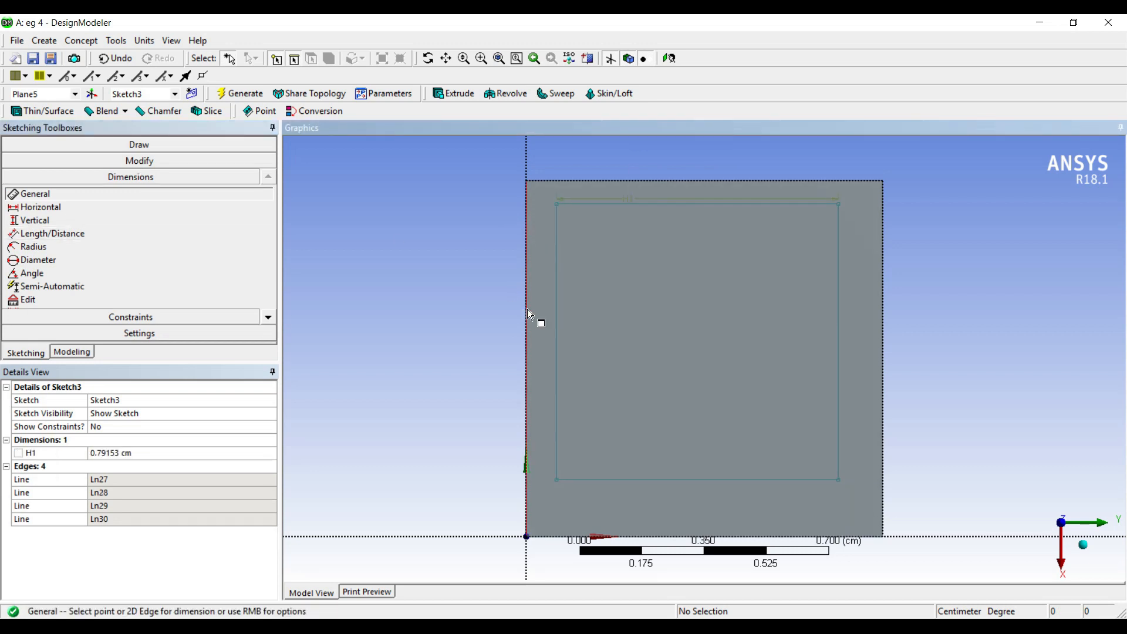
{"action": "left_click", "coordinate": [526, 331]}
{"action": "type", "text": "1"}
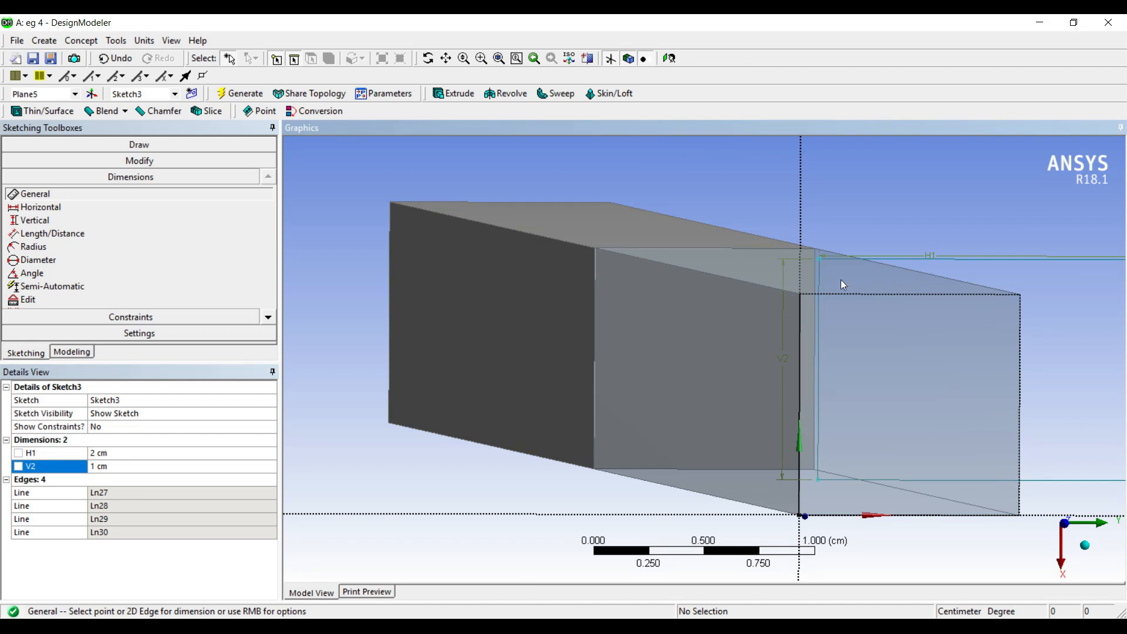
{"action": "mouse_move", "coordinate": [776, 59]}
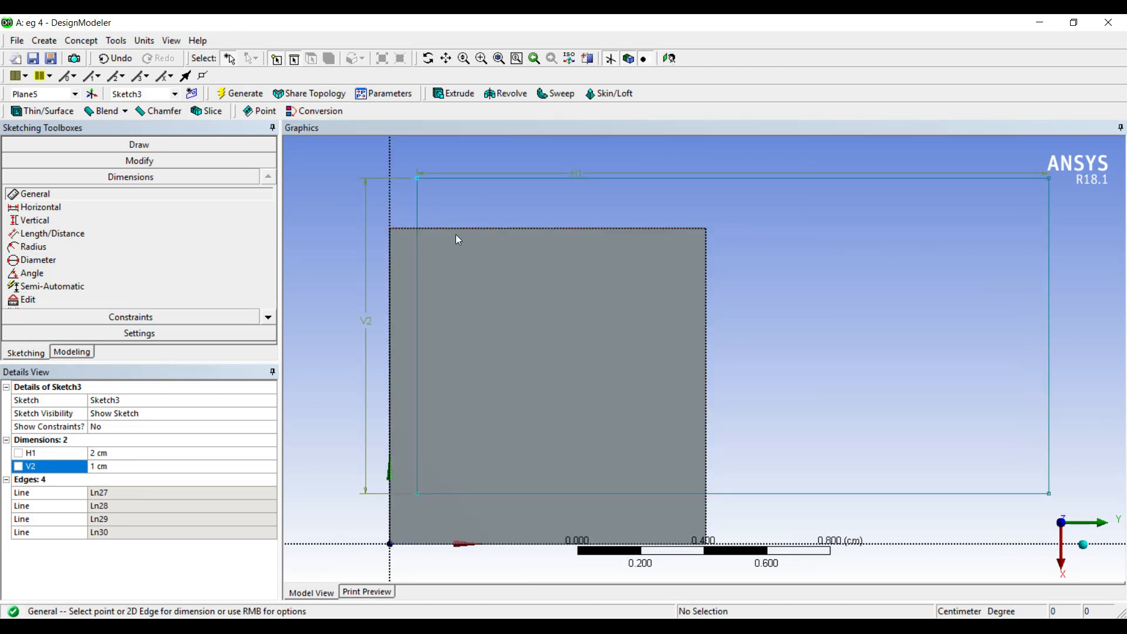
{"action": "mouse_move", "coordinate": [443, 290]}
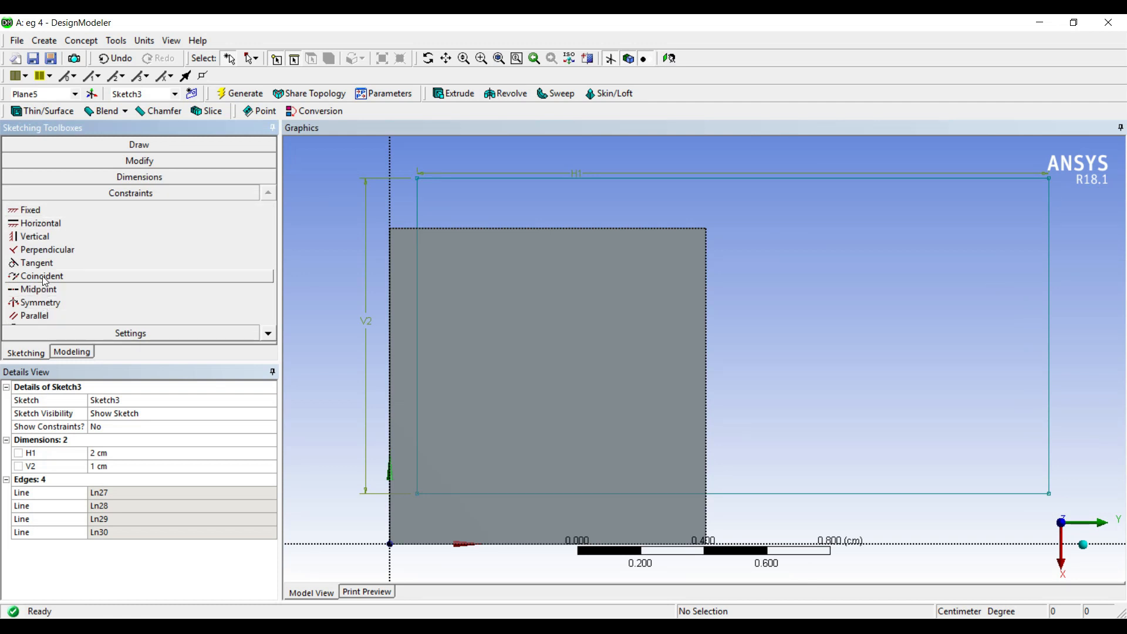
- Make the rectangle's bottom edge coincident with the face, then pick the construction point tool
{"action": "left_click", "coordinate": [42, 276]}
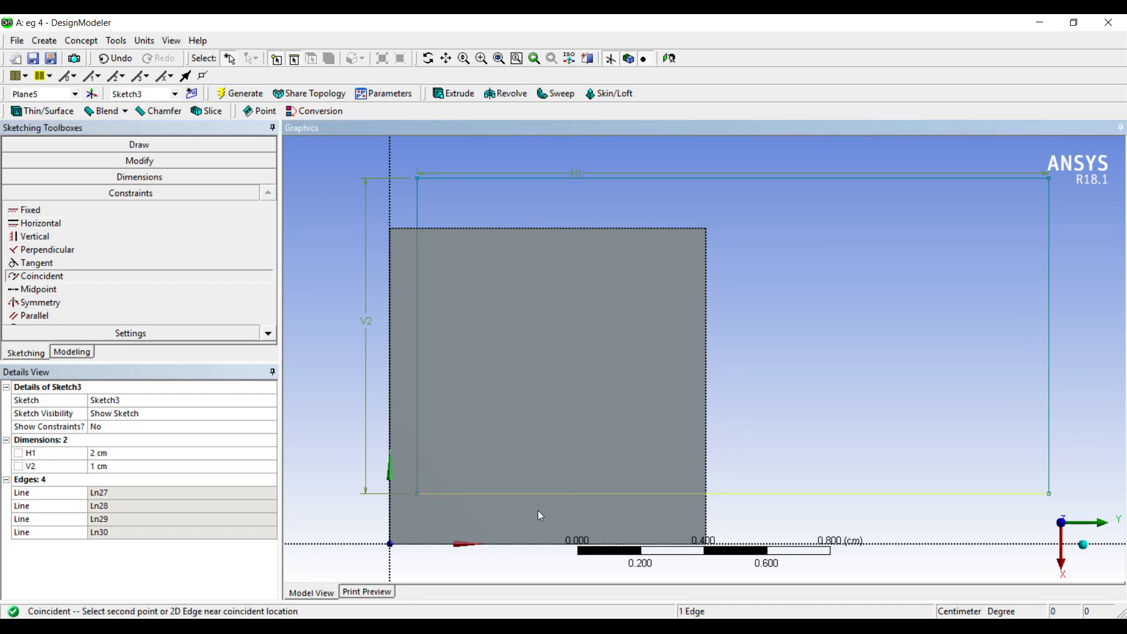
{"action": "mouse_move", "coordinate": [531, 508]}
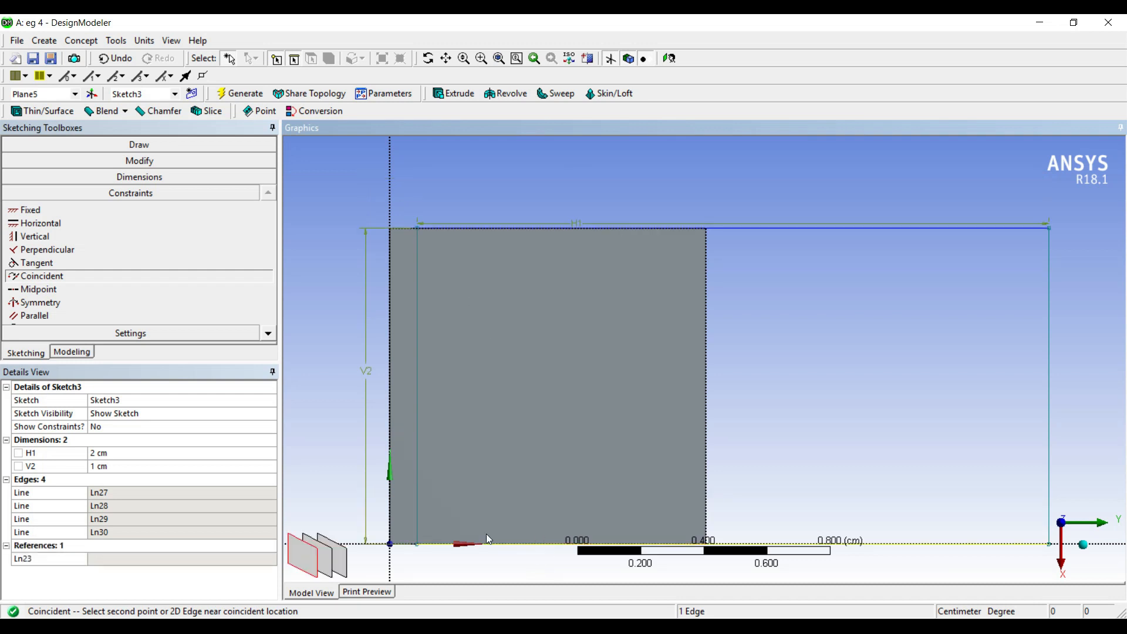
{"action": "mouse_move", "coordinate": [540, 246]}
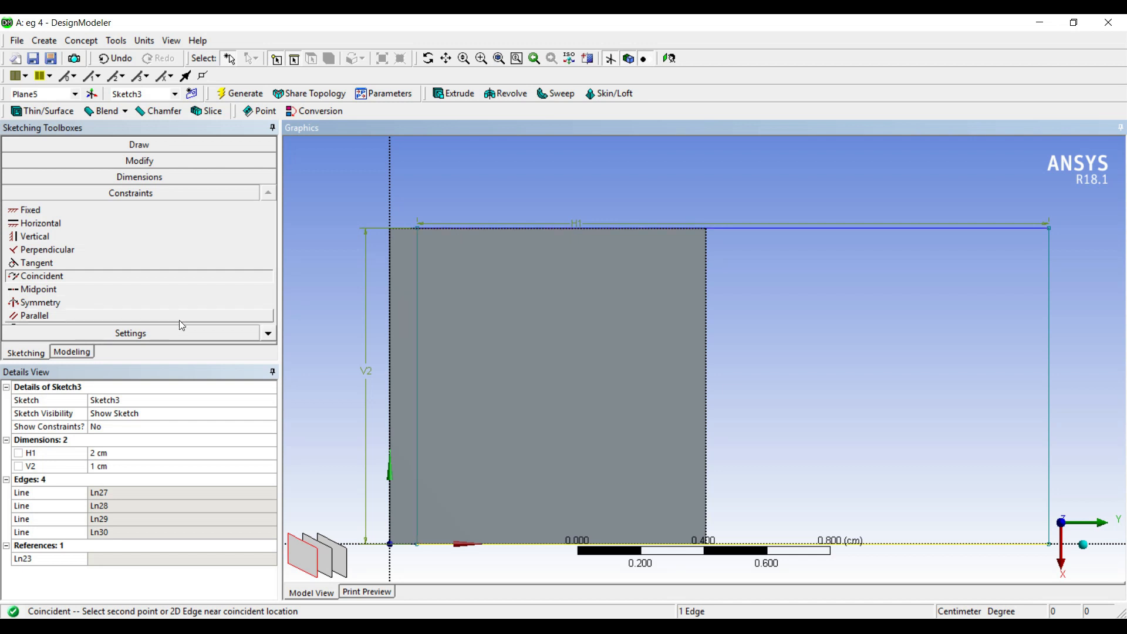
{"action": "left_click", "coordinate": [138, 145]}
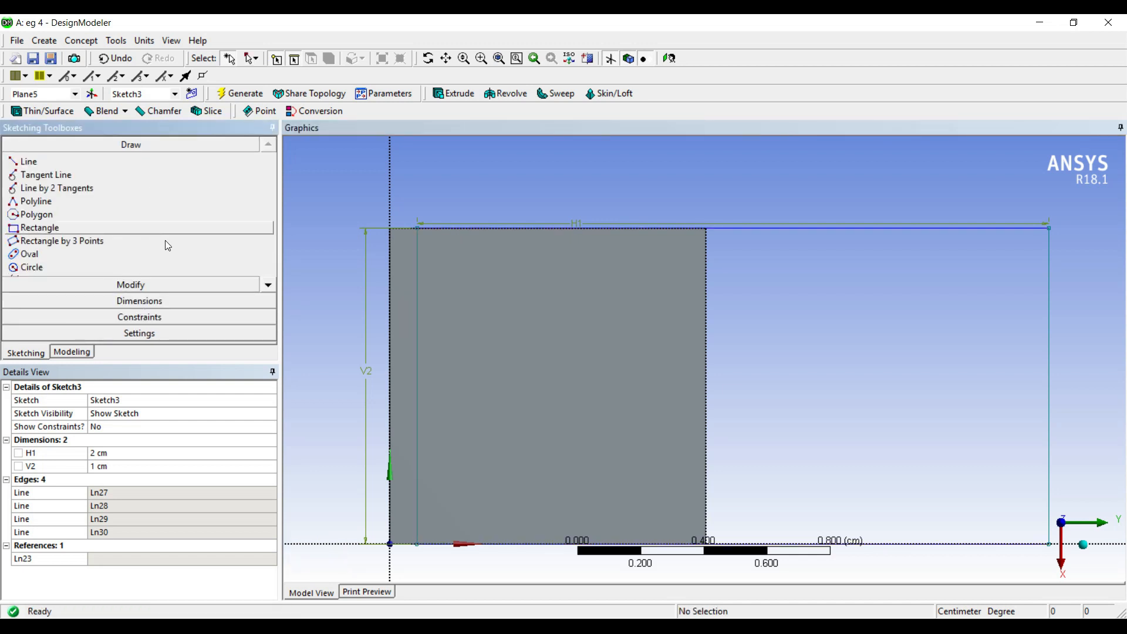
{"action": "left_click", "coordinate": [267, 288]}
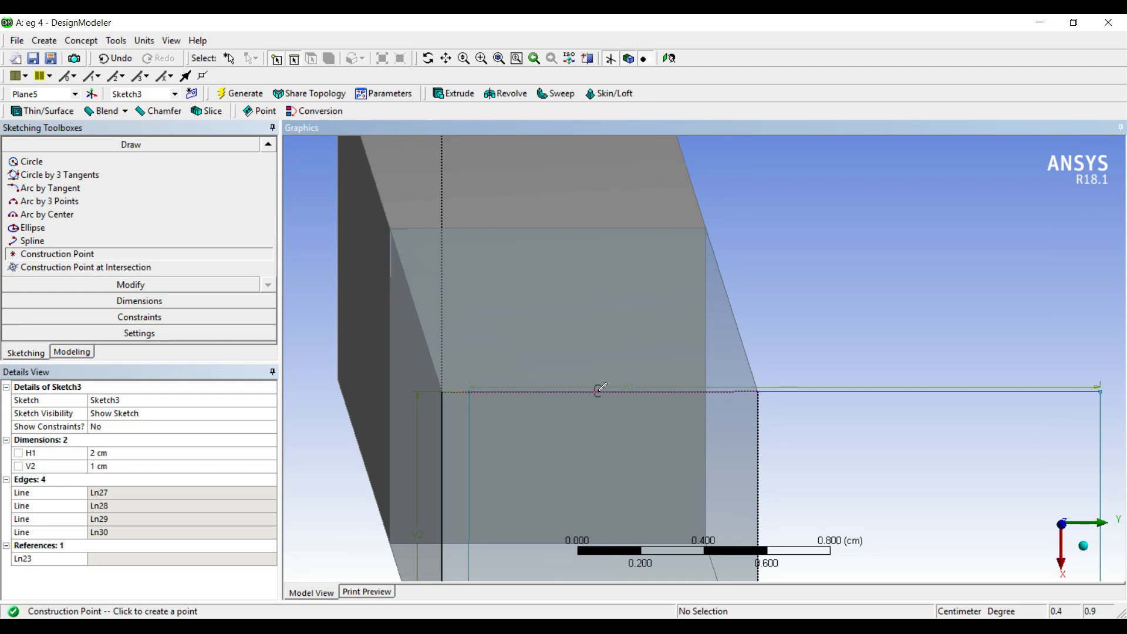
{"action": "mouse_move", "coordinate": [595, 389]}
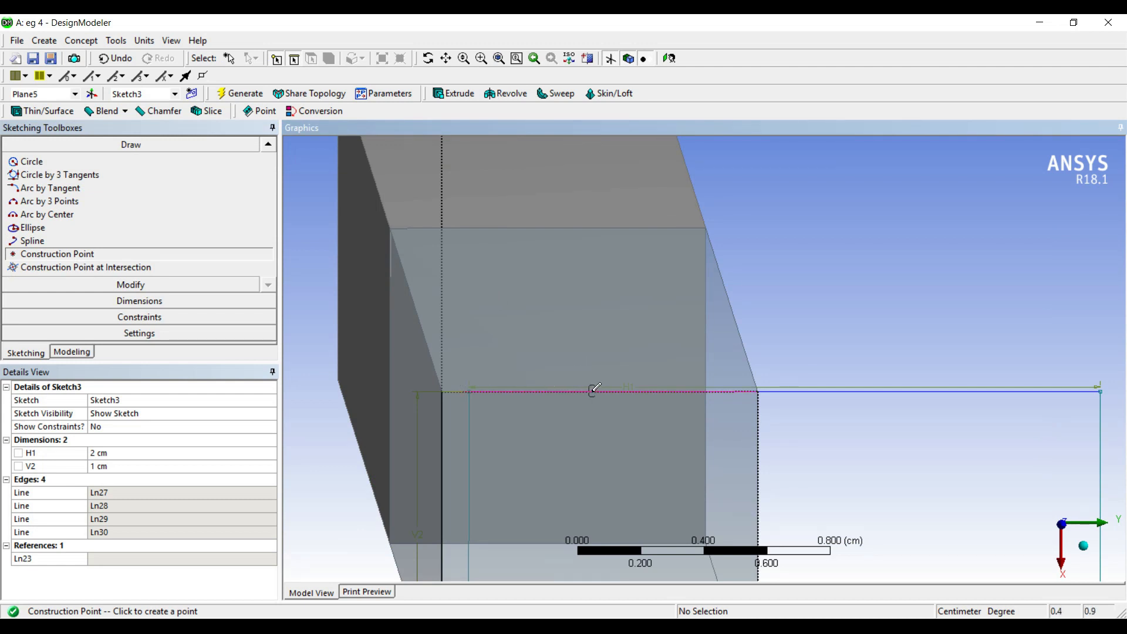
- Place a construction point on the top edge and dimension it H3 = 0.5 cm, L4 = 1 cm
{"action": "left_click", "coordinate": [594, 390]}
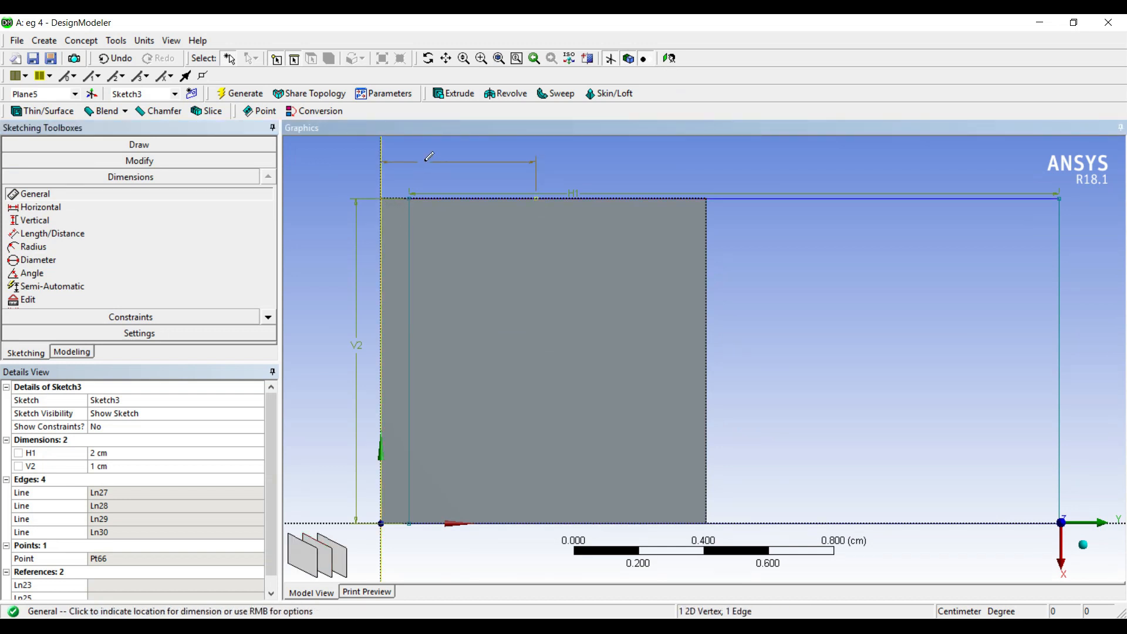
{"action": "left_click", "coordinate": [457, 160]}
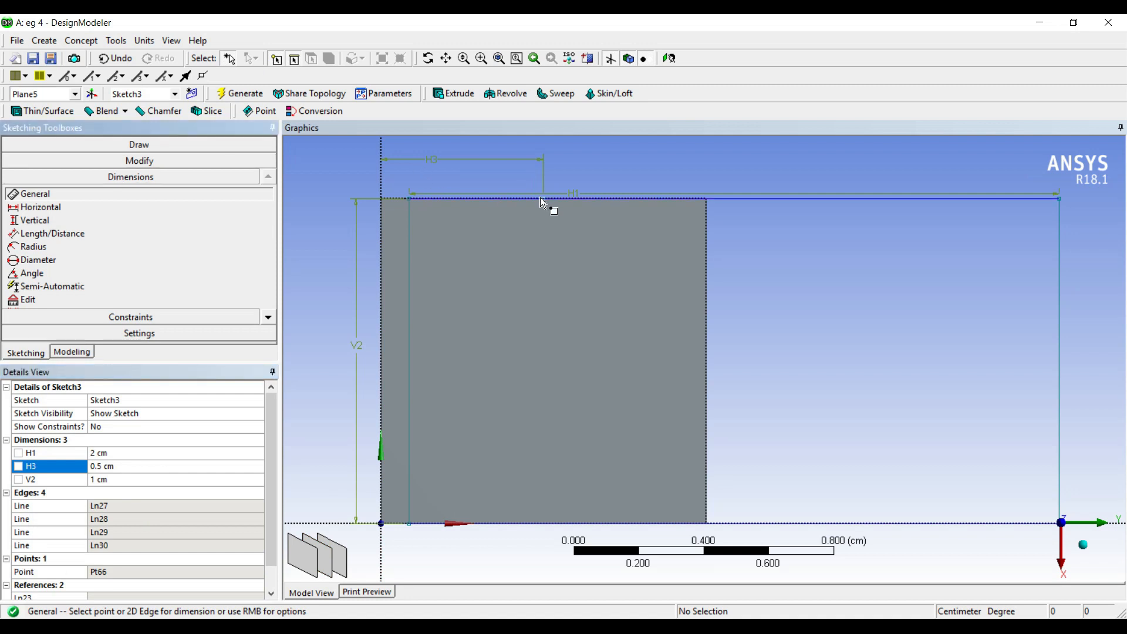
{"action": "left_click", "coordinate": [410, 201]}
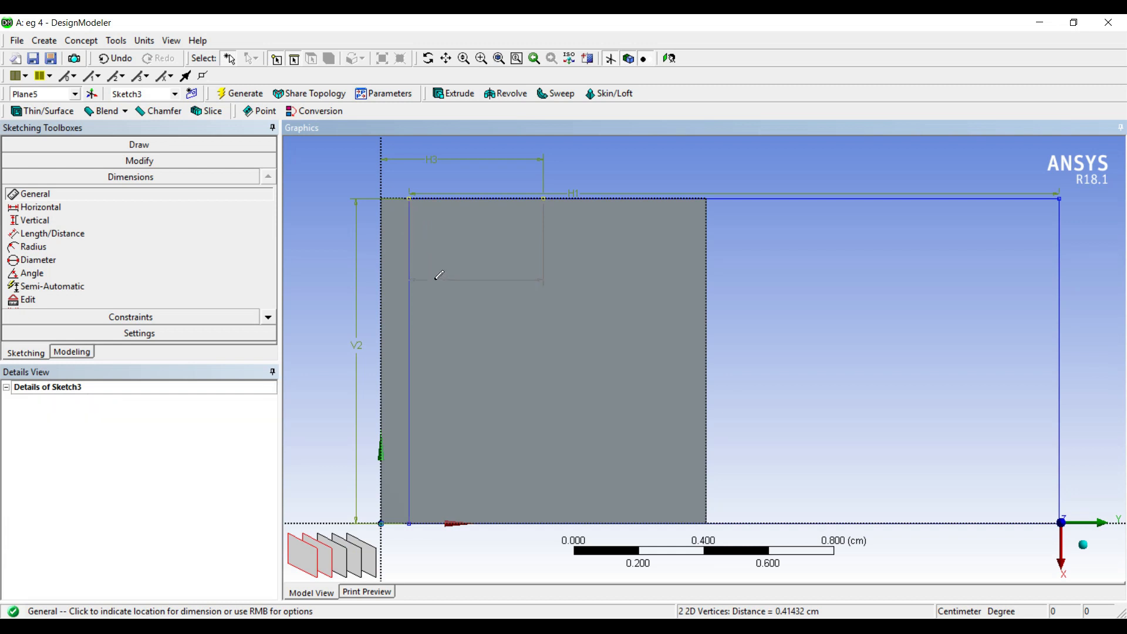
{"action": "left_click", "coordinate": [438, 275]}
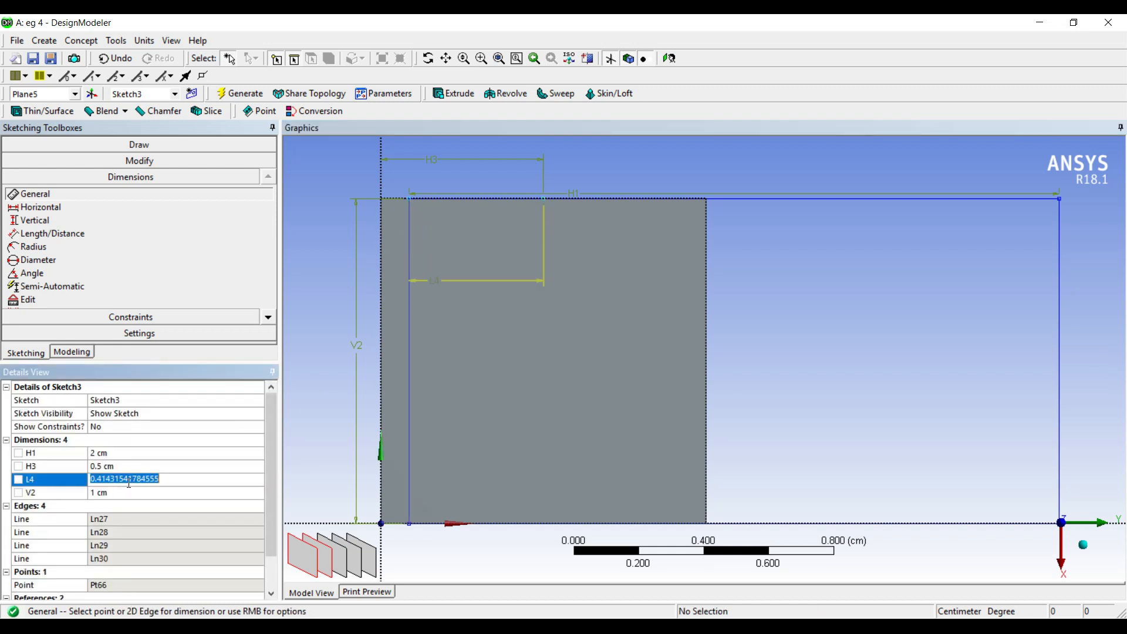
{"action": "type", "text": "1 cm"}
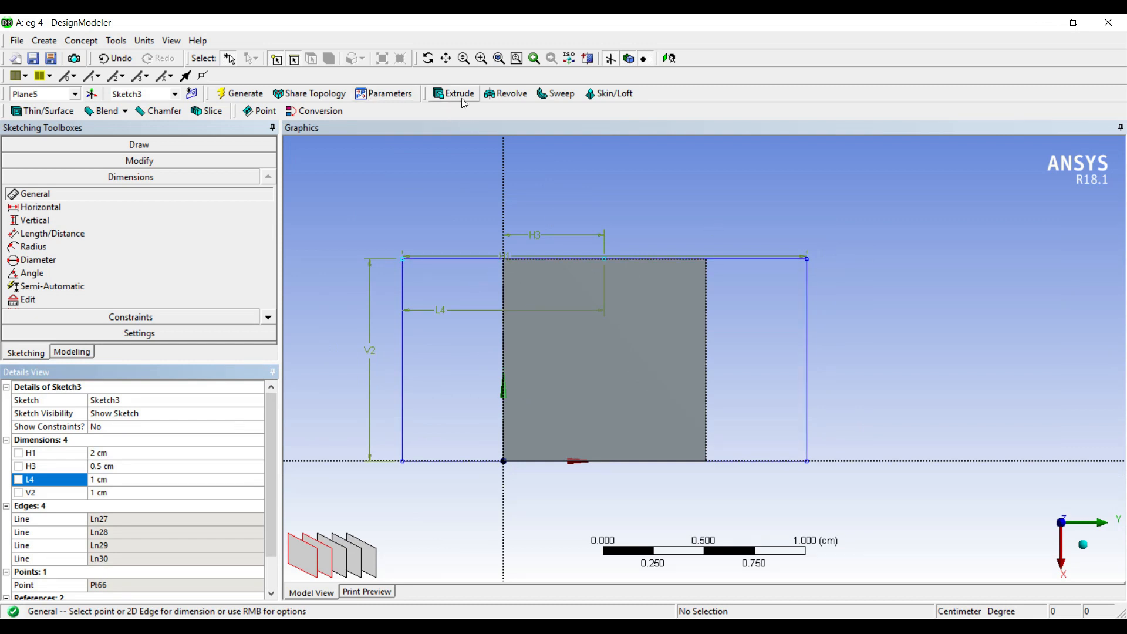
- Extrude Sketch3 10 cm into the third bar section and inspect the three bodies
{"action": "left_click", "coordinate": [453, 93]}
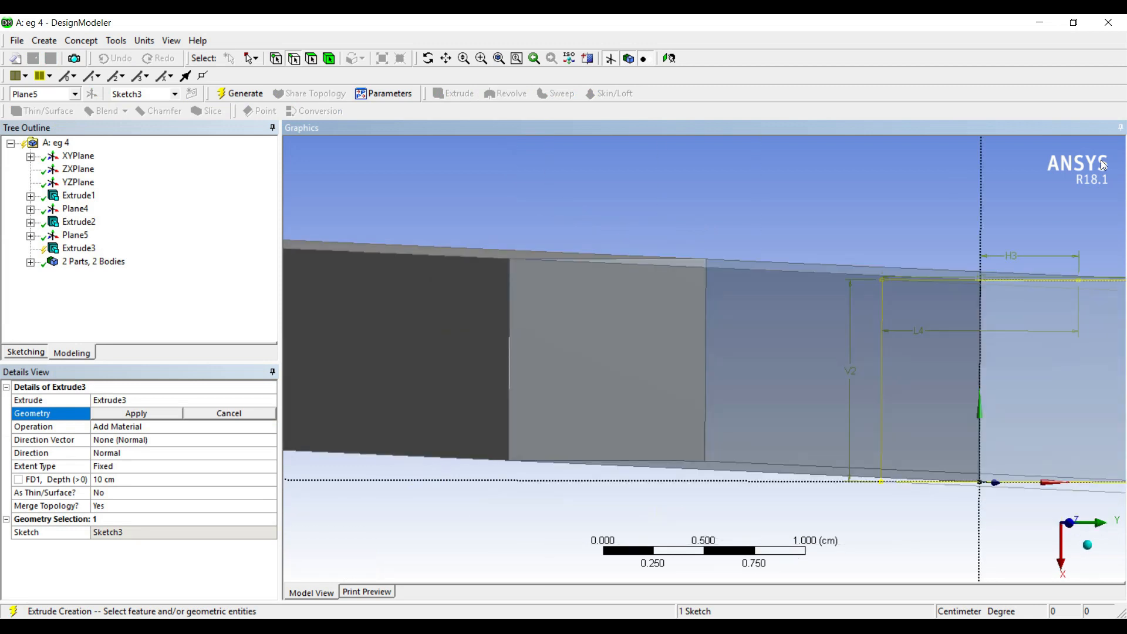
{"action": "left_click", "coordinate": [135, 412]}
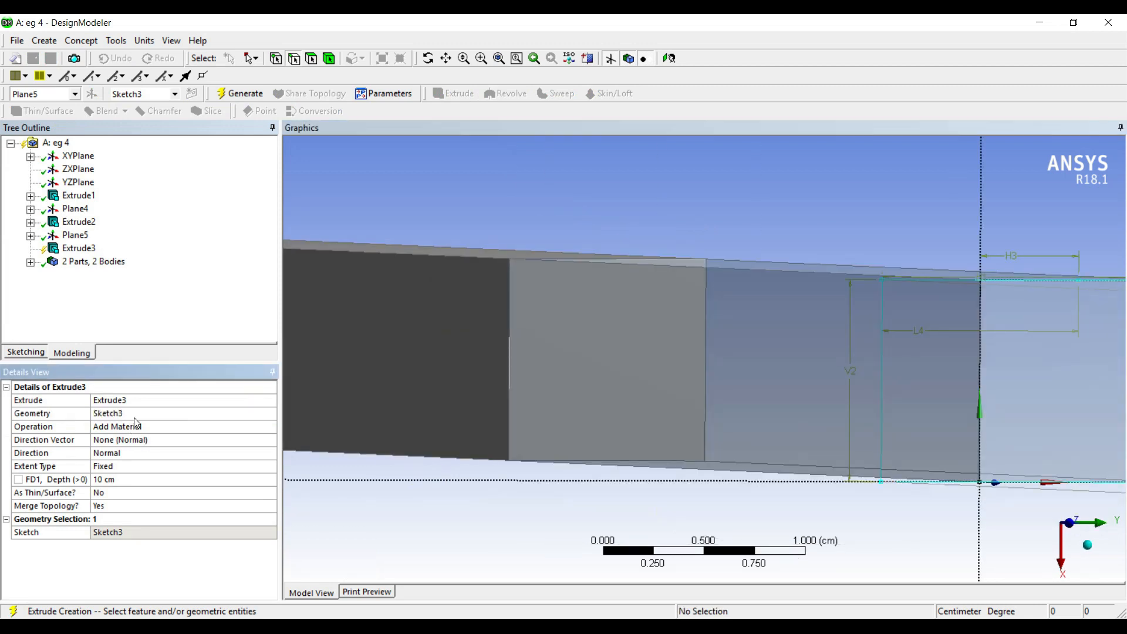
{"action": "mouse_move", "coordinate": [106, 239]}
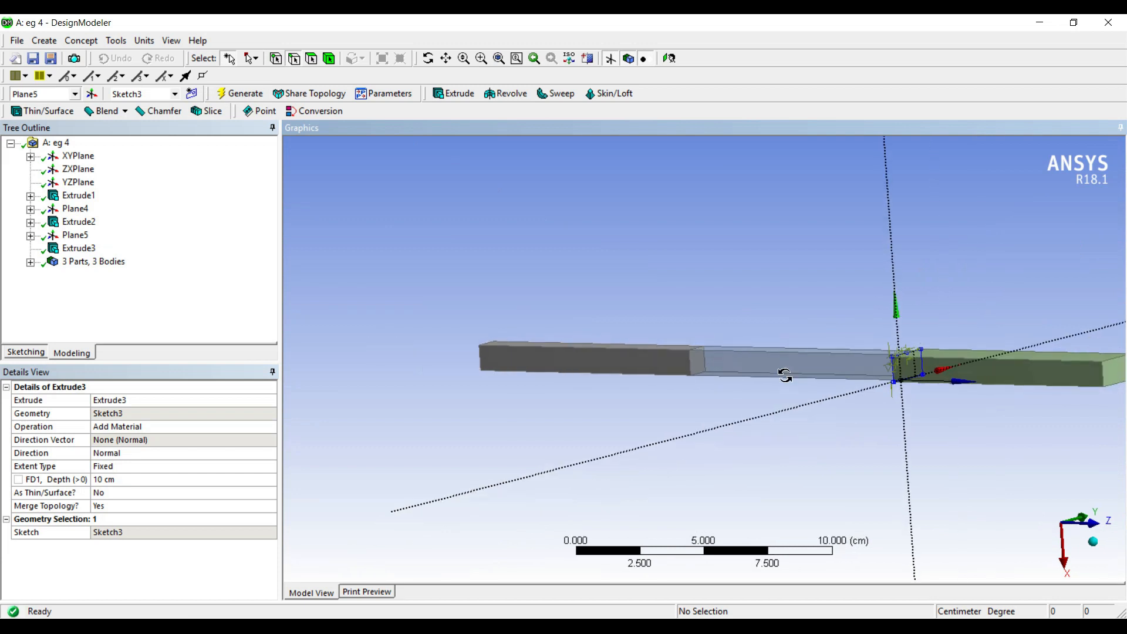
{"action": "left_click_drag", "start_coordinate": [783, 376], "coordinate": [880, 524]}
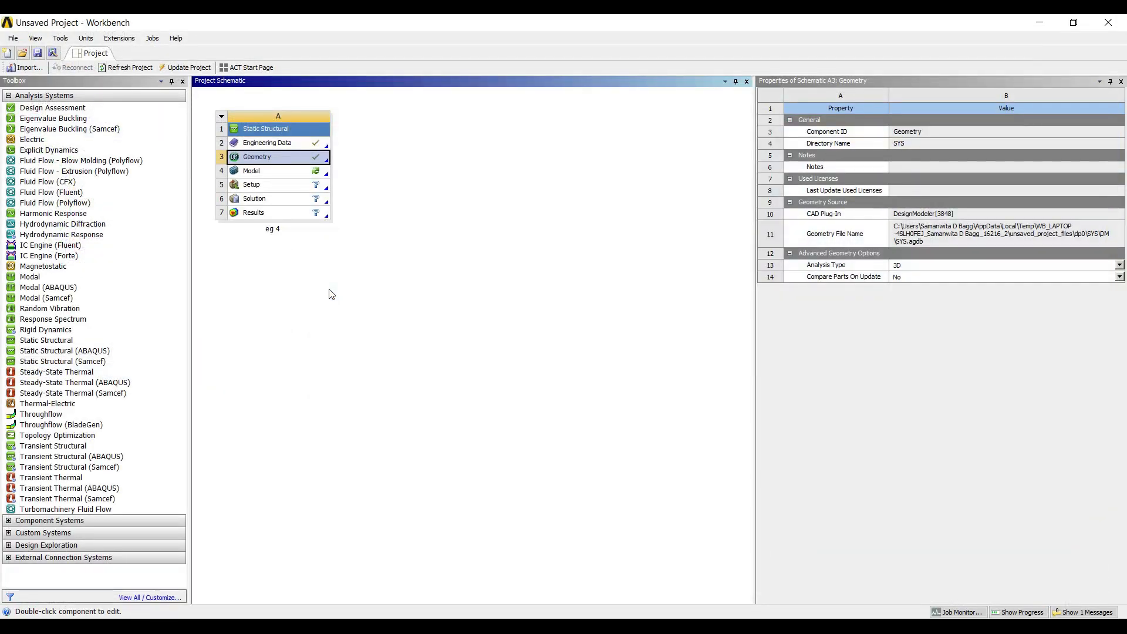
- Launch Mechanical from the Model cell to load the three-section bar geometry
{"action": "left_click", "coordinate": [277, 170]}
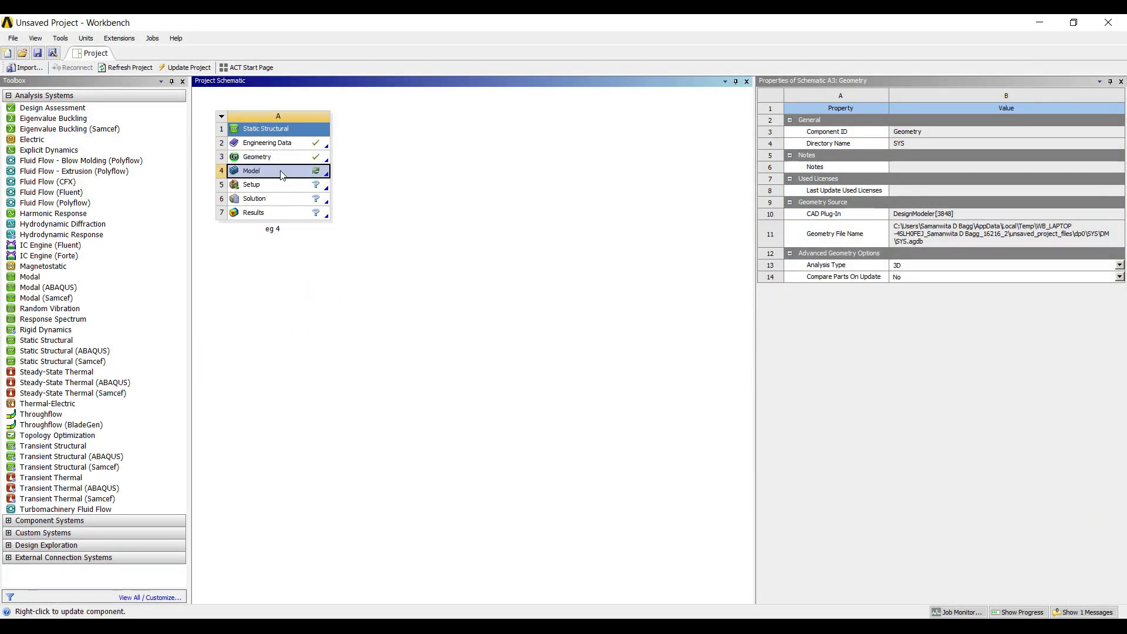
{"action": "double_click", "coordinate": [277, 170]}
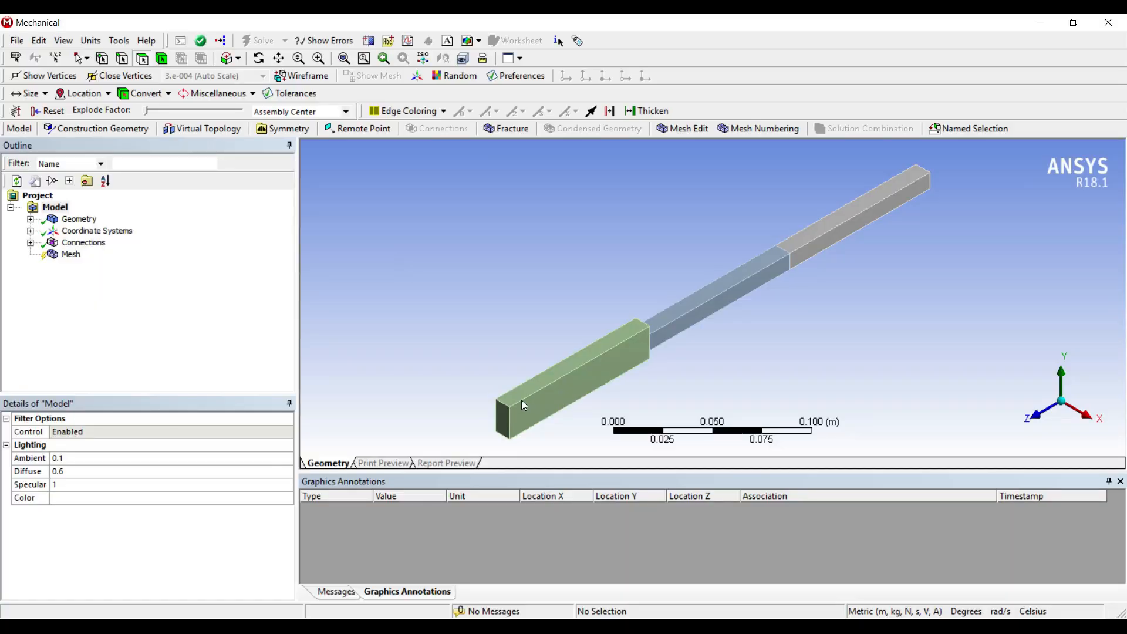
{"action": "mouse_move", "coordinate": [406, 388]}
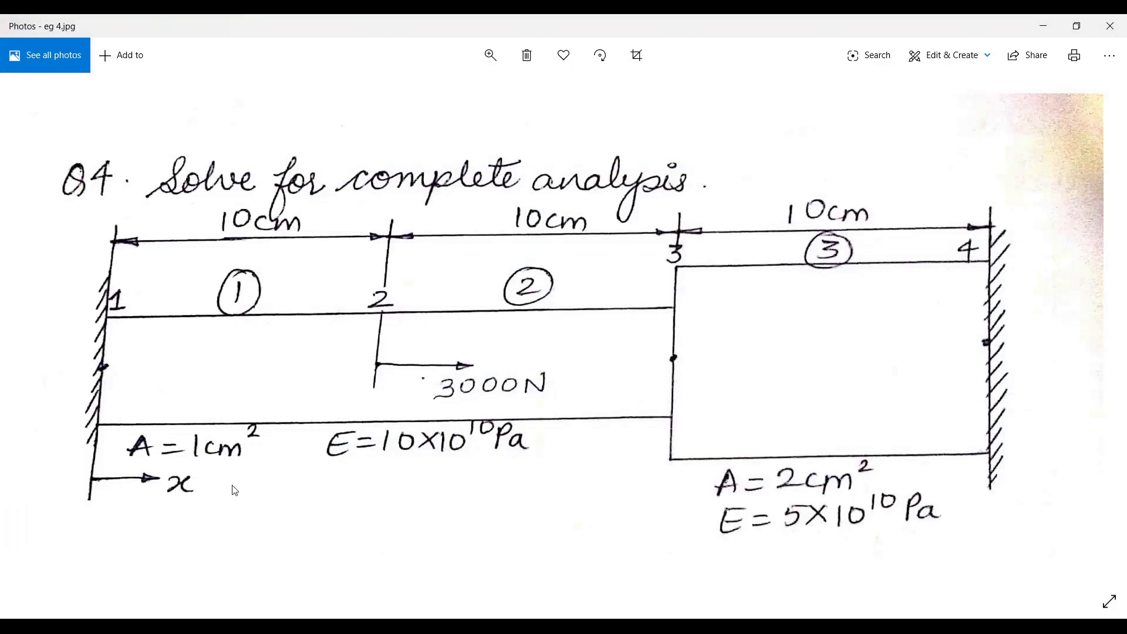
{"action": "mouse_move", "coordinate": [78, 325]}
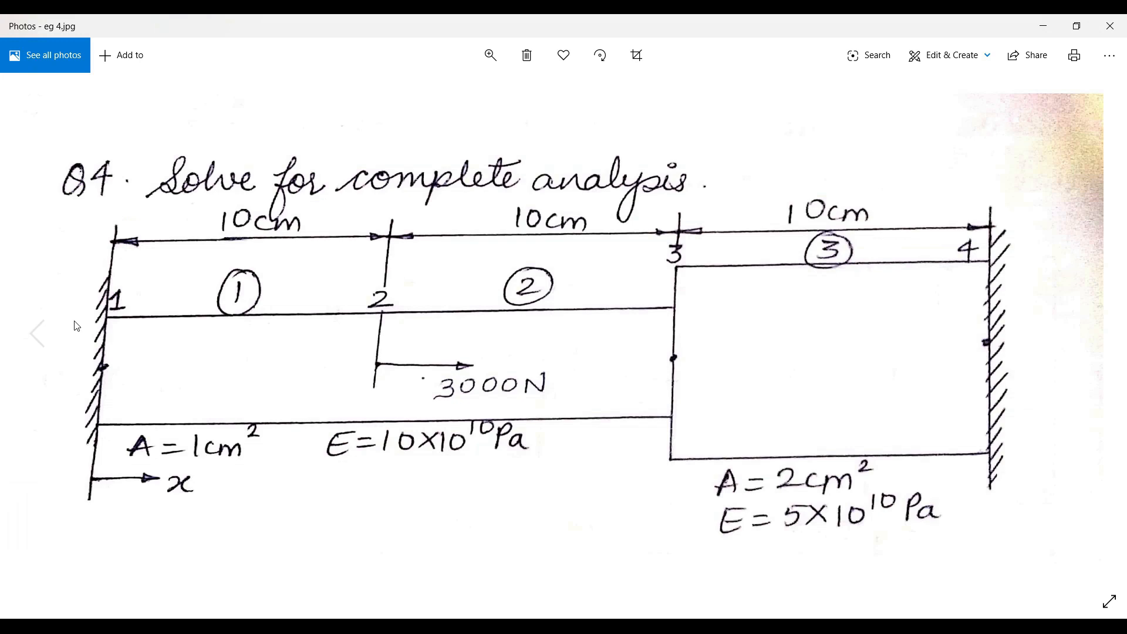
{"action": "mouse_move", "coordinate": [424, 402]}
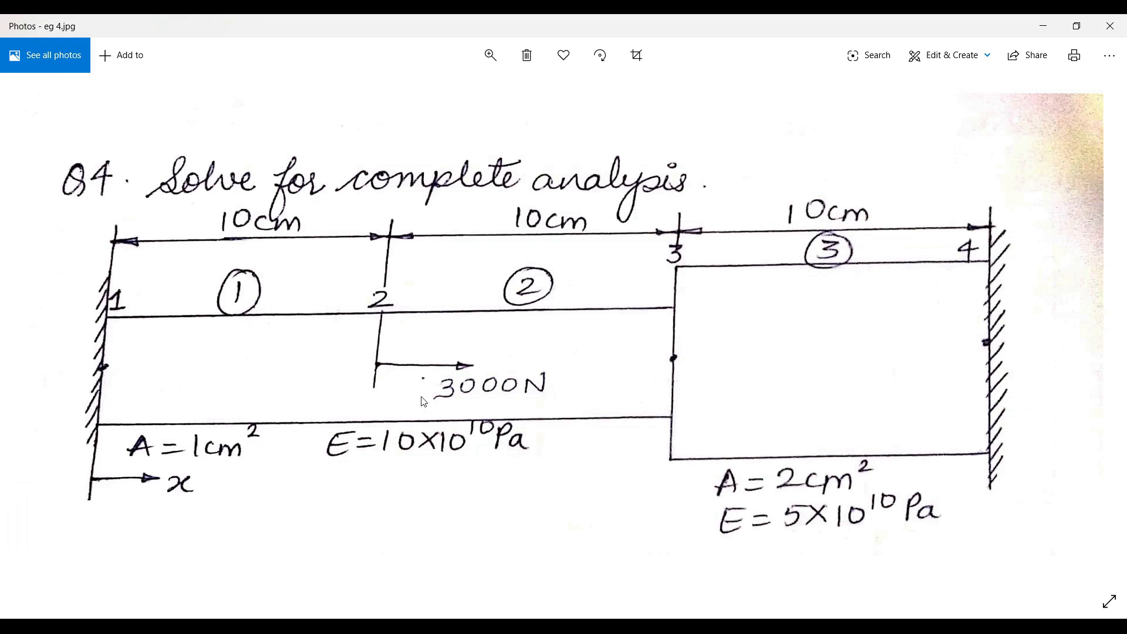
{"action": "mouse_move", "coordinate": [477, 444]}
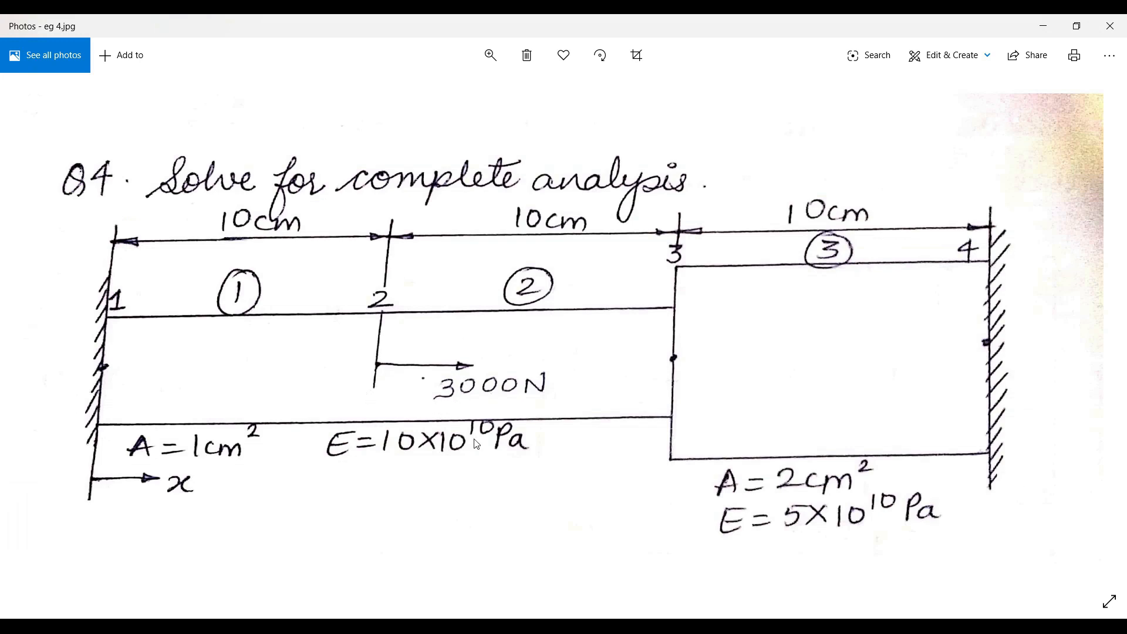
{"action": "mouse_move", "coordinate": [1049, 94]}
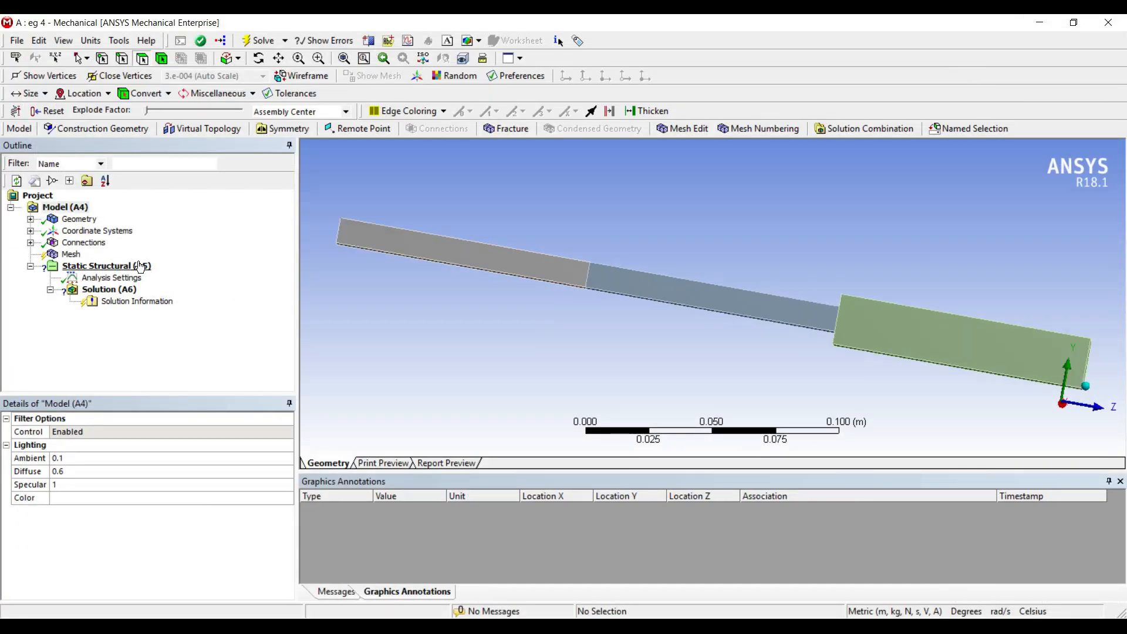
- Mesh the bar with Relevance Center set to Fine and expand Geometry to show its three solids
{"action": "left_click", "coordinate": [72, 253]}
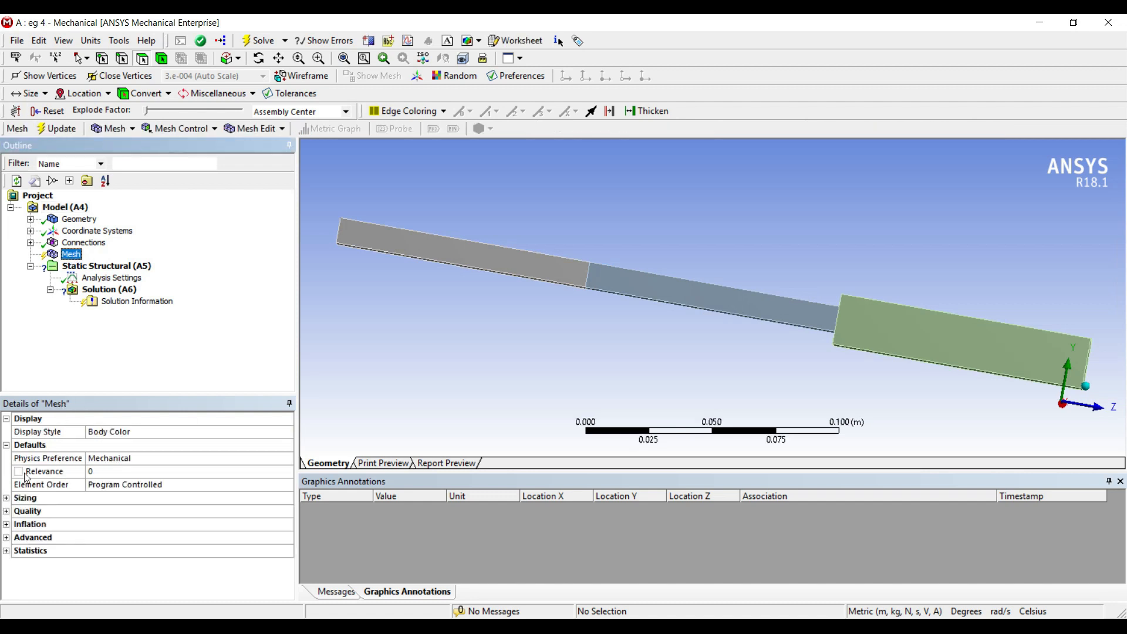
{"action": "left_click", "coordinate": [24, 498]}
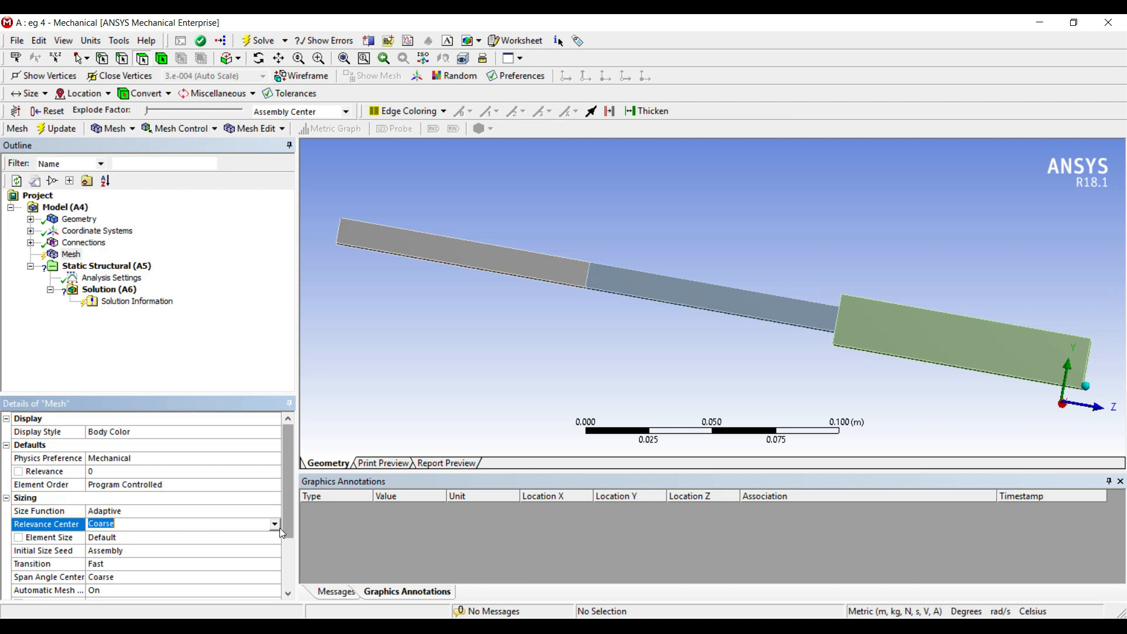
{"action": "left_click", "coordinate": [274, 523]}
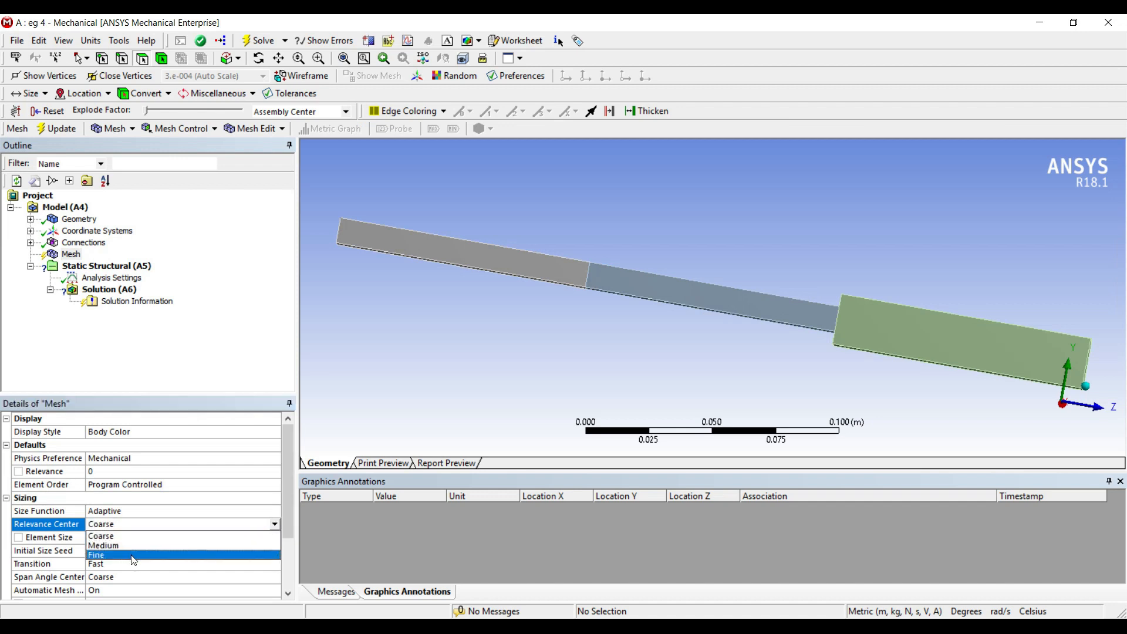
{"action": "left_click", "coordinate": [95, 554]}
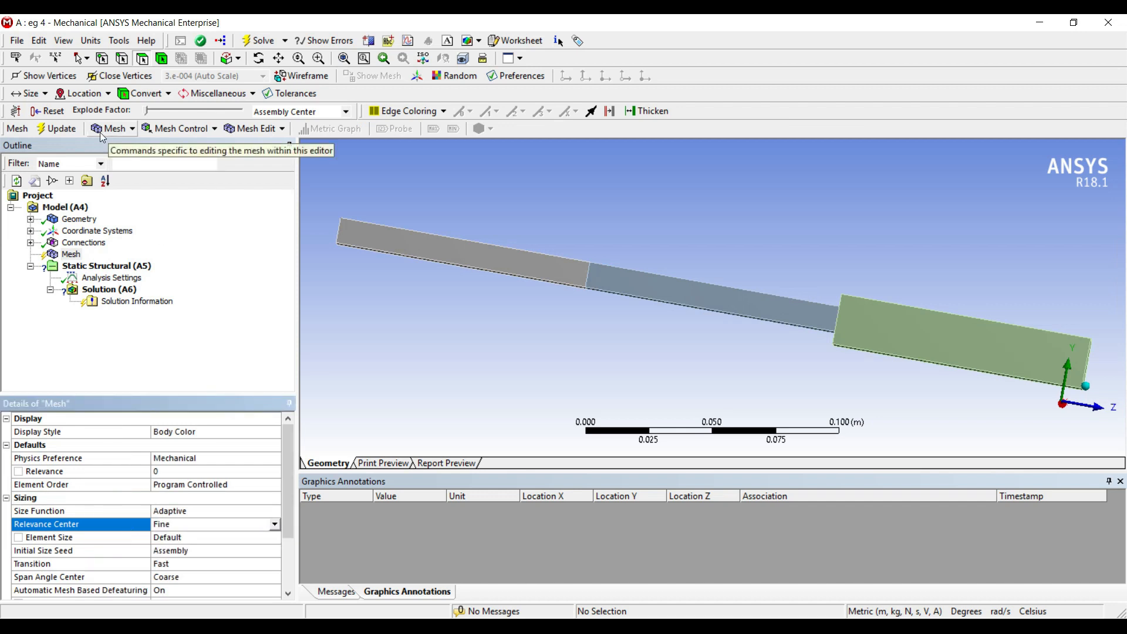
{"action": "mouse_move", "coordinate": [368, 367]}
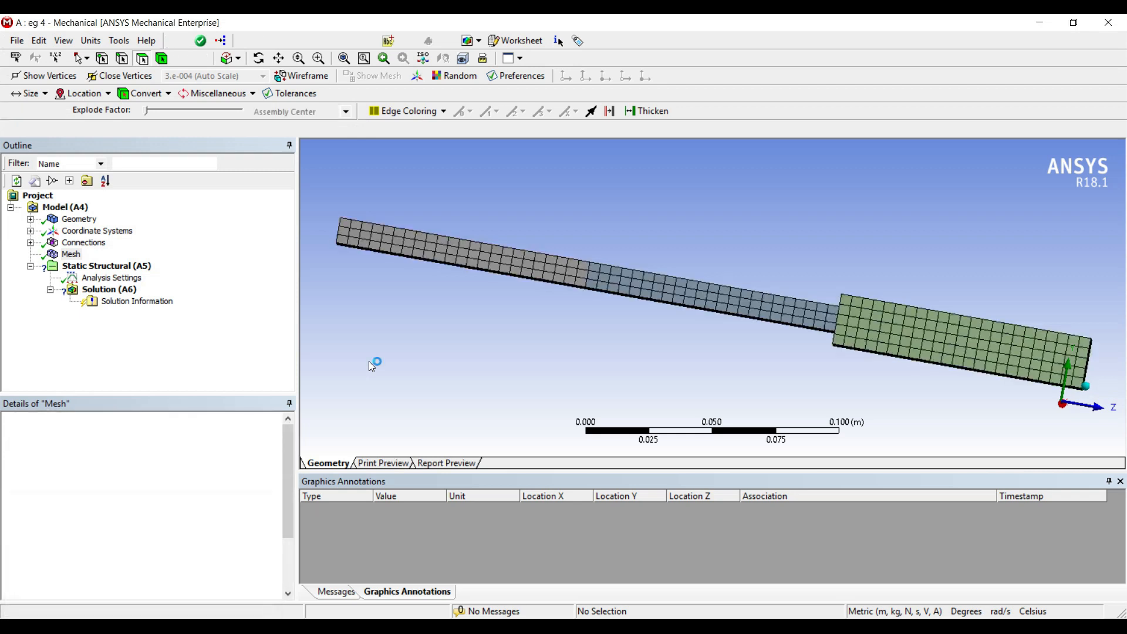
{"action": "left_click", "coordinate": [71, 254]}
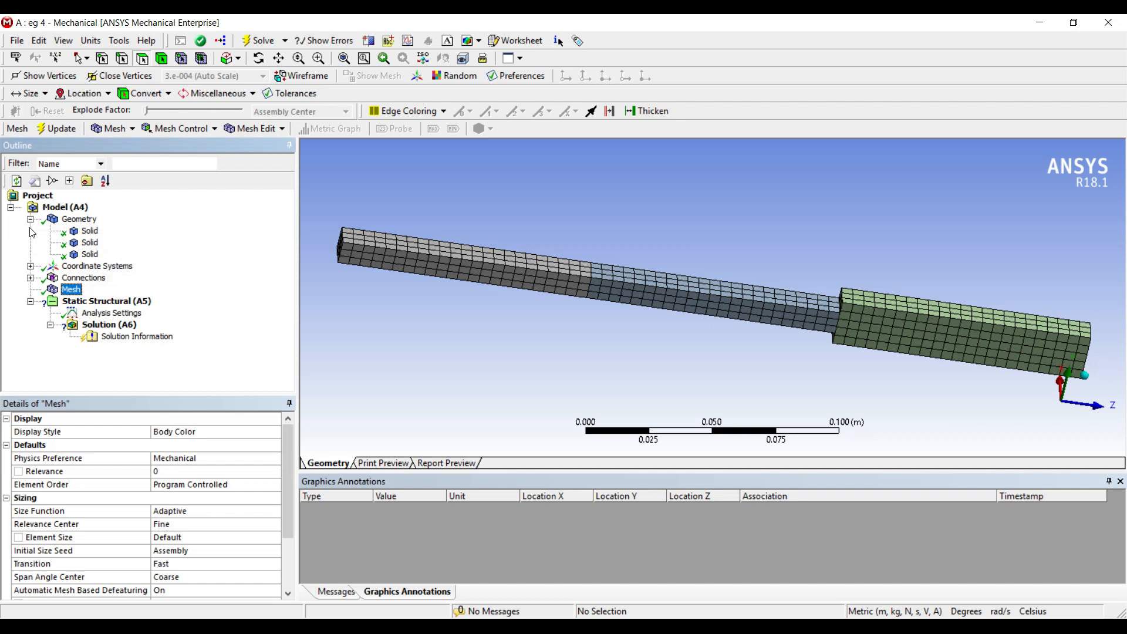
- Start a New Material assignment for the first (left) solid and acknowledge the refresh notice
{"action": "left_click", "coordinate": [89, 230]}
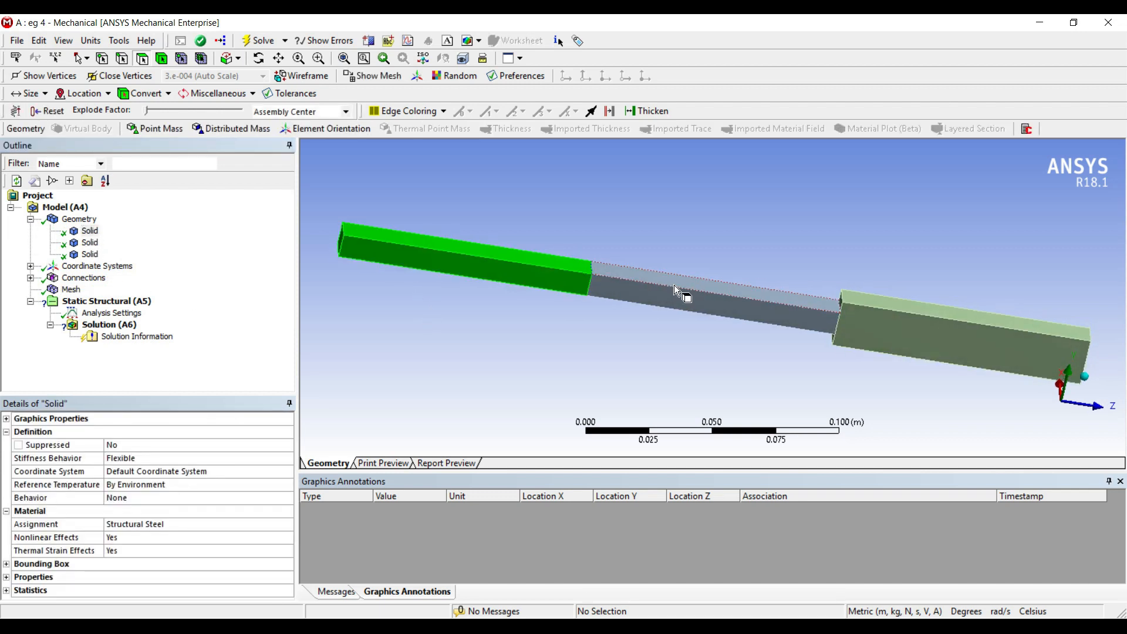
{"action": "left_click", "coordinate": [677, 291]}
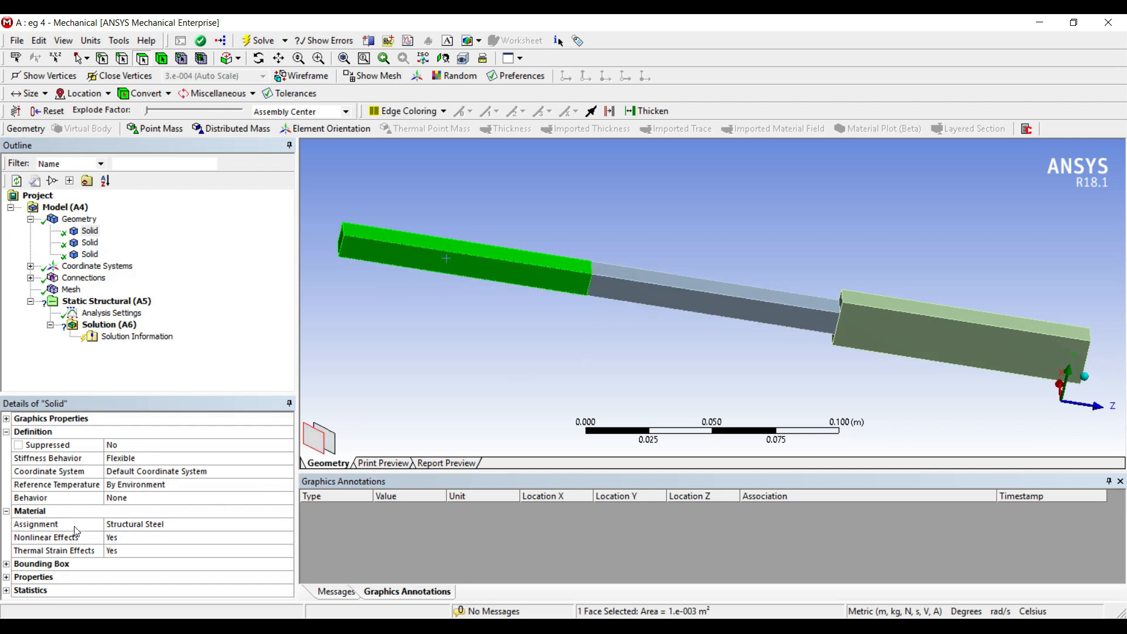
{"action": "left_click", "coordinate": [58, 524]}
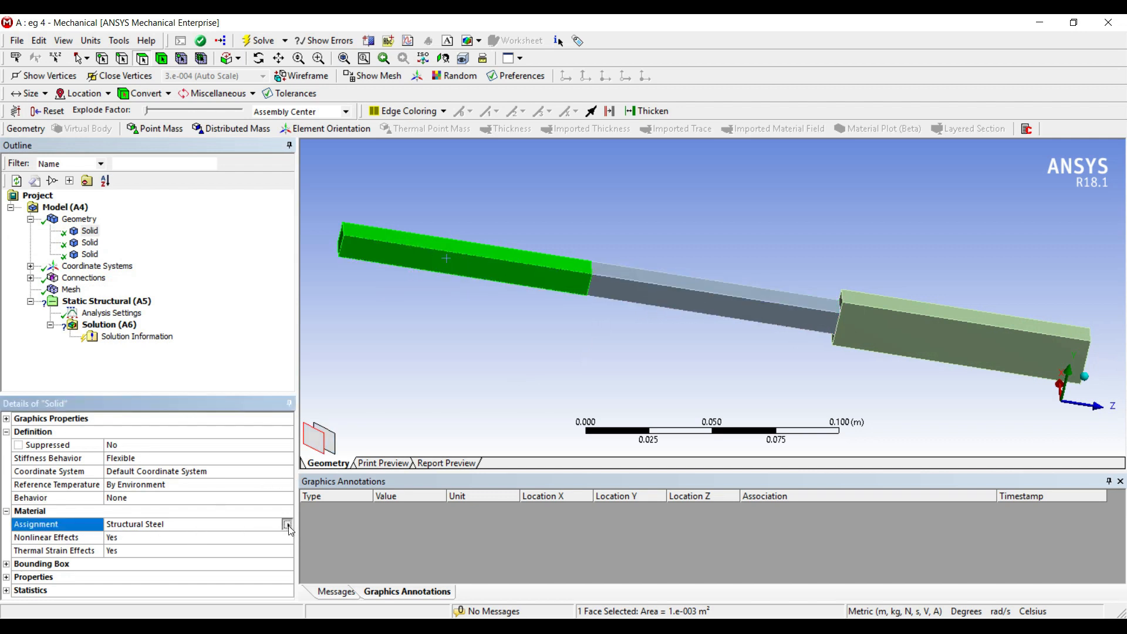
{"action": "left_click", "coordinate": [287, 524]}
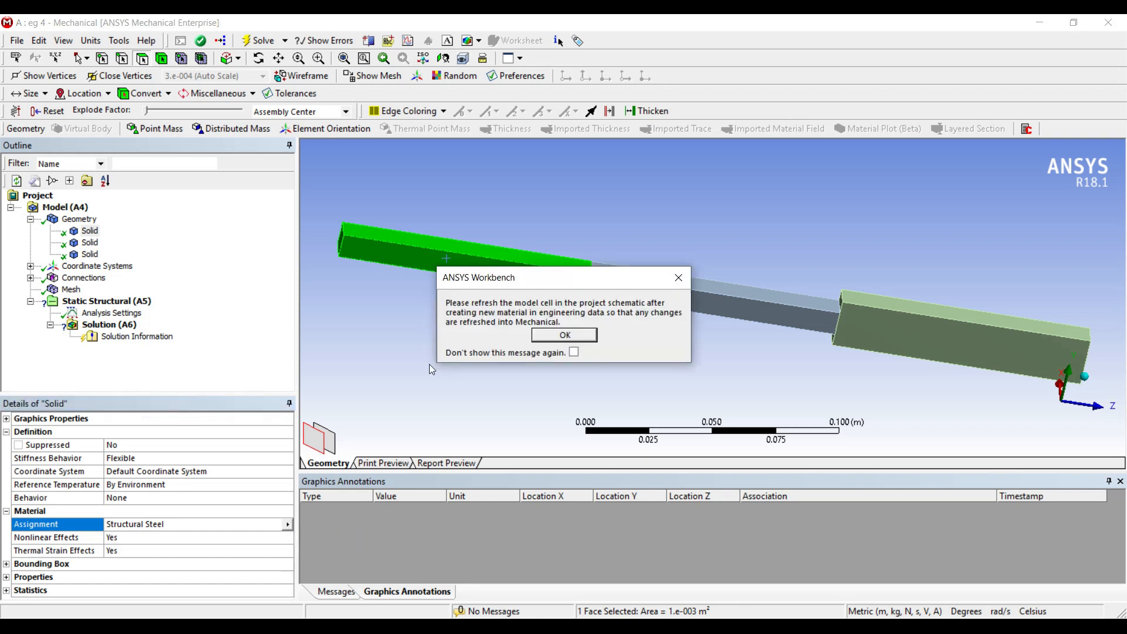
{"action": "left_click", "coordinate": [563, 334]}
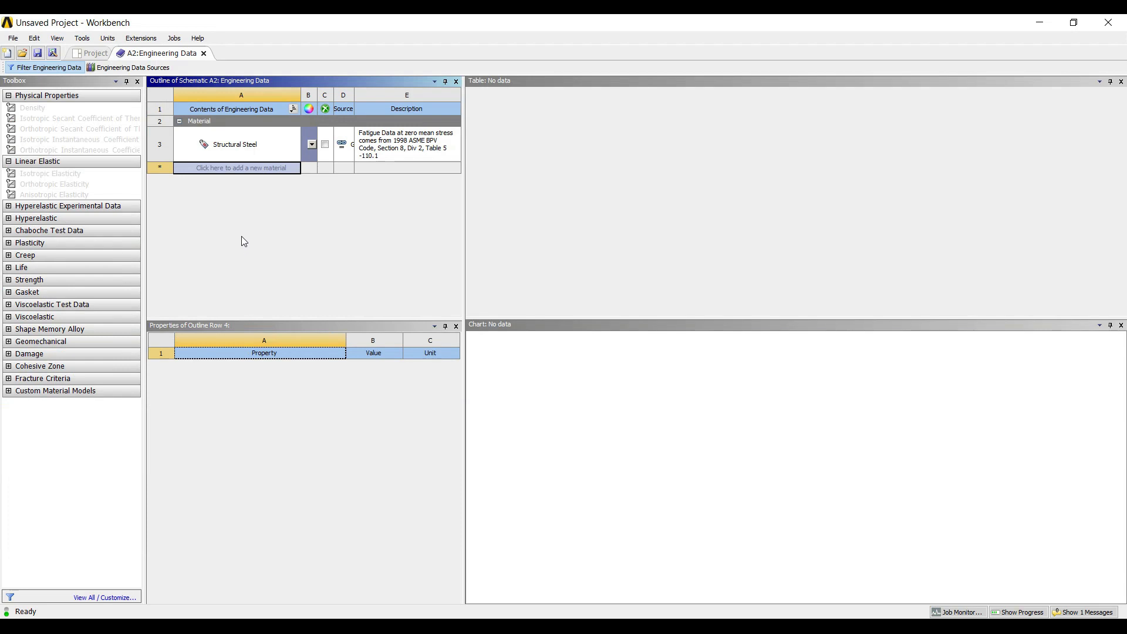
- Add material m1 in Engineering Data and give it an Isotropic Elasticity property
{"action": "left_click", "coordinate": [238, 167]}
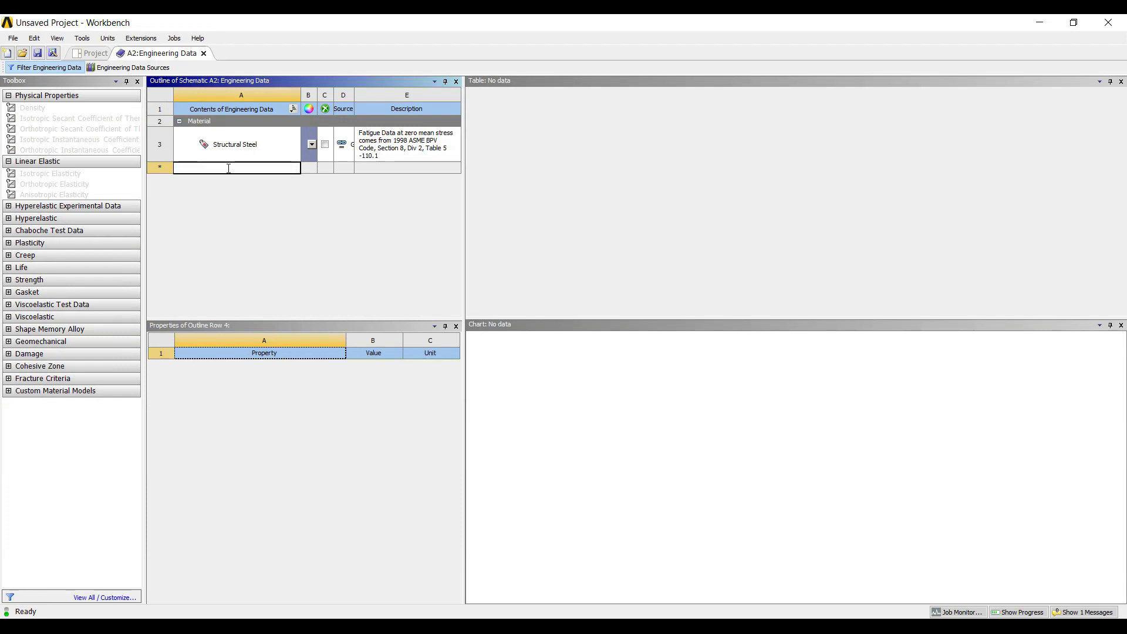
{"action": "type", "text": "m1"}
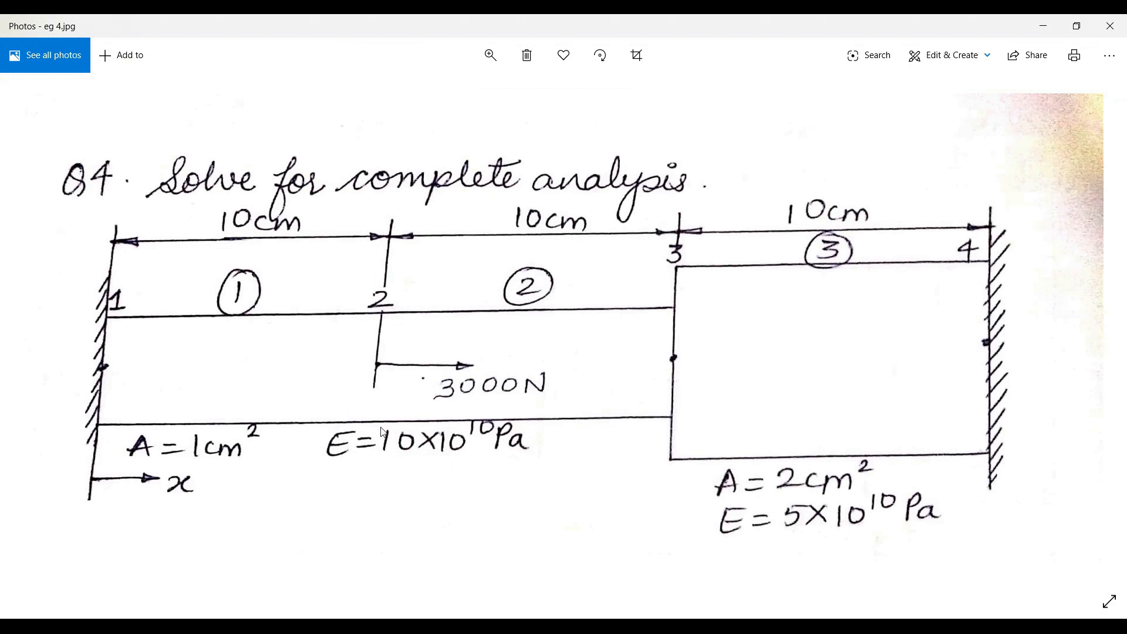
{"action": "mouse_move", "coordinate": [504, 420]}
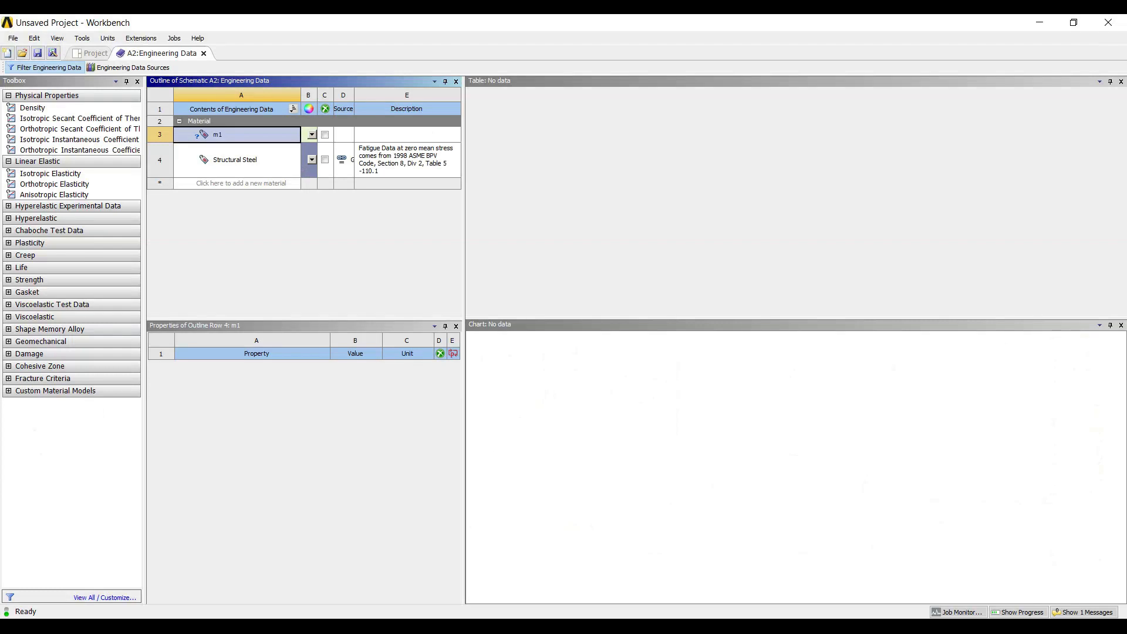
{"action": "left_click", "coordinate": [54, 185]}
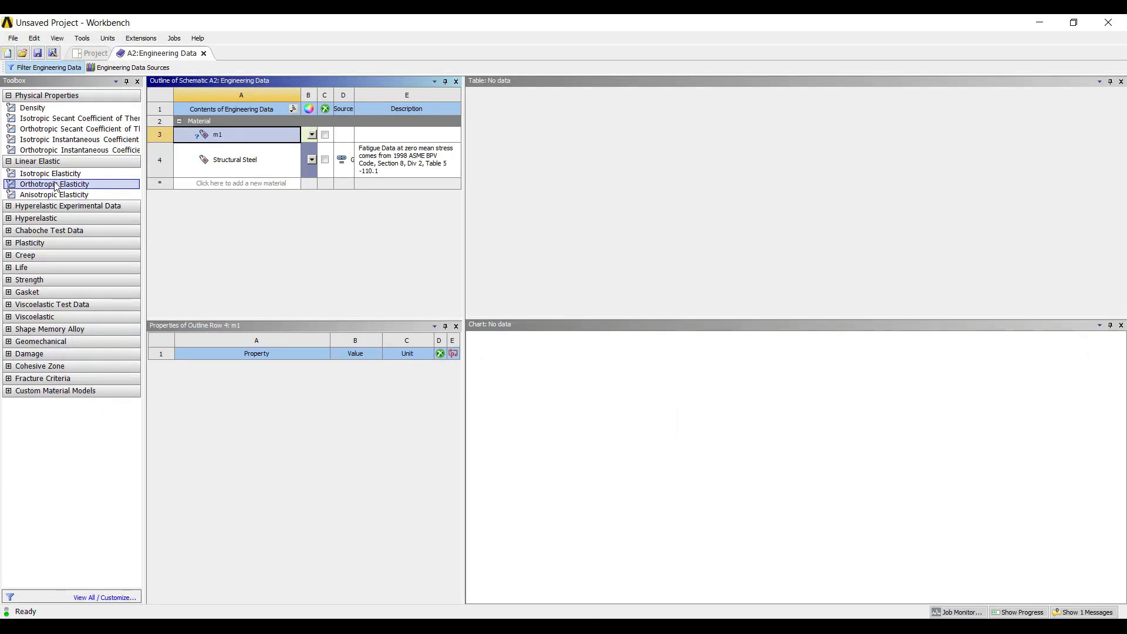
{"action": "left_click", "coordinate": [50, 174]}
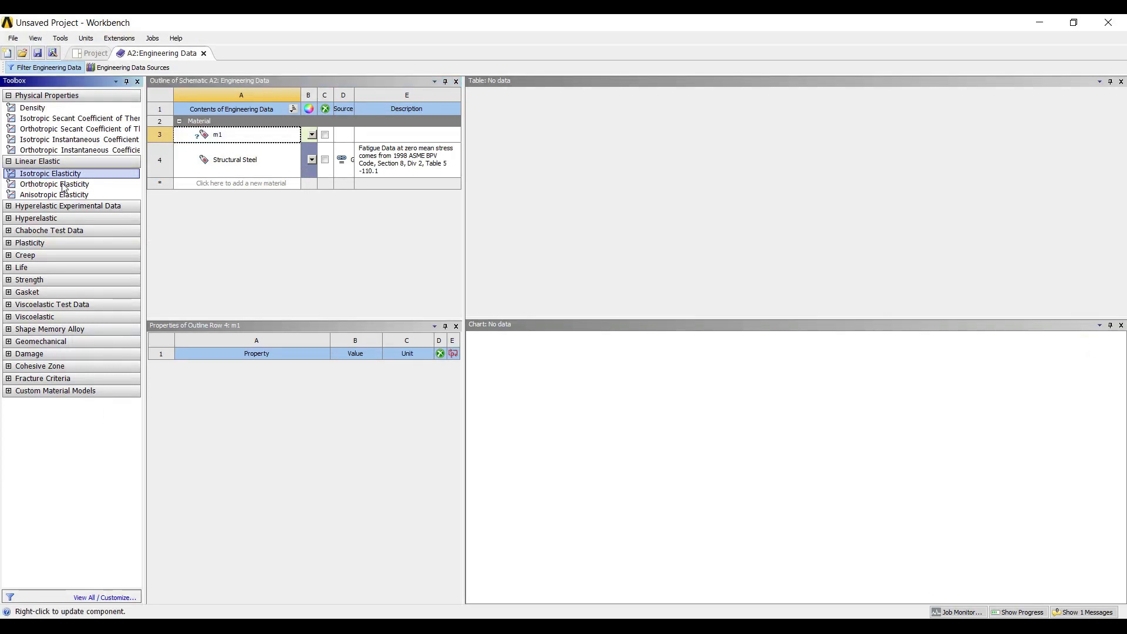
{"action": "double_click", "coordinate": [50, 174]}
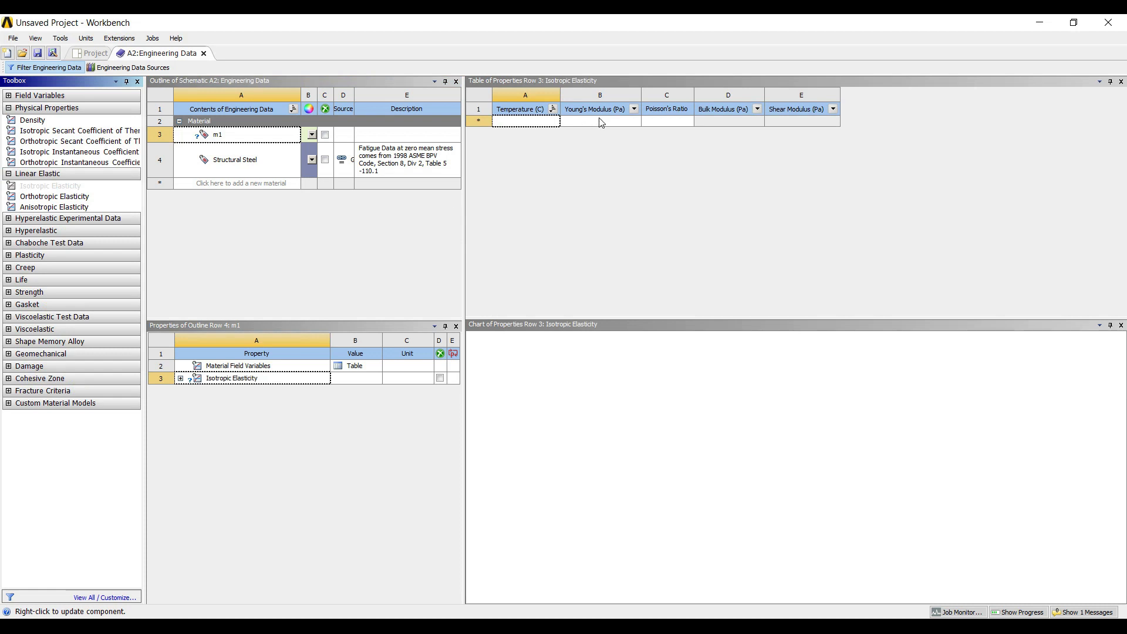
- Enter Young's modulus 10e10 Pa and Poisson's ratio 0.25 for m1
{"action": "left_click", "coordinate": [600, 119]}
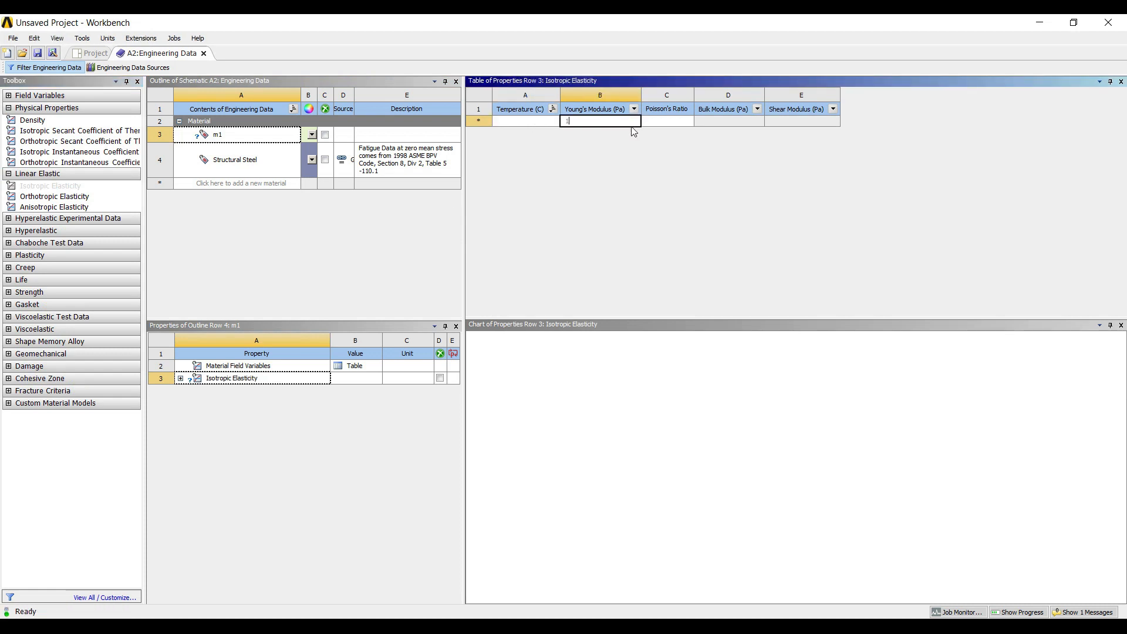
{"action": "type", "text": "10e"}
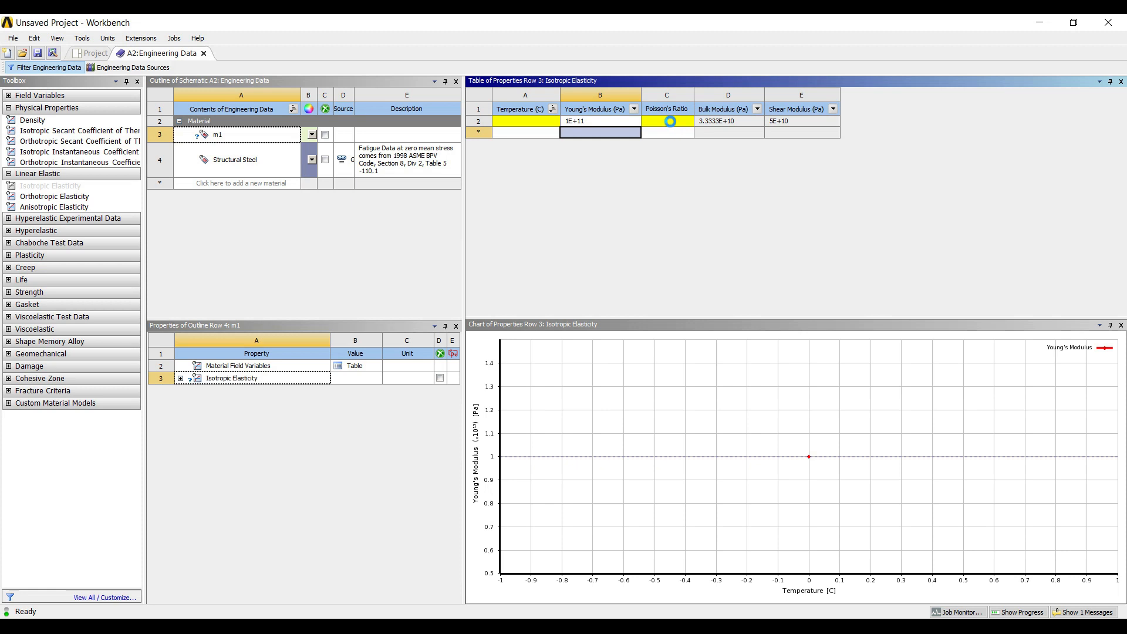
{"action": "left_click", "coordinate": [667, 121]}
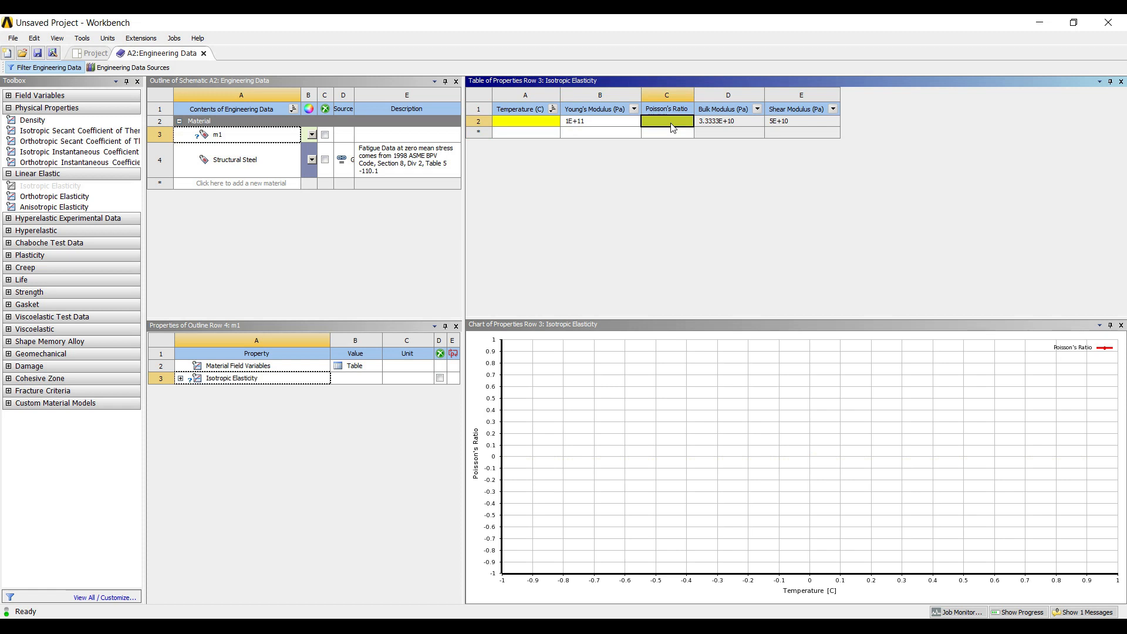
{"action": "type", "text": "0.25"}
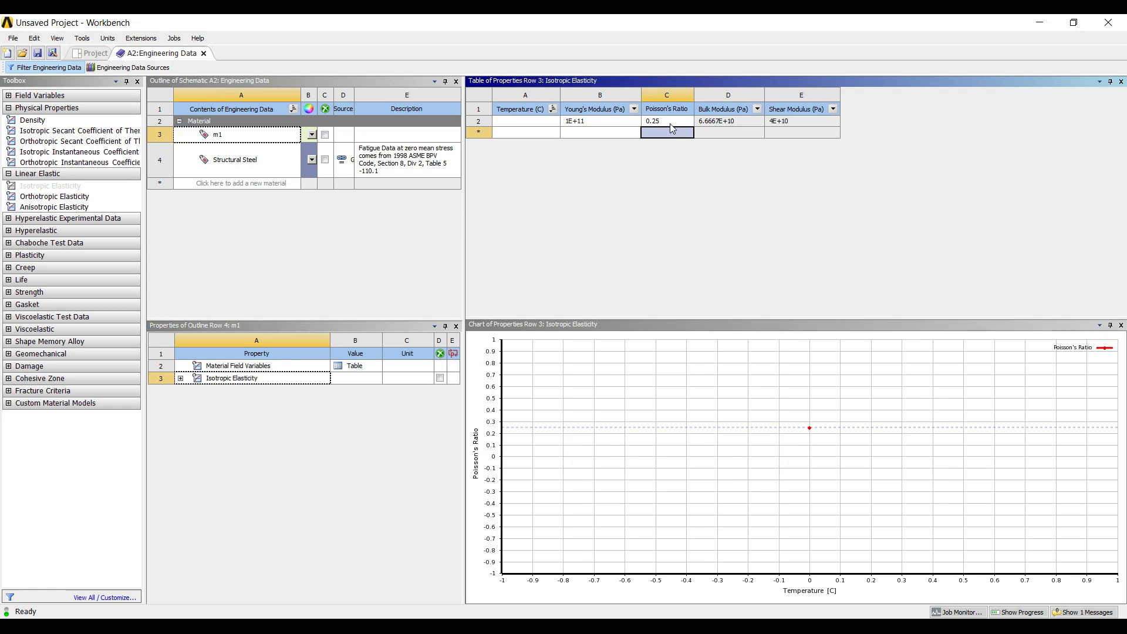
{"action": "mouse_move", "coordinate": [226, 186]}
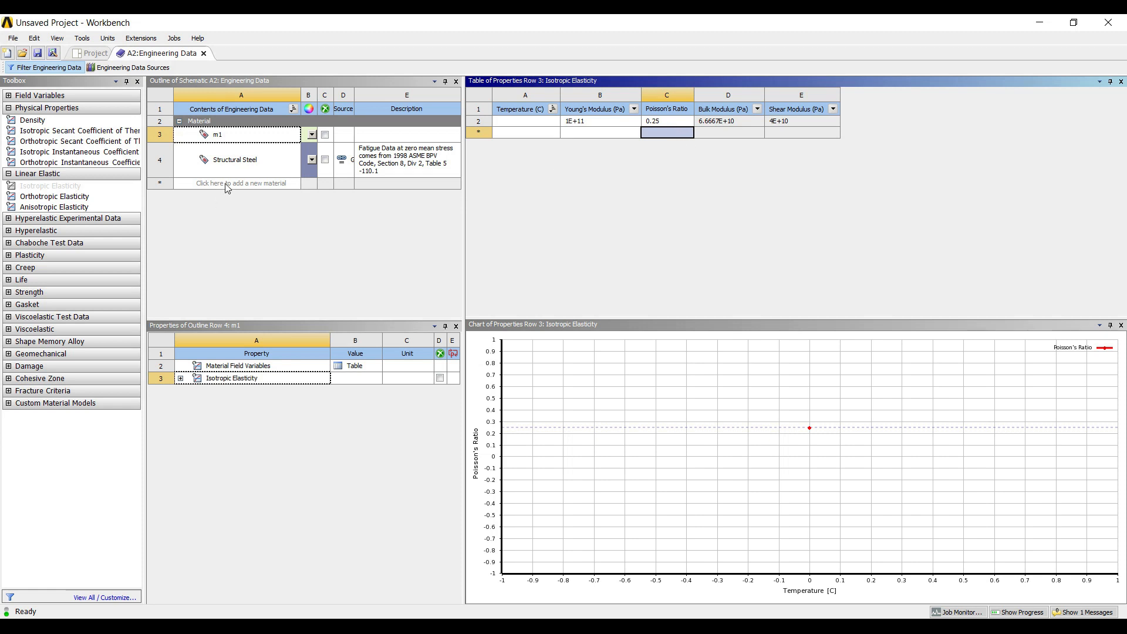
{"action": "left_click", "coordinate": [242, 183]}
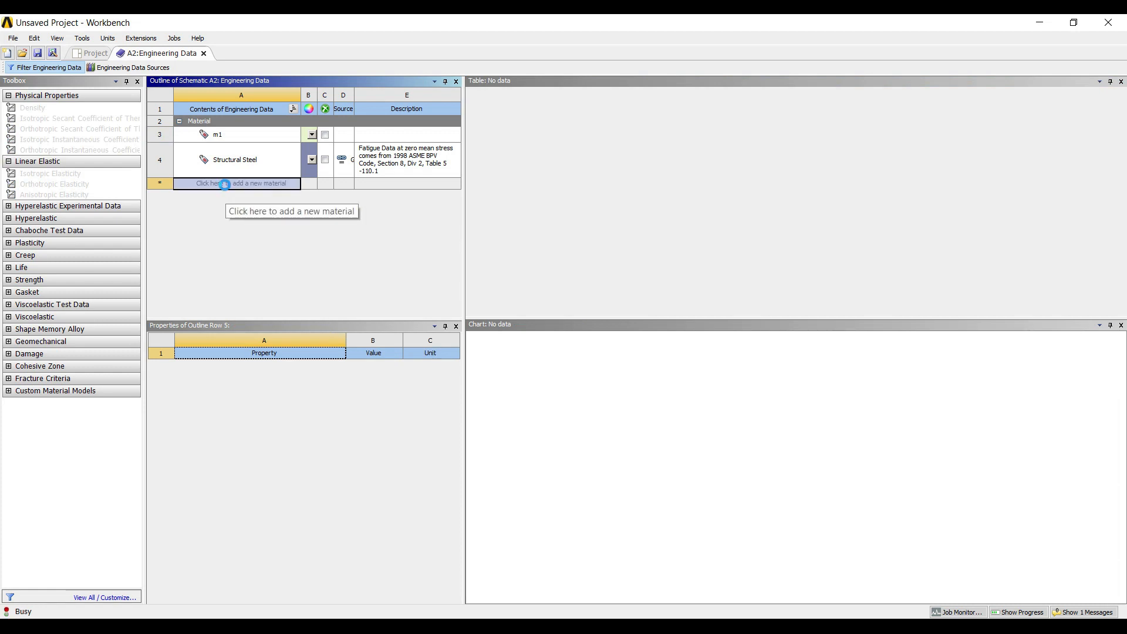
- Create material m2 with isotropic elasticity, Young's modulus 5e10 Pa and Poisson's ratio 0.25
{"action": "left_click", "coordinate": [237, 183]}
{"action": "type", "text": "m2"}
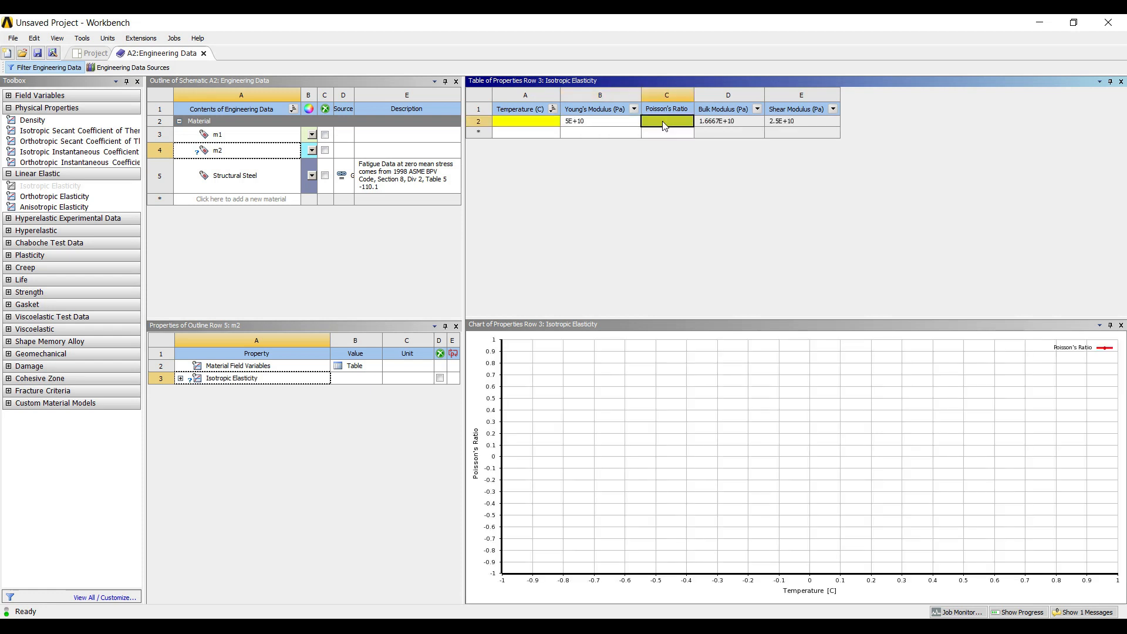
{"action": "type", "text": "0.25"}
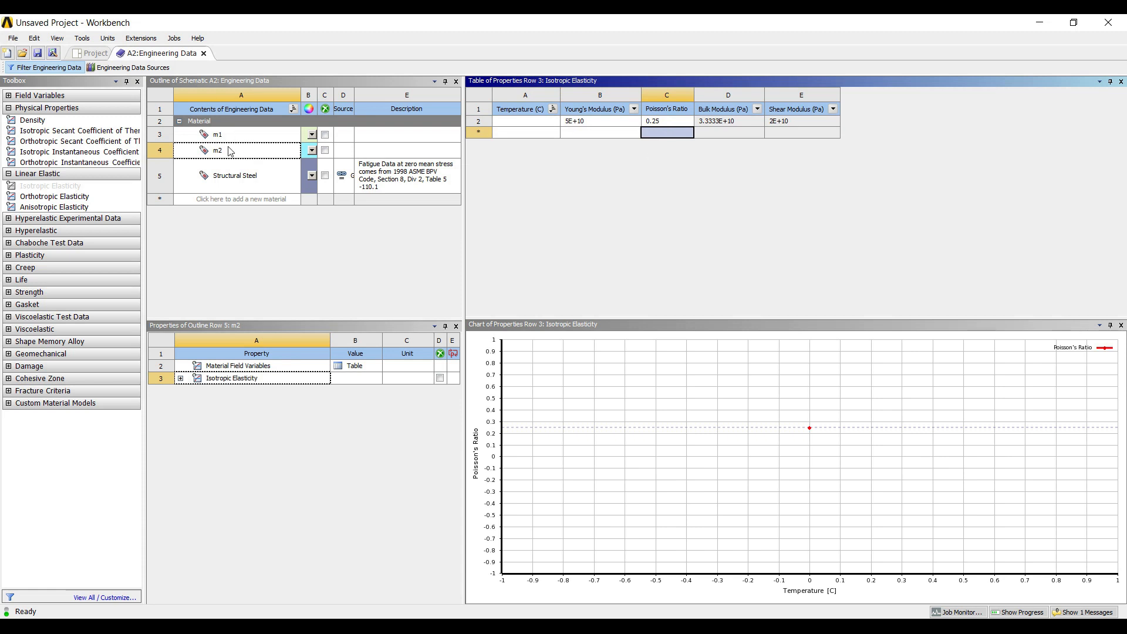
{"action": "mouse_move", "coordinate": [713, 150]}
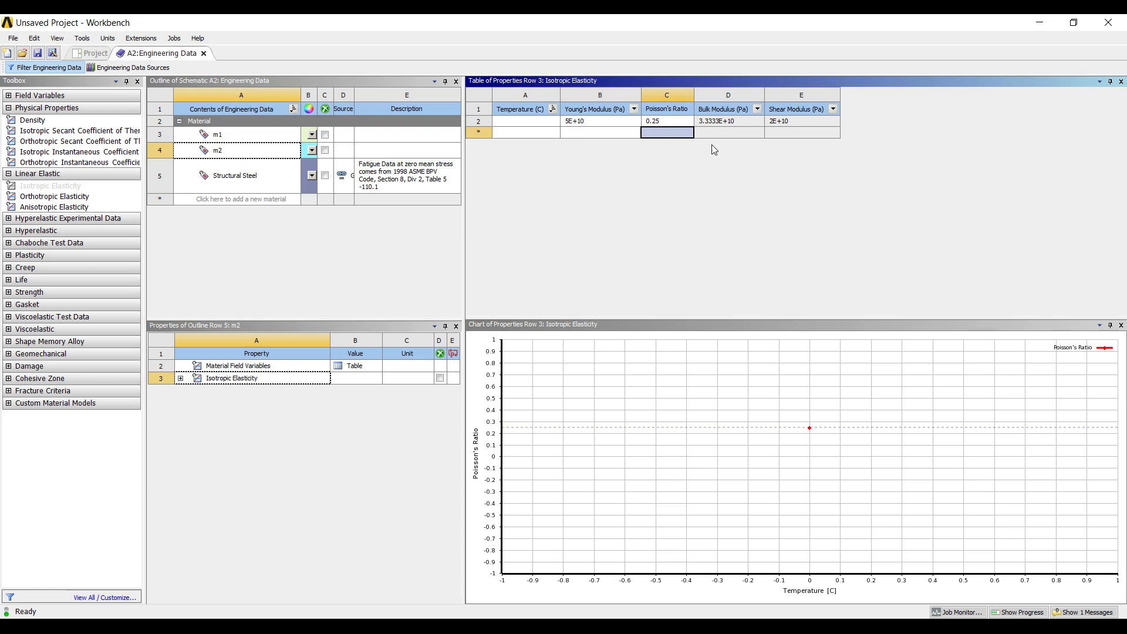
{"action": "mouse_move", "coordinate": [158, 106]}
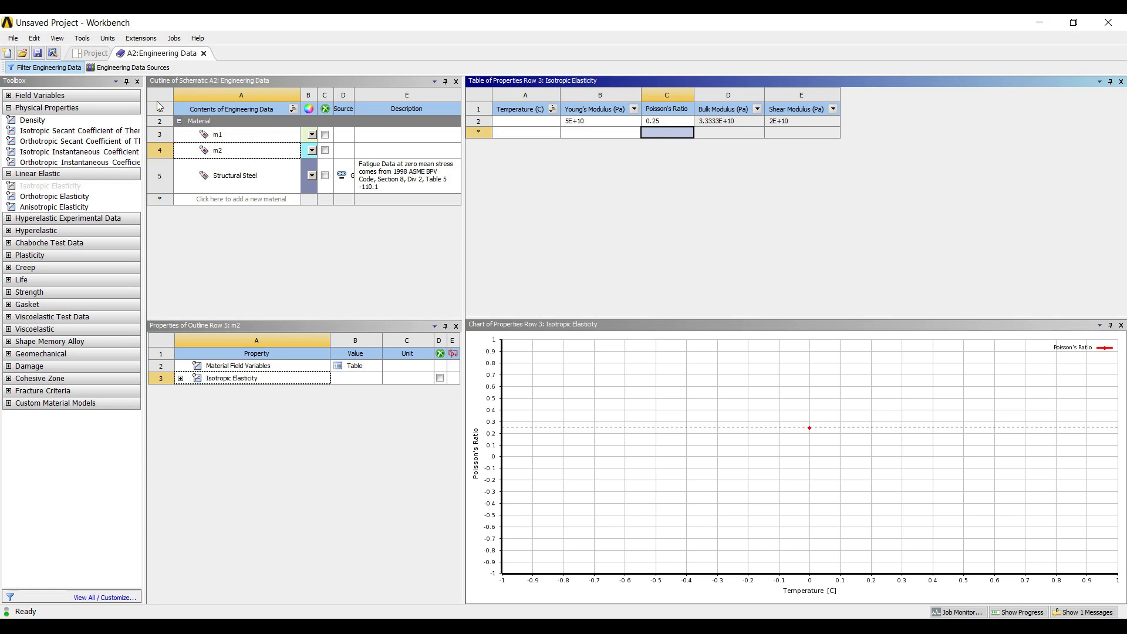
- Return to the project schematic, refresh it and reopen the Model cell in Mechanical
{"action": "left_click", "coordinate": [95, 53]}
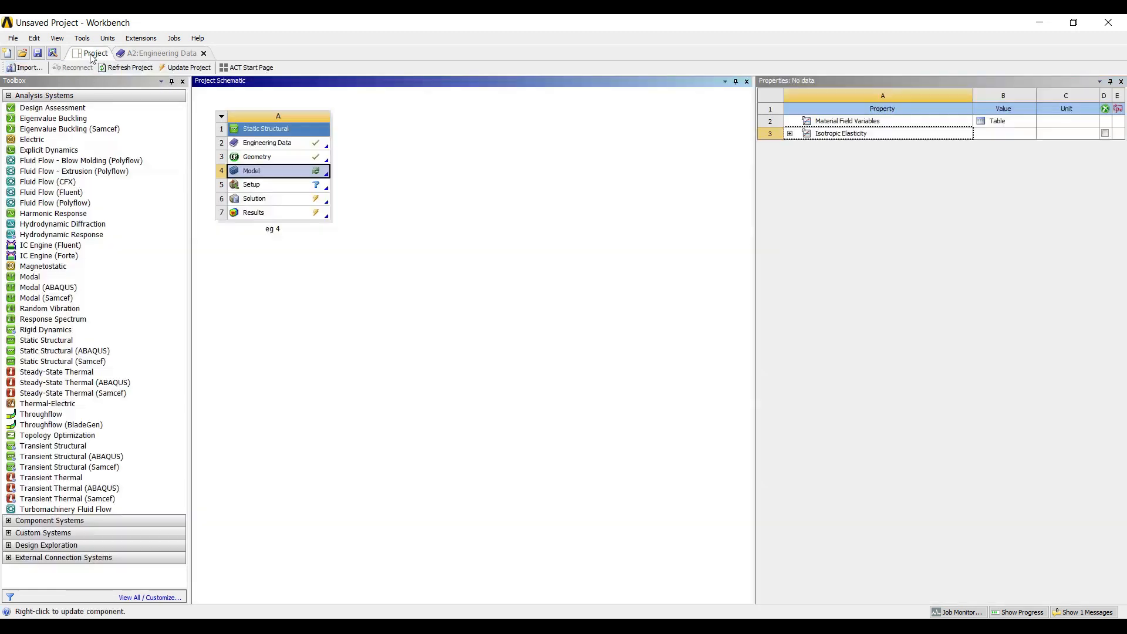
{"action": "left_click", "coordinate": [251, 170]}
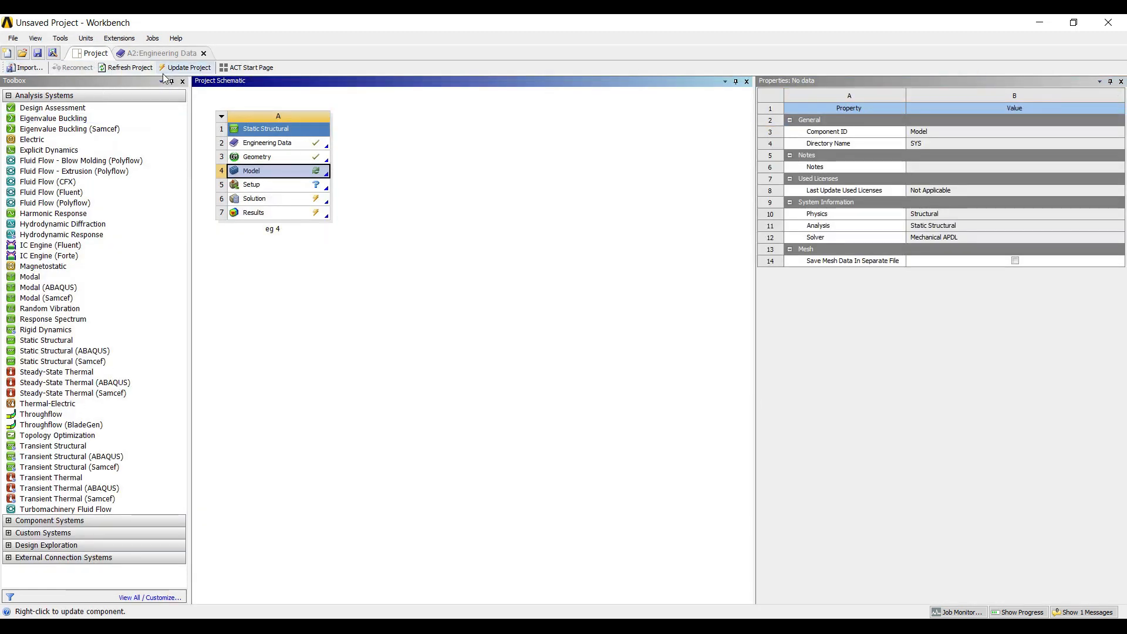
{"action": "left_click", "coordinate": [189, 67]}
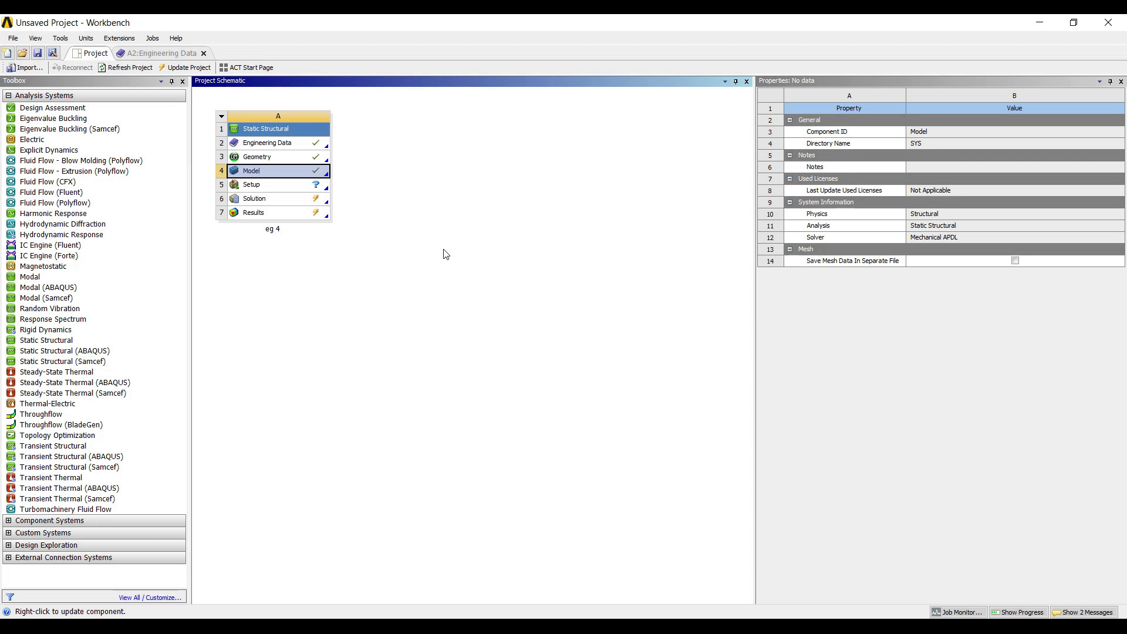
{"action": "double_click", "coordinate": [279, 170]}
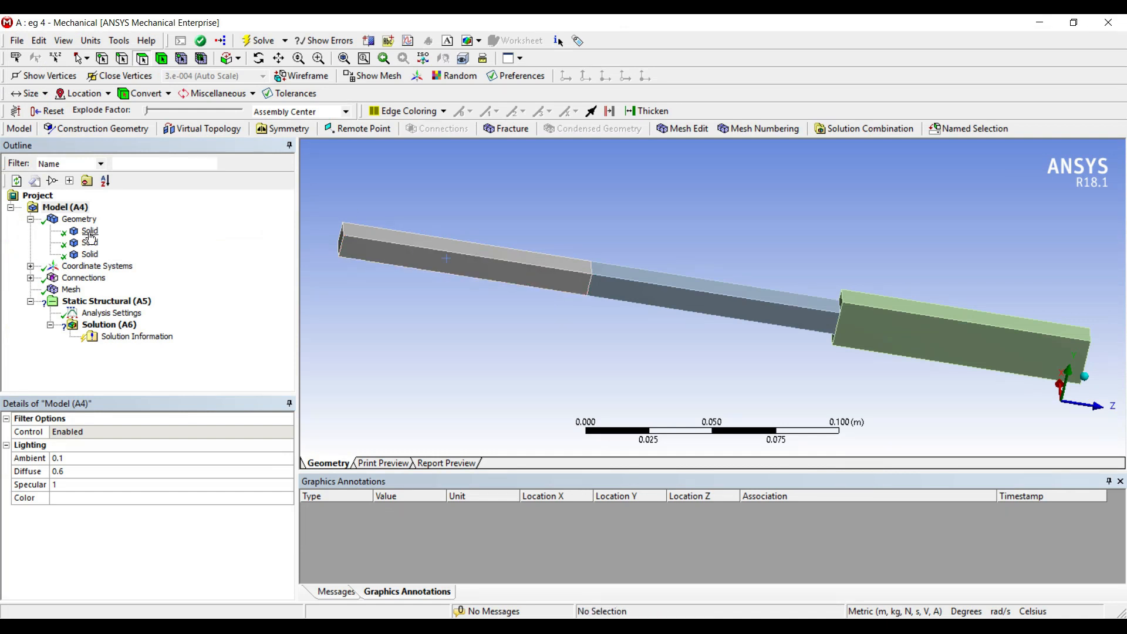
- Assign material m1 to the first and middle thin bar sections
{"action": "left_click", "coordinate": [90, 231]}
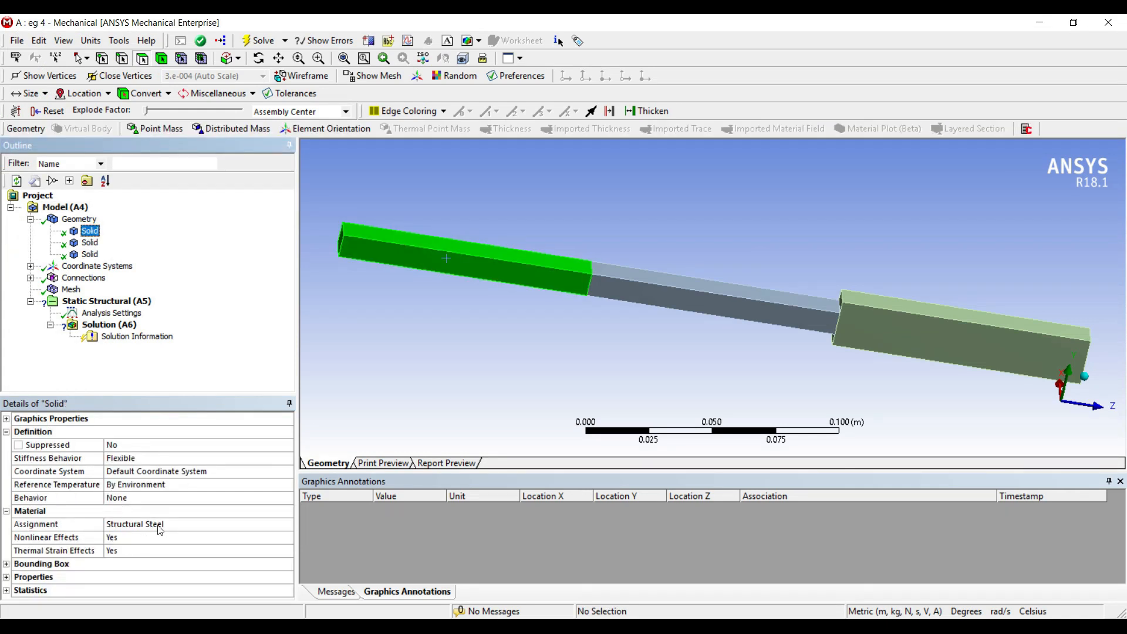
{"action": "left_click", "coordinate": [289, 523]}
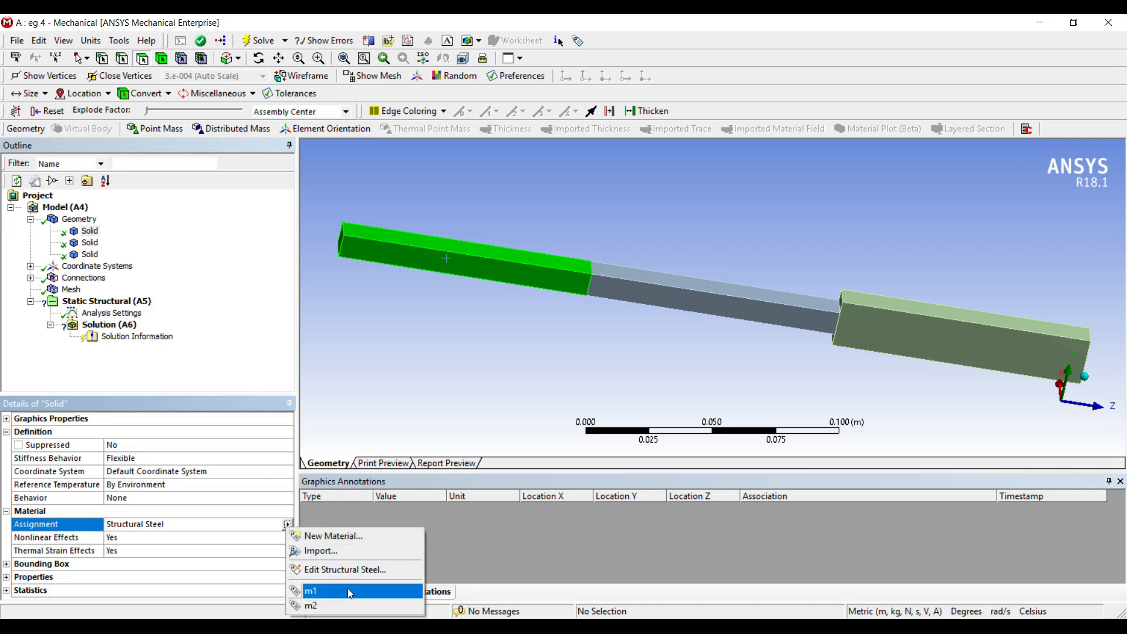
{"action": "left_click", "coordinate": [310, 590]}
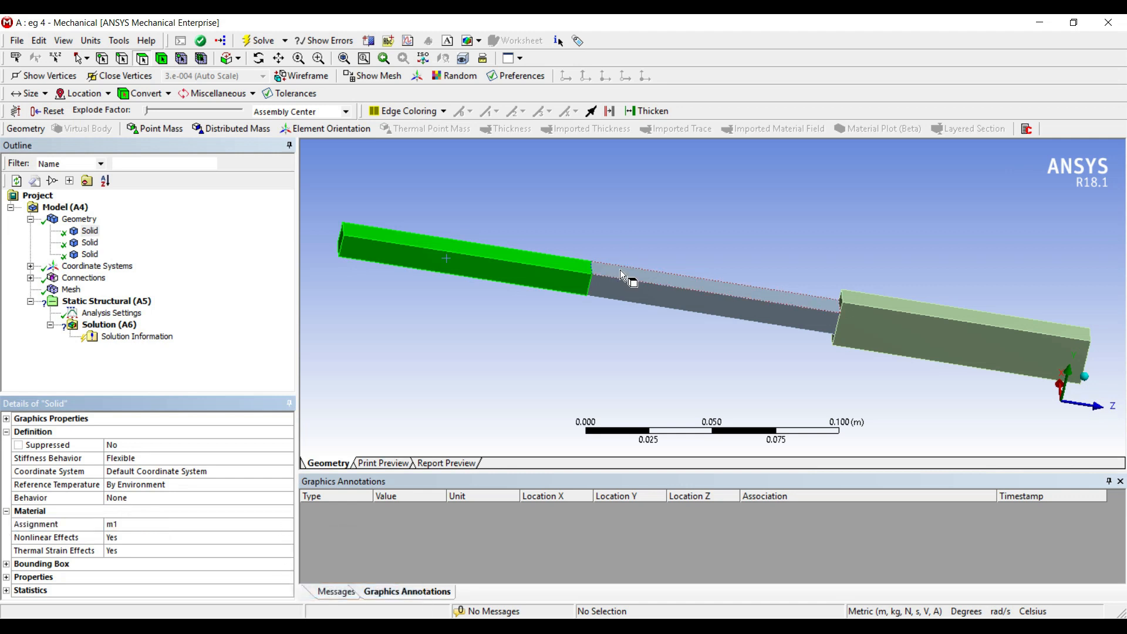
{"action": "left_click", "coordinate": [89, 242]}
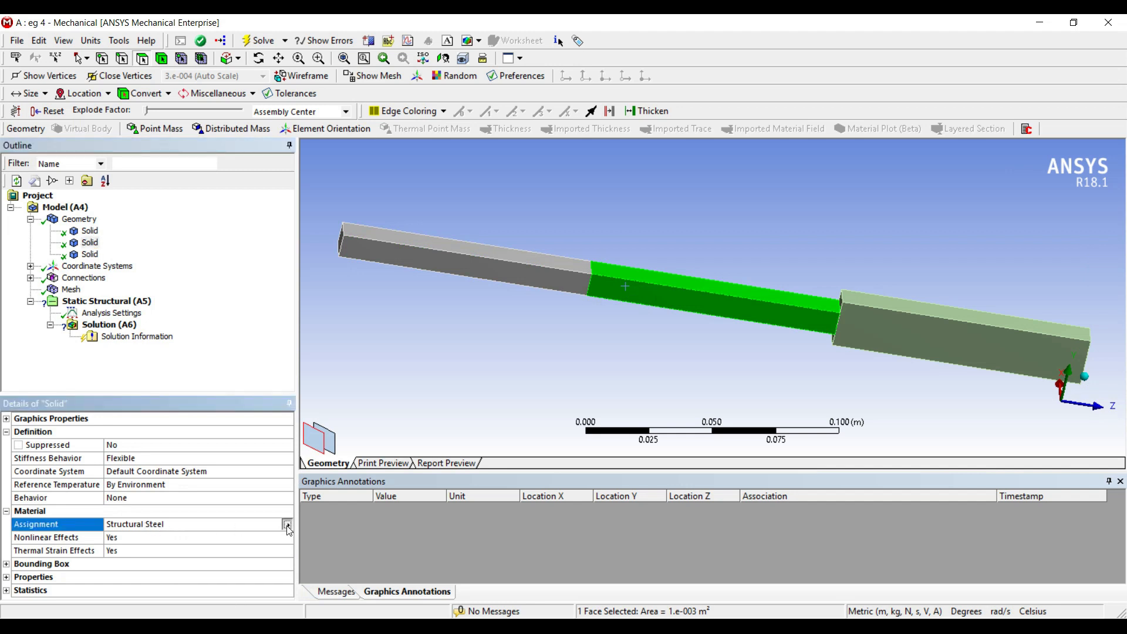
{"action": "left_click", "coordinate": [287, 524]}
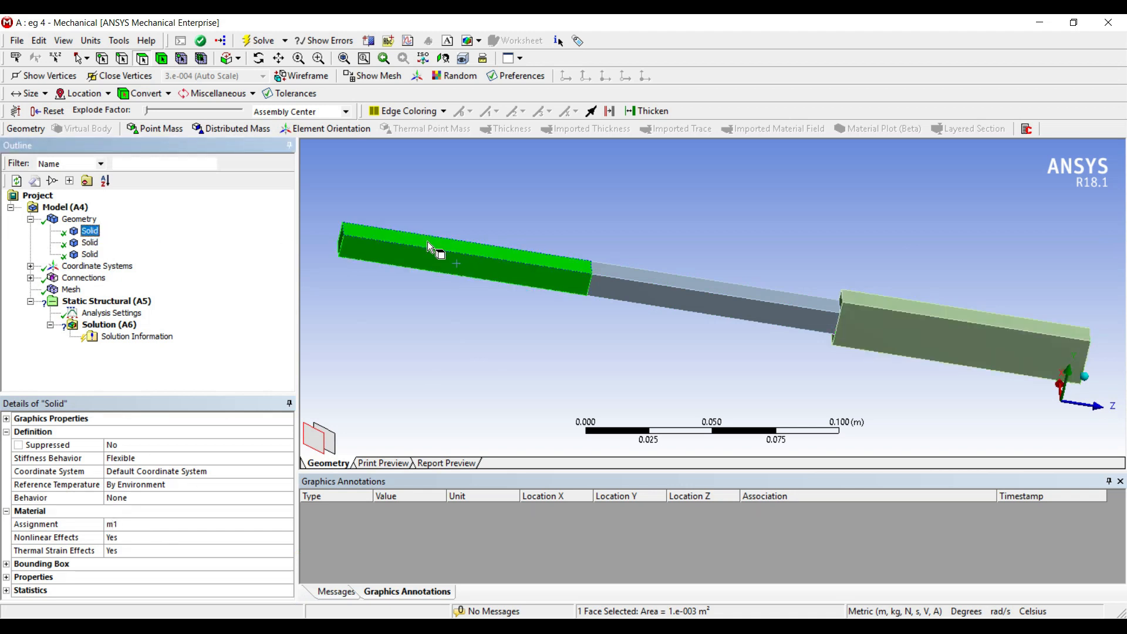
- Check the section material assignments, with m2 on the thick end section, then clear the selection
{"action": "left_click", "coordinate": [90, 242]}
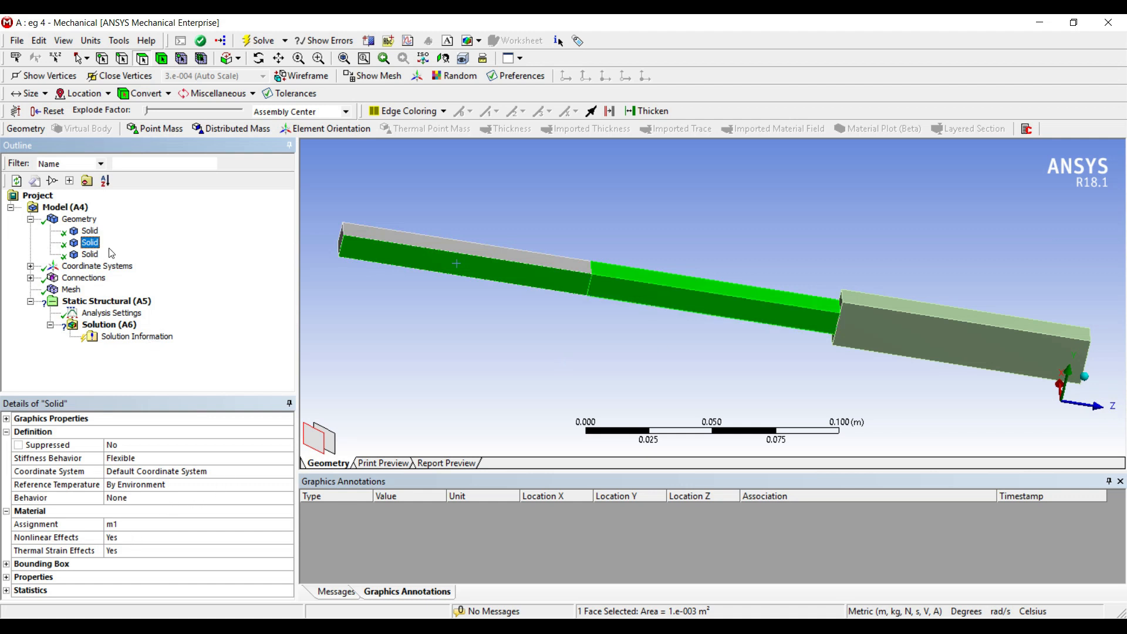
{"action": "left_click", "coordinate": [89, 254]}
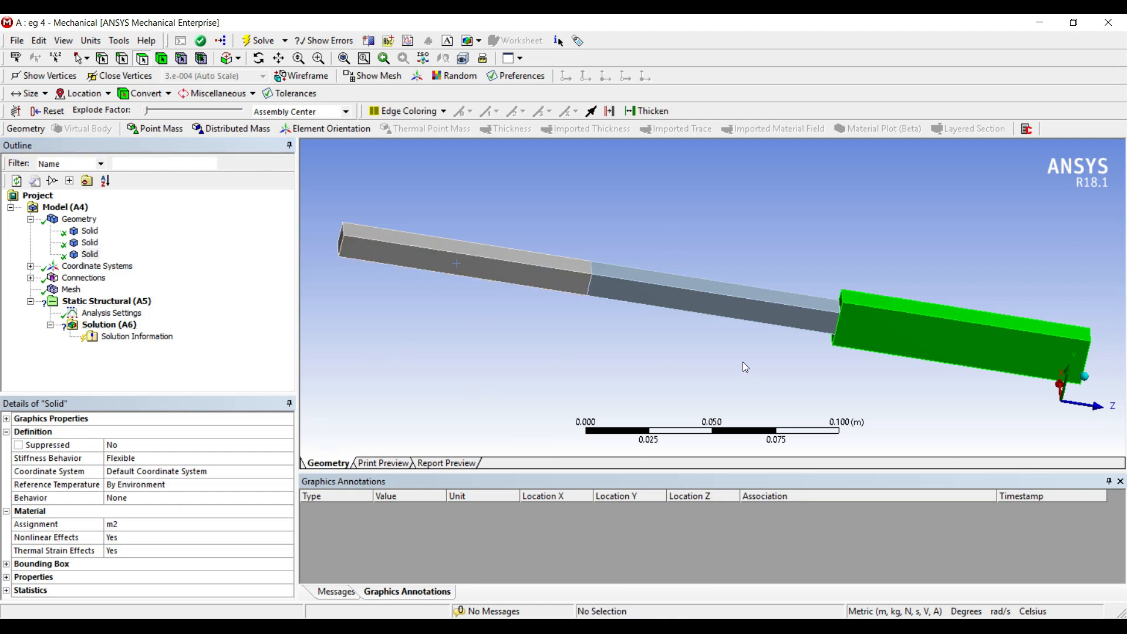
{"action": "left_click", "coordinate": [107, 300]}
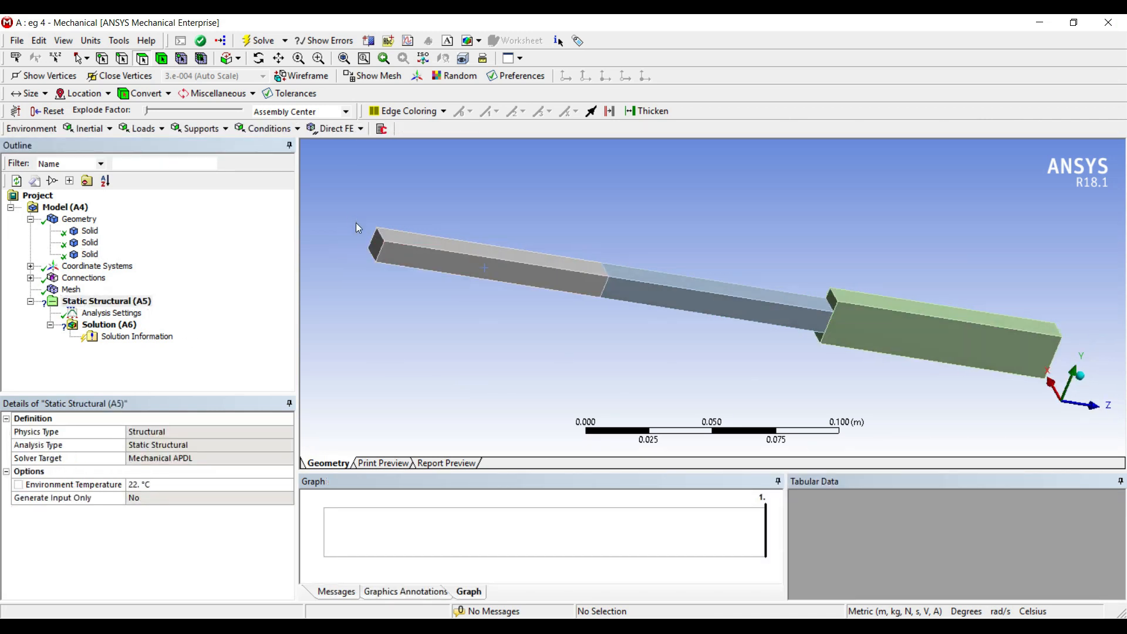
- Insert Fixed Supports on the left and right outer end faces of the bar
{"action": "left_click", "coordinate": [377, 243]}
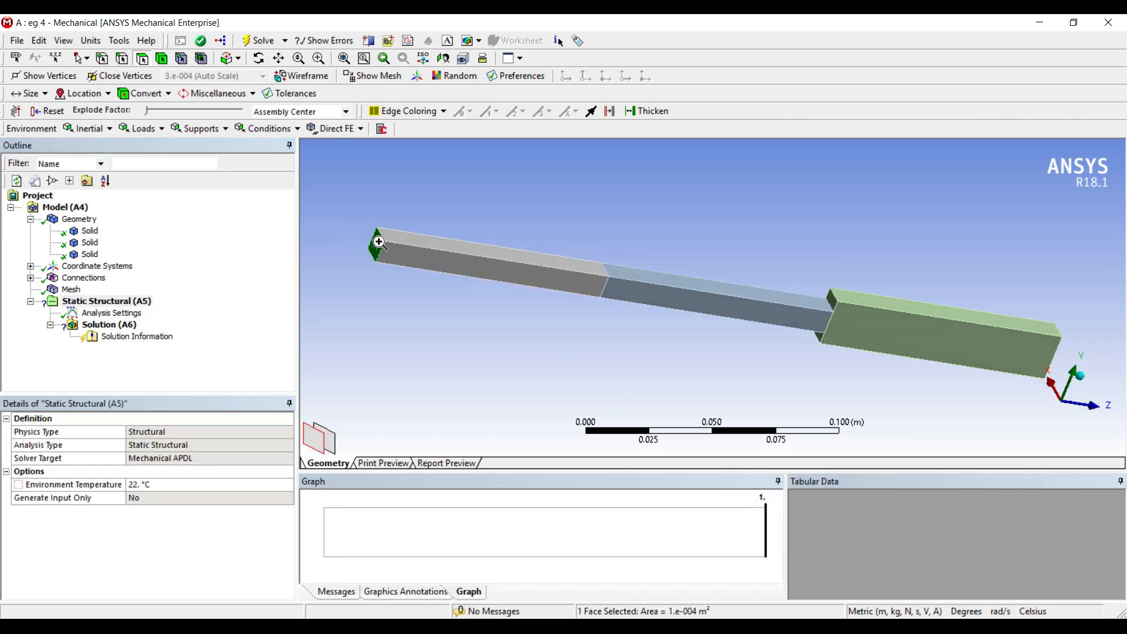
{"action": "right_click", "coordinate": [380, 241]}
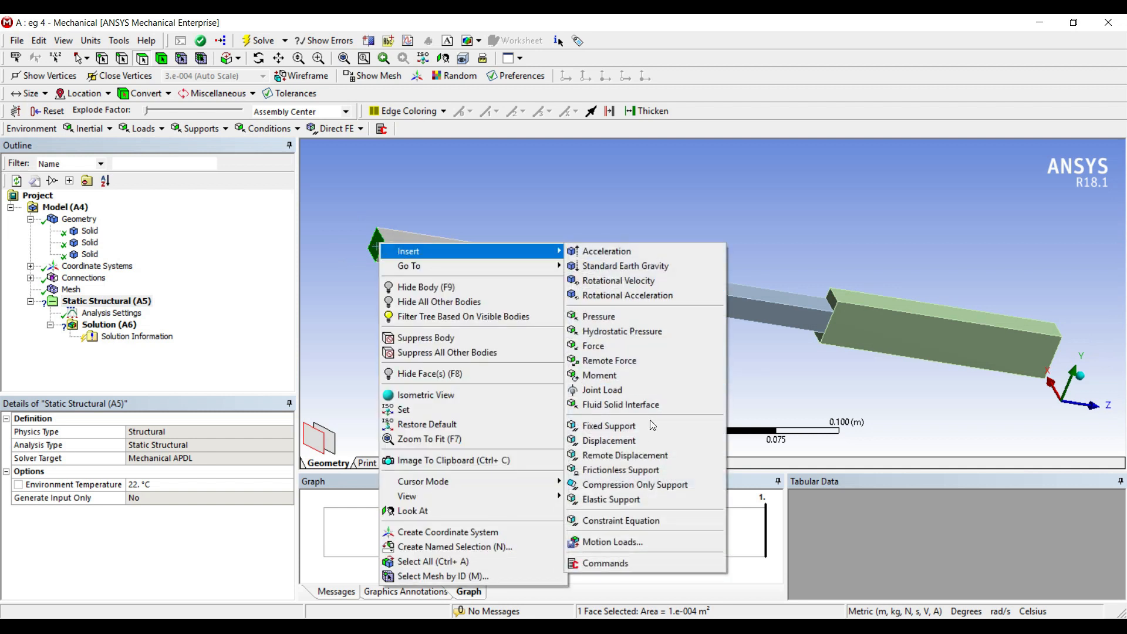
{"action": "left_click", "coordinate": [608, 425]}
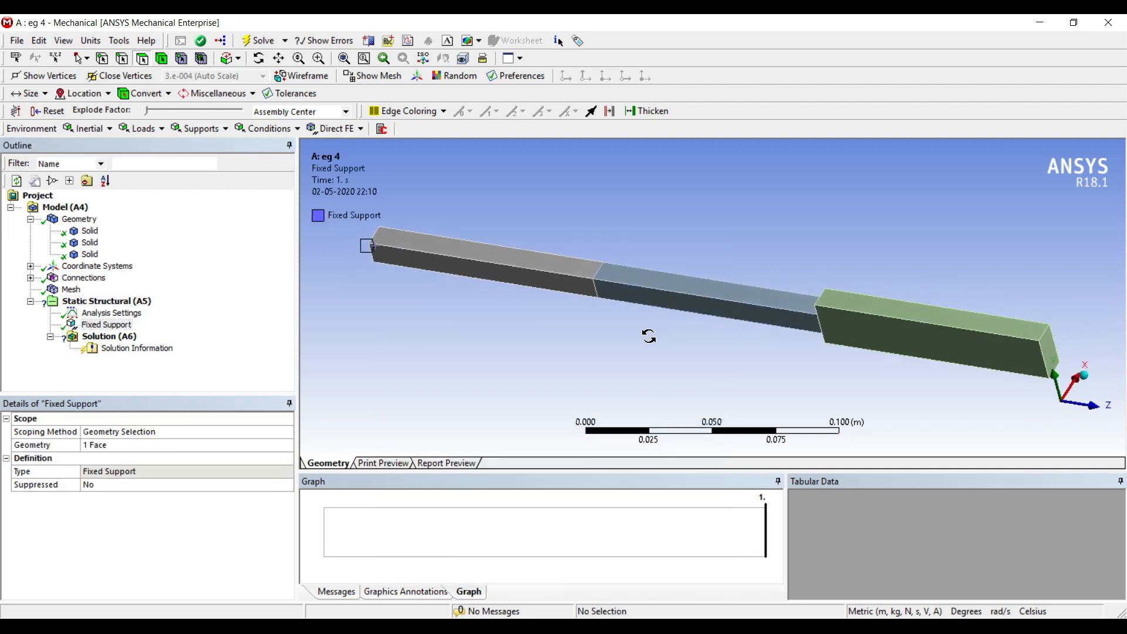
{"action": "left_click", "coordinate": [978, 338]}
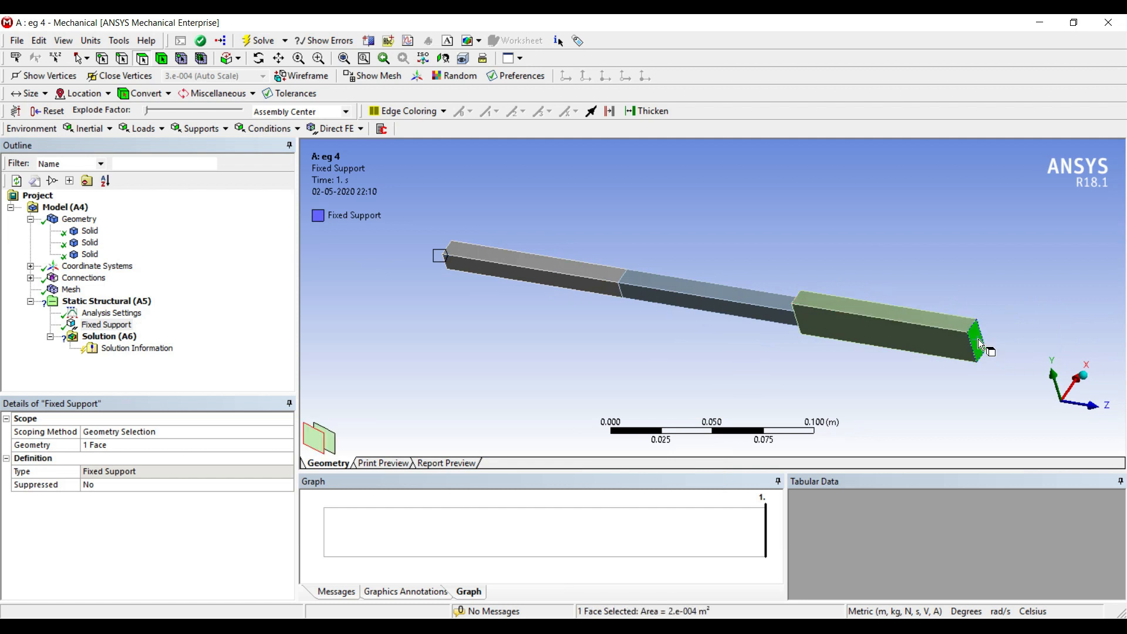
{"action": "right_click", "coordinate": [982, 345]}
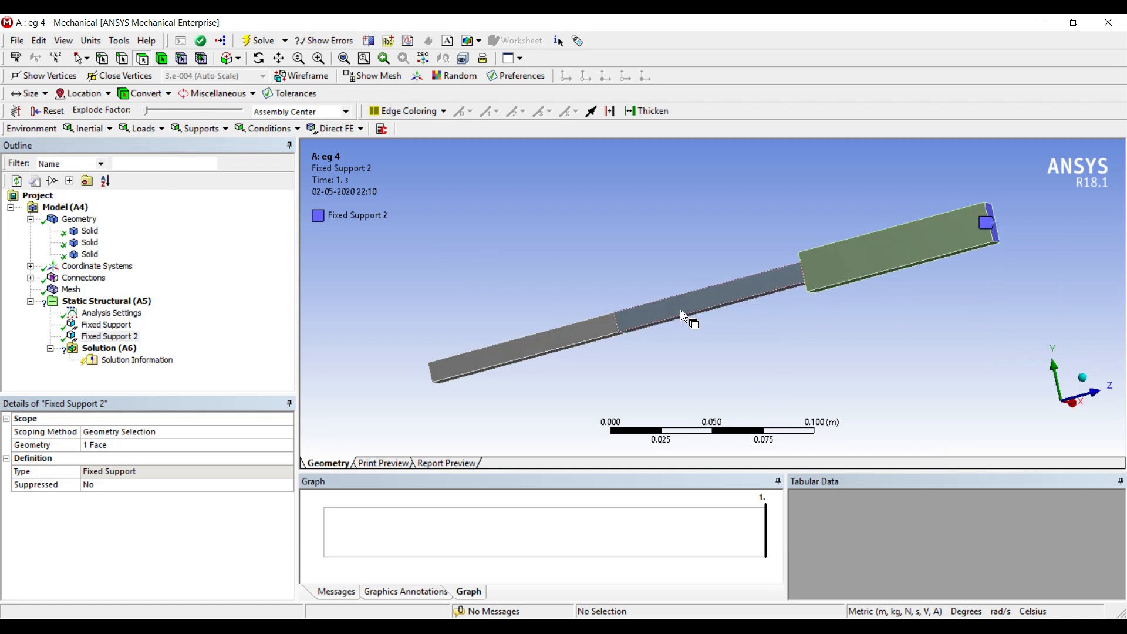
- Hide the middle body and select the inner end face of the left section
{"action": "right_click", "coordinate": [683, 316]}
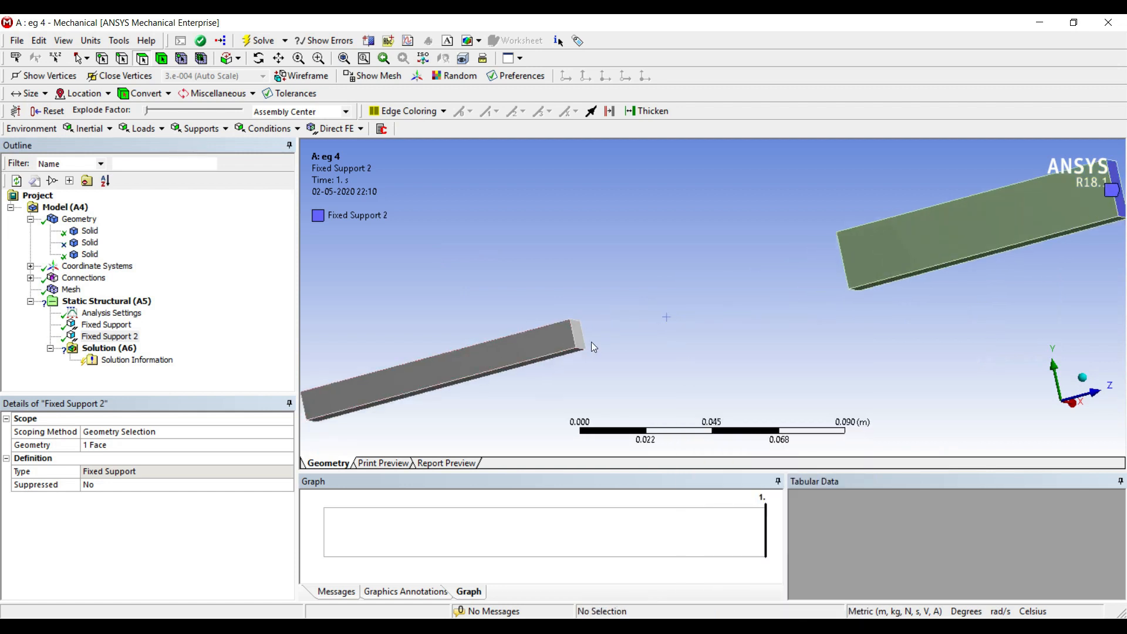
{"action": "left_click", "coordinate": [107, 300]}
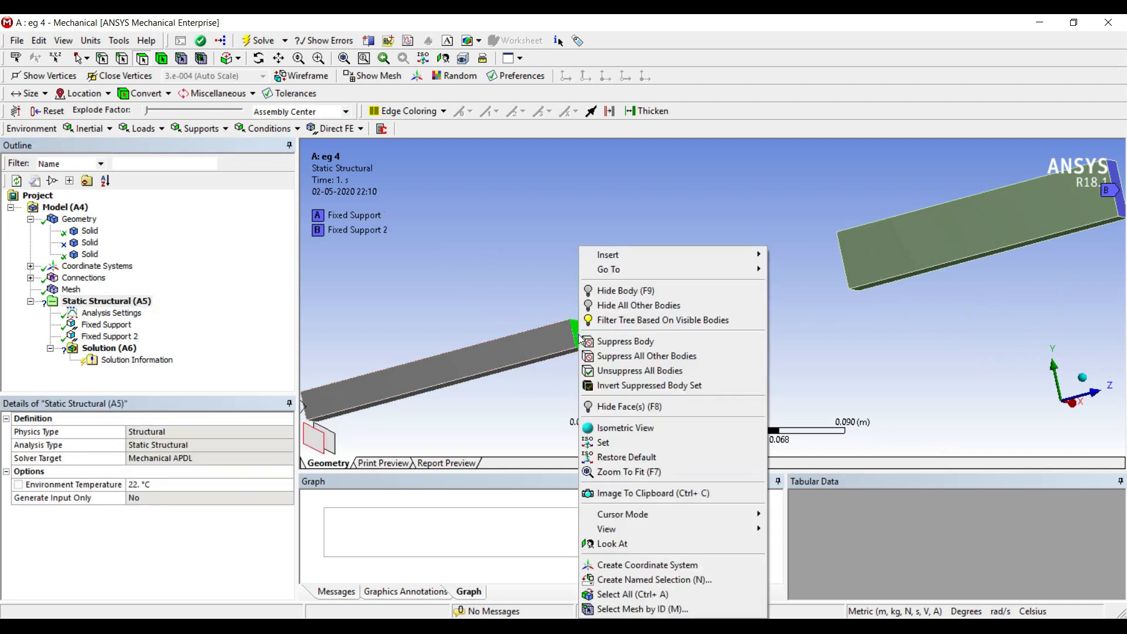
{"action": "mouse_move", "coordinate": [607, 255]}
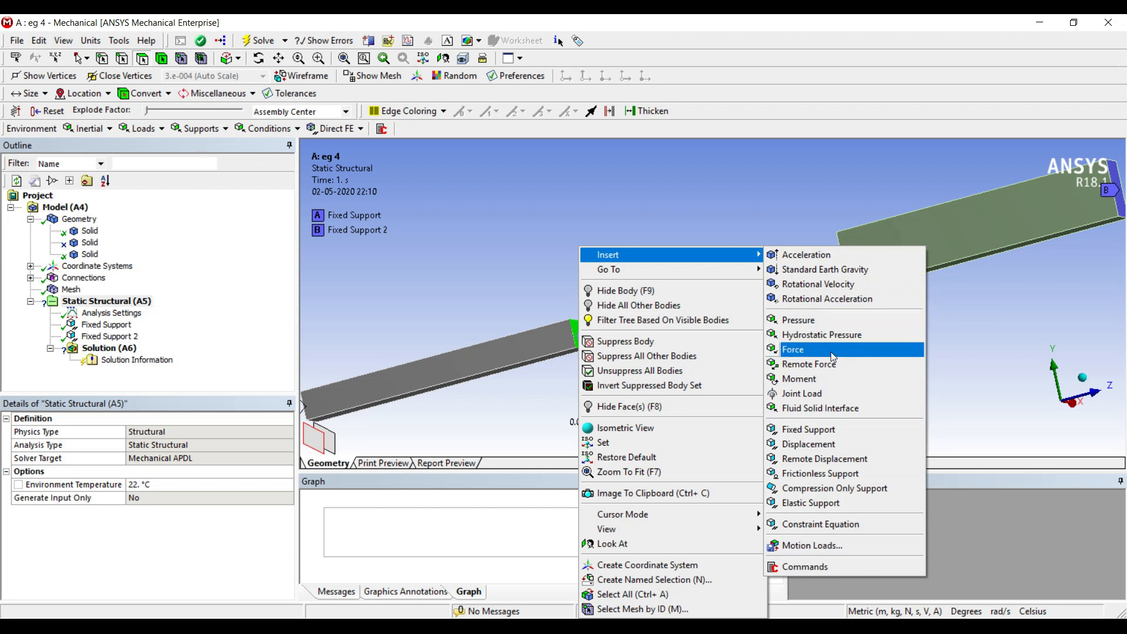
- Apply a 3000 N Z-component force on the left section's inner end face and show all bodies
{"action": "left_click", "coordinate": [793, 350]}
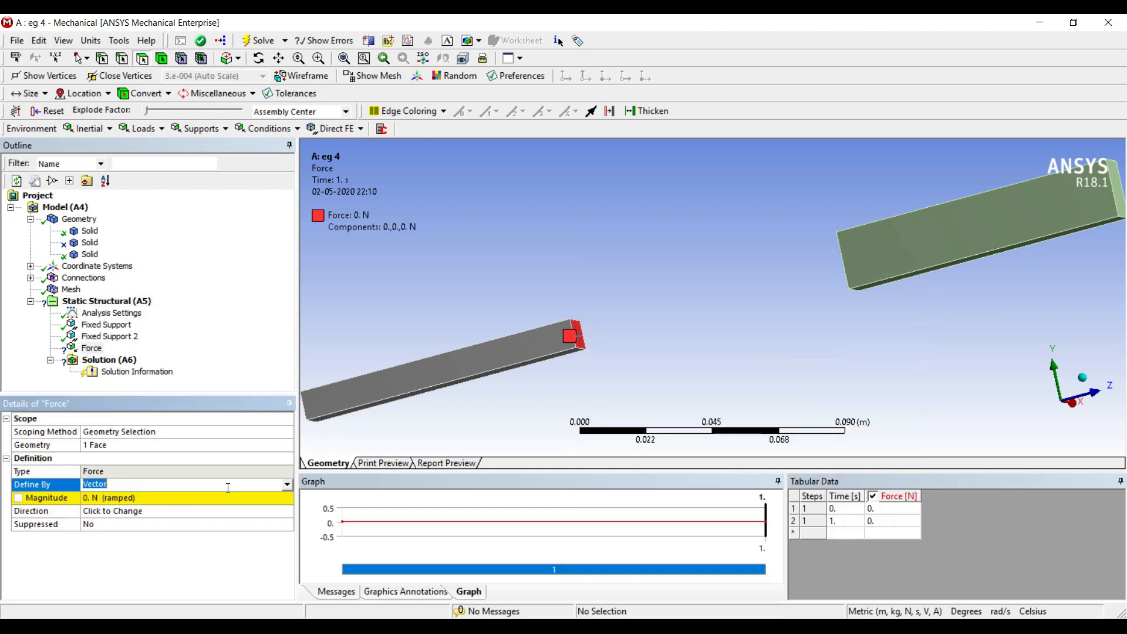
{"action": "left_click", "coordinate": [114, 484]}
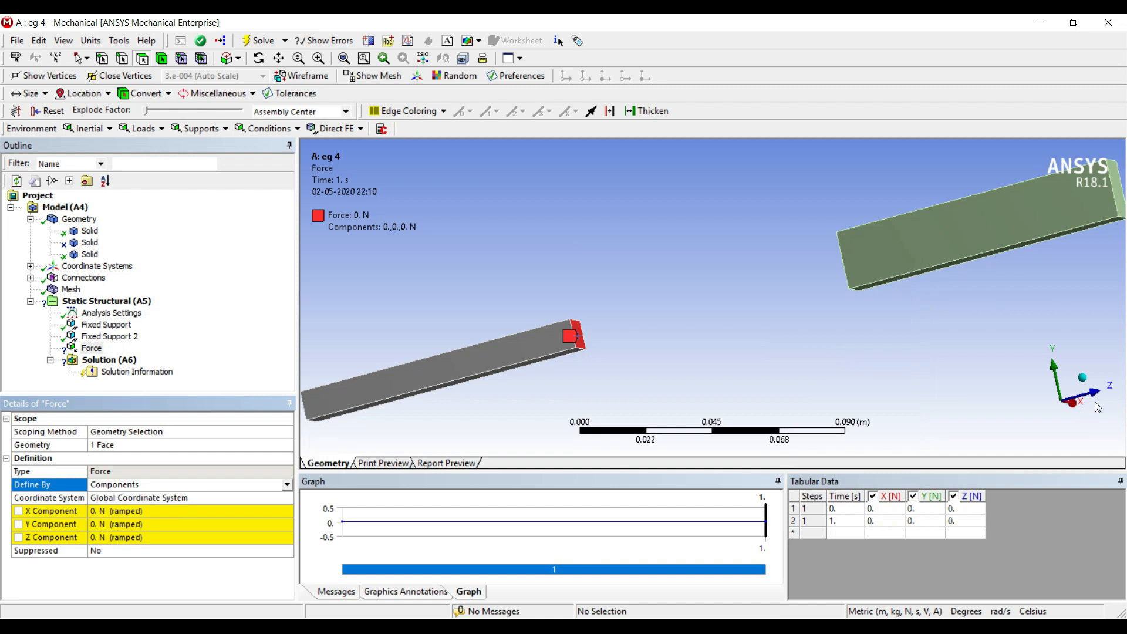
{"action": "mouse_move", "coordinate": [664, 351]}
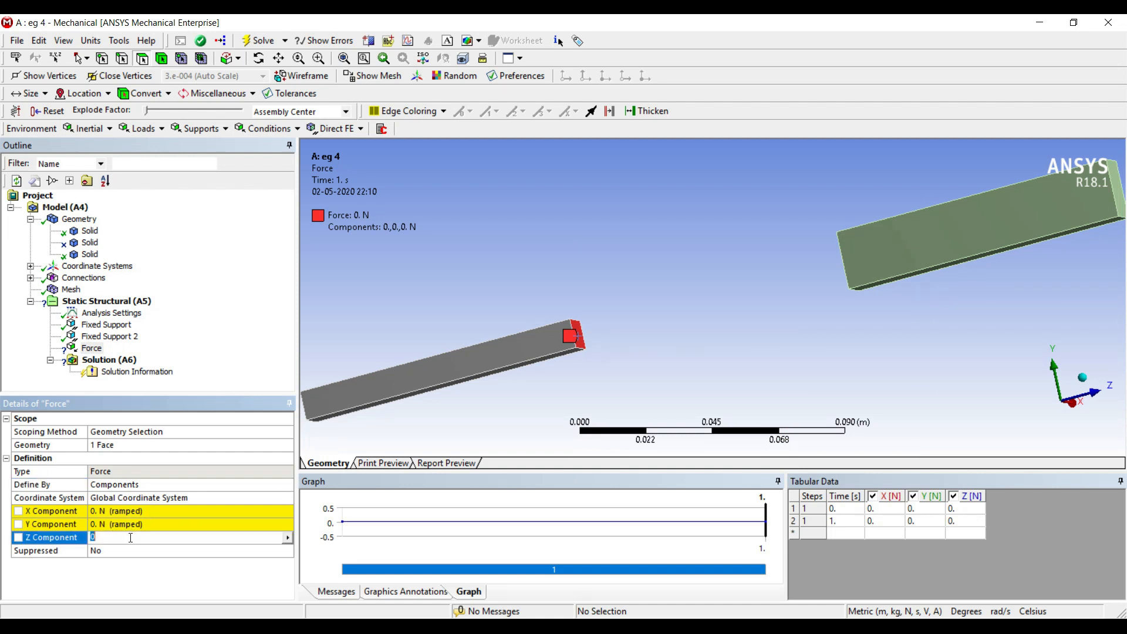
{"action": "type", "text": "3000. N  (ramped"}
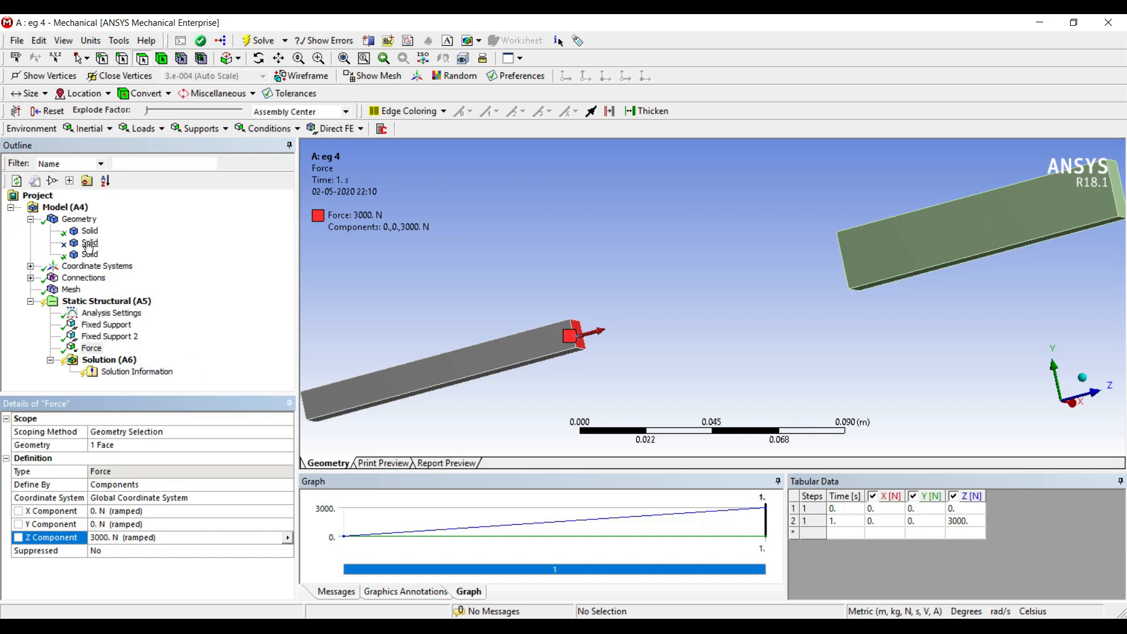
{"action": "right_click", "coordinate": [89, 242]}
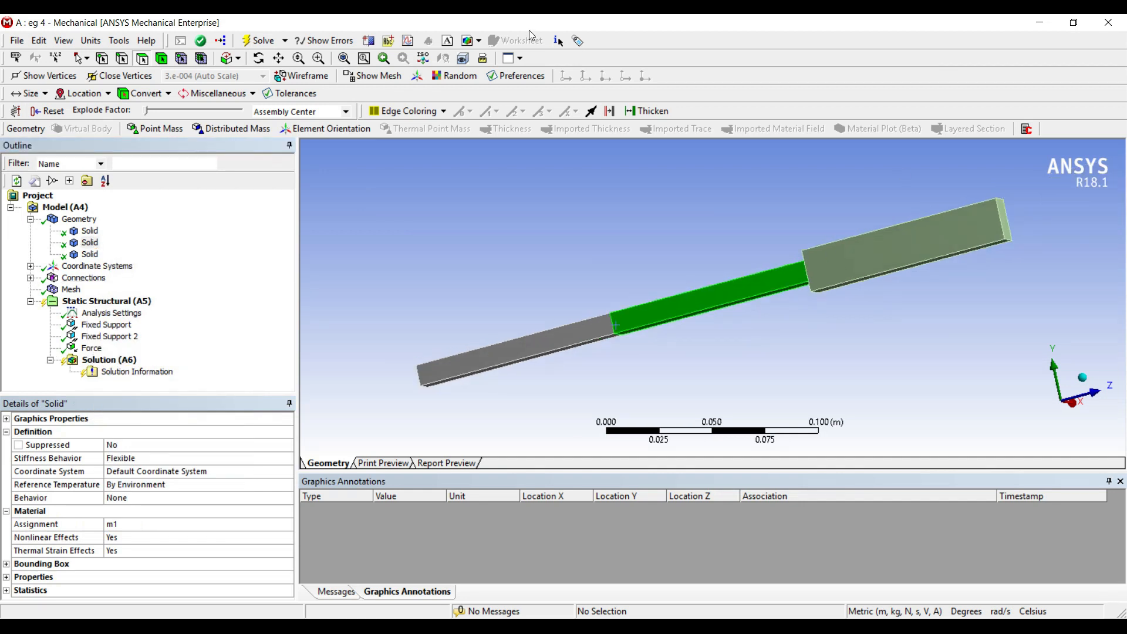
- Insert Z Directional Deformation, Equivalent Stress and Equivalent Elastic Strain results under Solution
{"action": "left_click", "coordinate": [108, 359]}
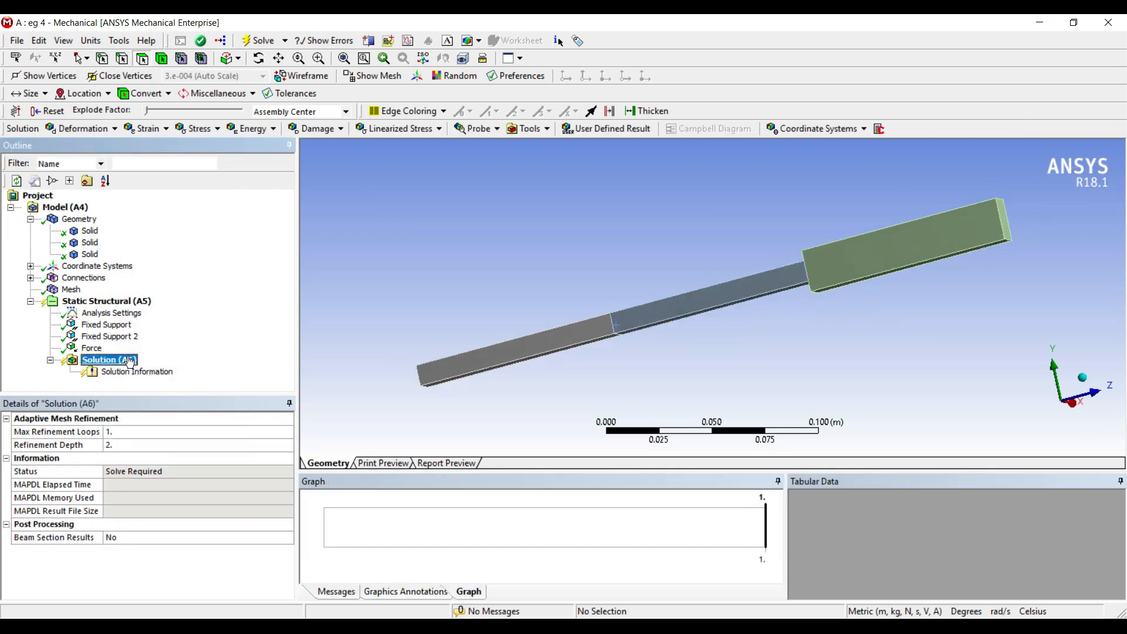
{"action": "right_click", "coordinate": [107, 359]}
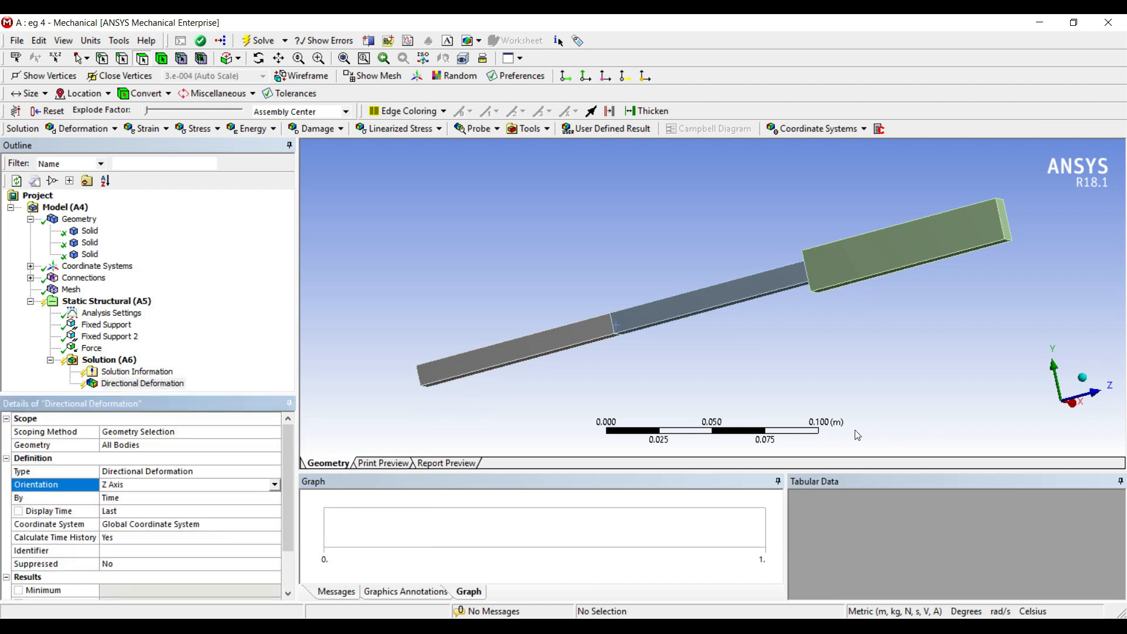
{"action": "right_click", "coordinate": [108, 359]}
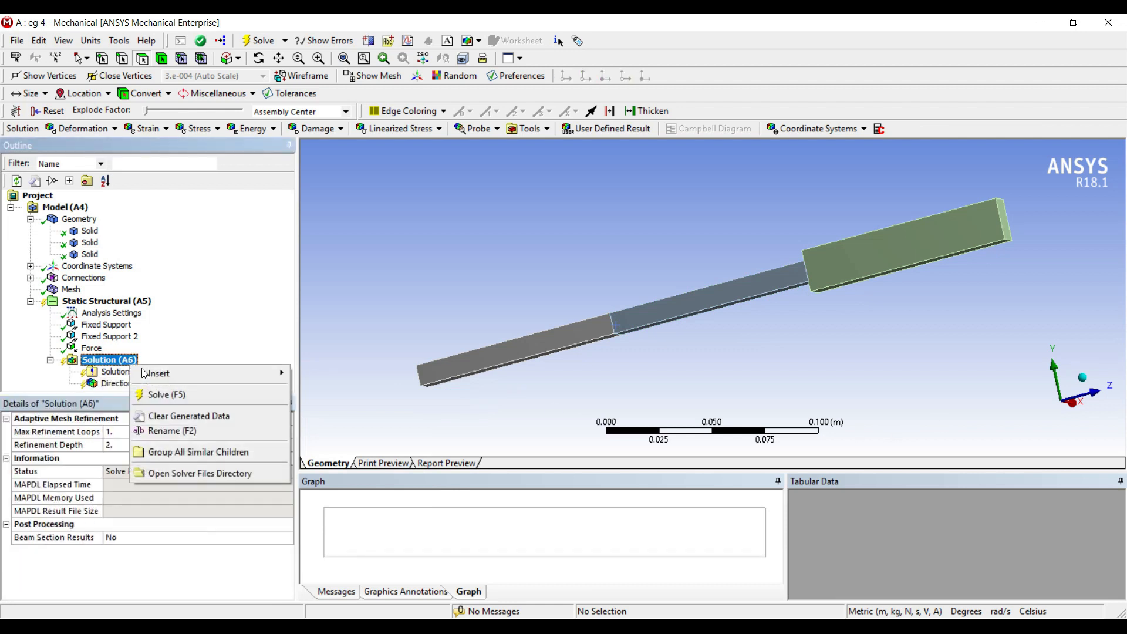
{"action": "mouse_move", "coordinate": [316, 417]}
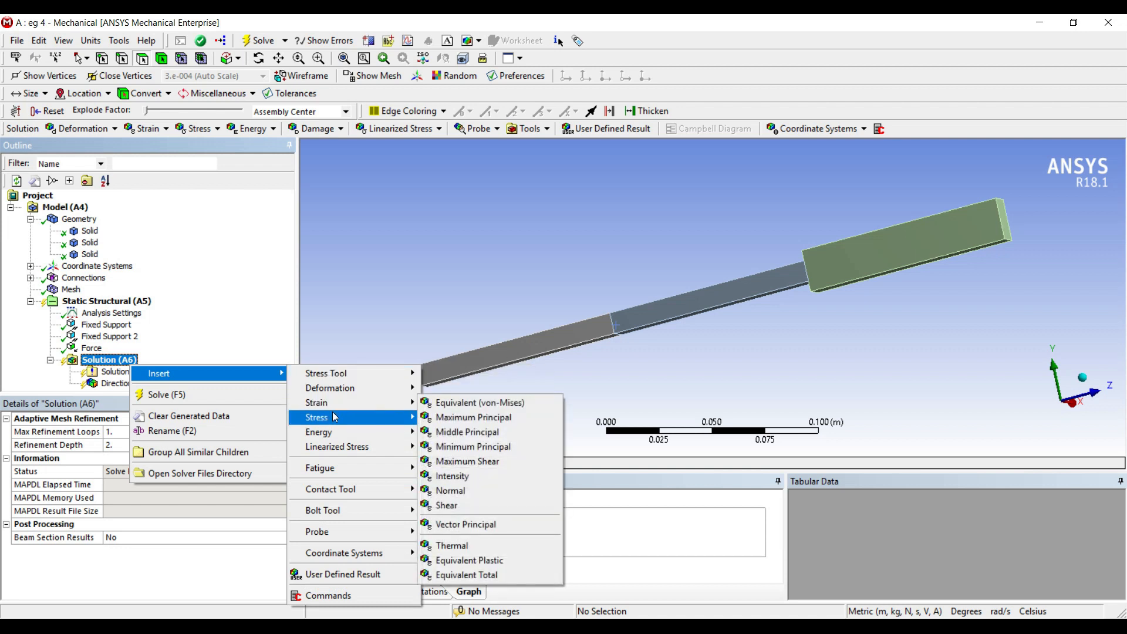
{"action": "left_click", "coordinate": [479, 403]}
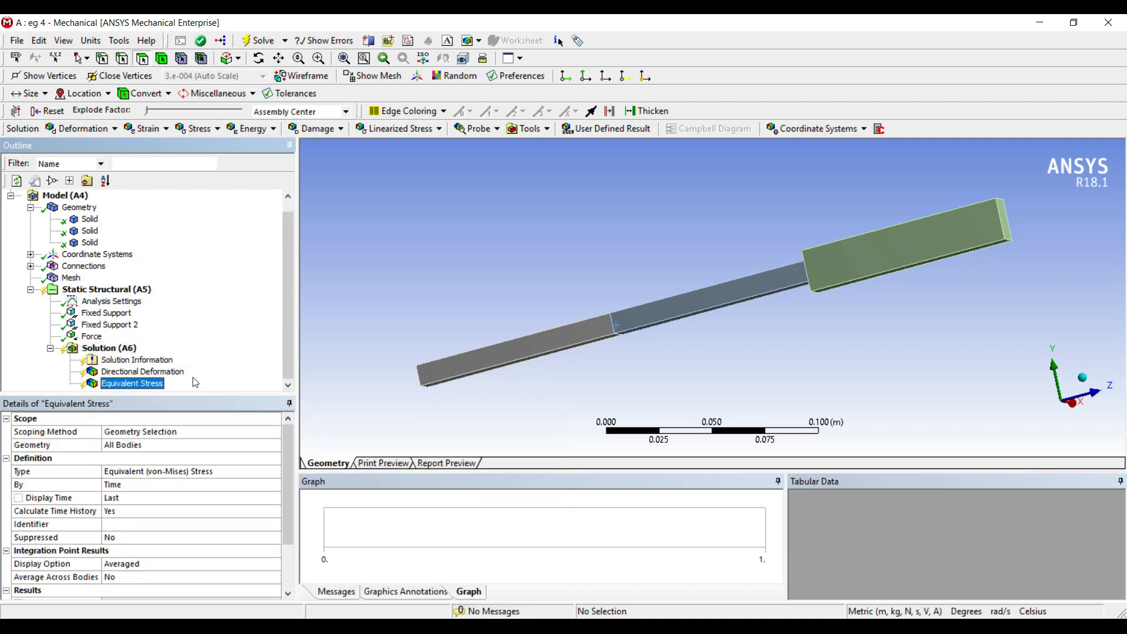
{"action": "right_click", "coordinate": [108, 348]}
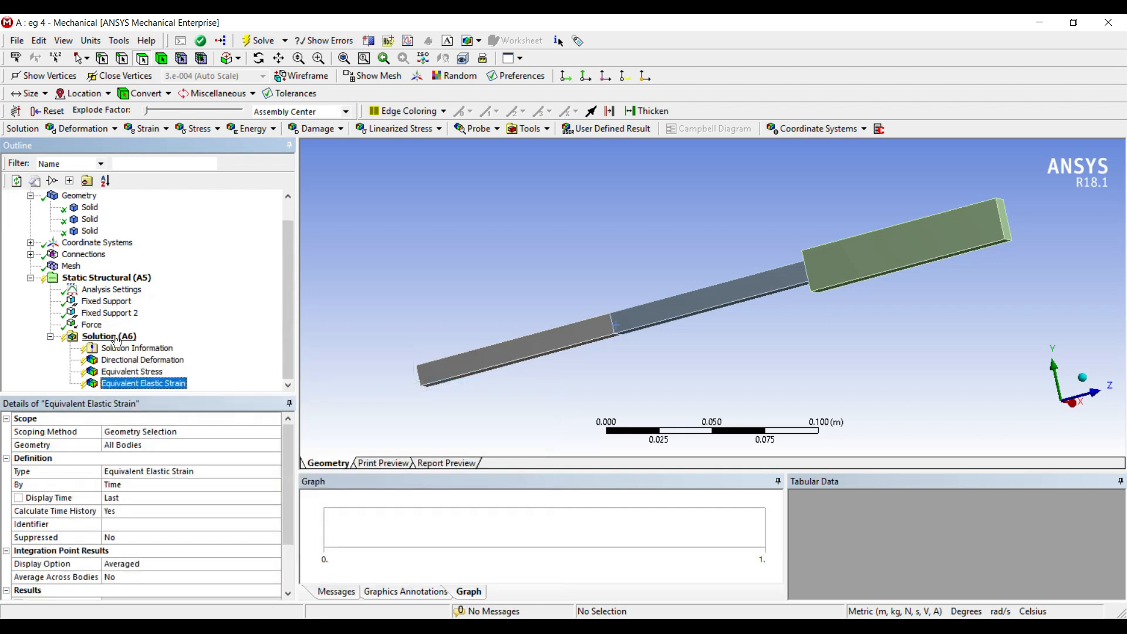
- Solve the analysis and display the Z directional deformation contour (max 2.014e-5 m)
{"action": "left_click", "coordinate": [258, 40]}
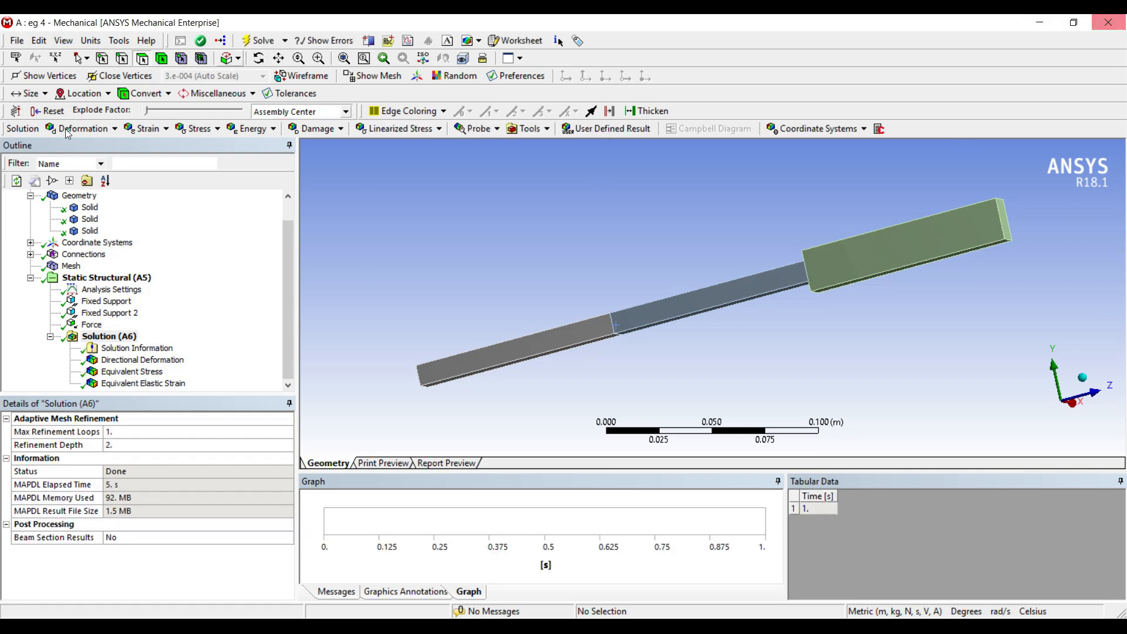
{"action": "left_click", "coordinate": [142, 359]}
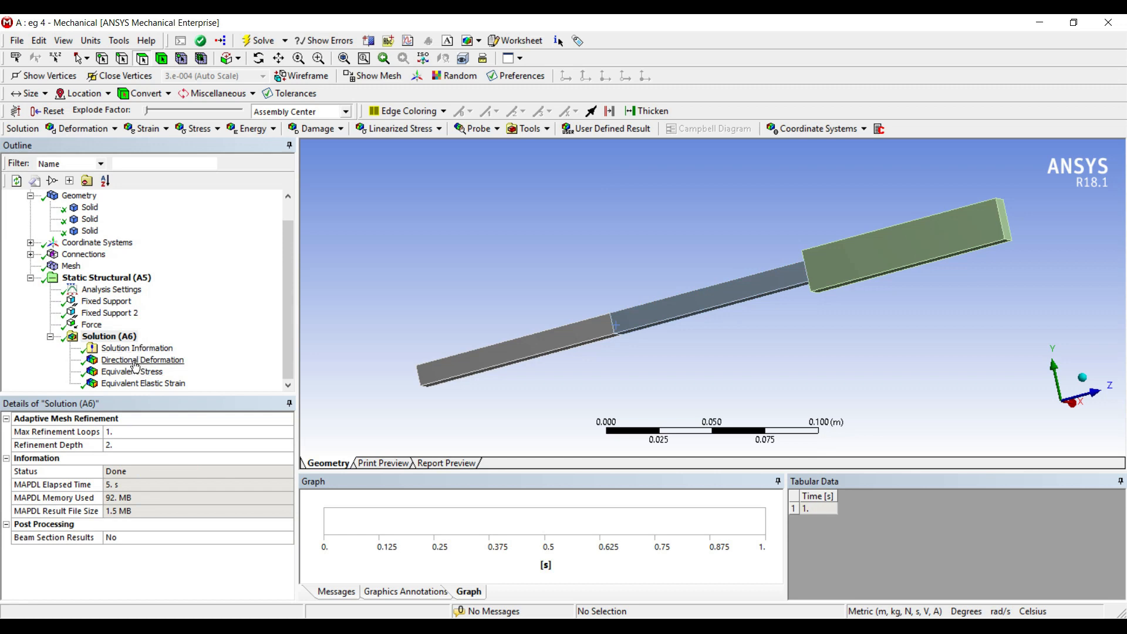
{"action": "left_click", "coordinate": [143, 359]}
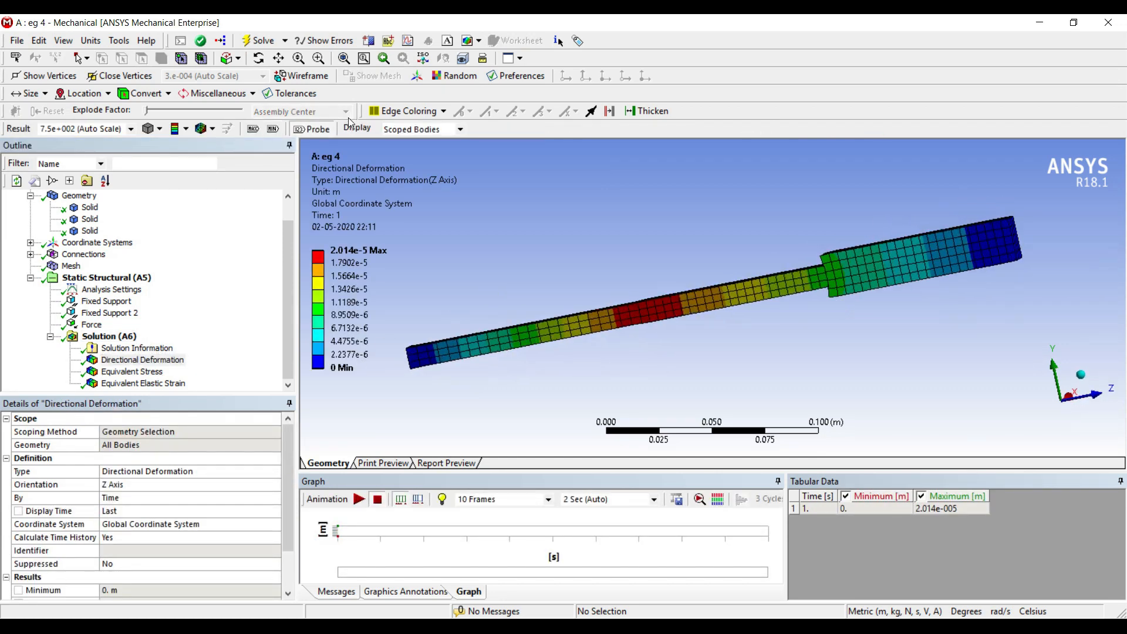
- Probe the Z deformation at the fixed end (0), the step (9.4003e-006) and the maximum region (1.8332e-005 m)
{"action": "left_click", "coordinate": [272, 129]}
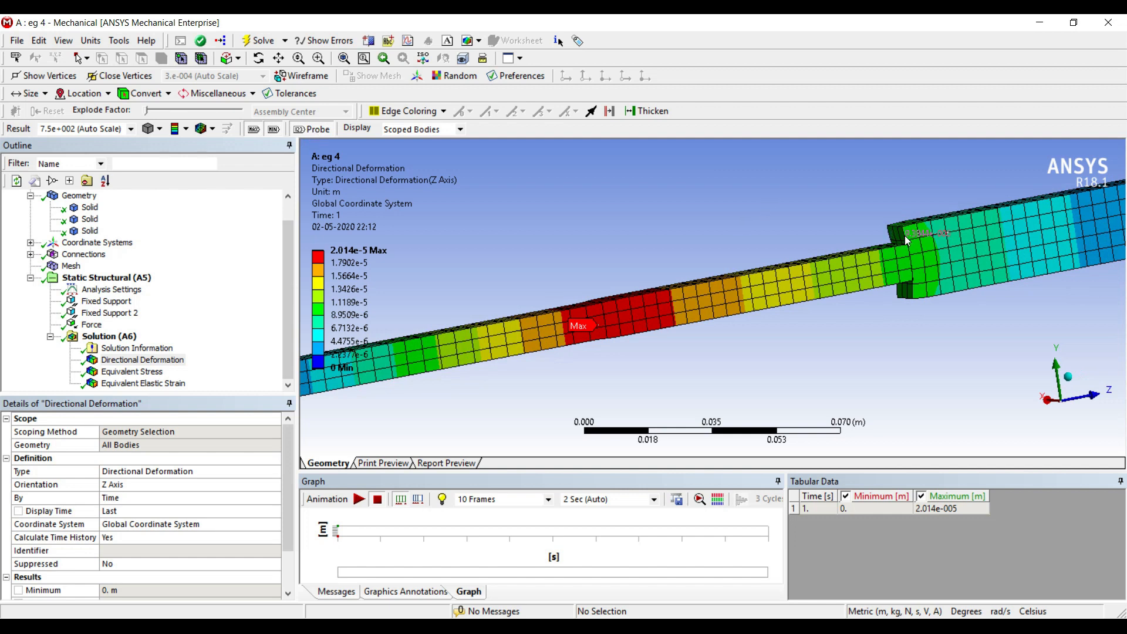
{"action": "left_click", "coordinate": [913, 271]}
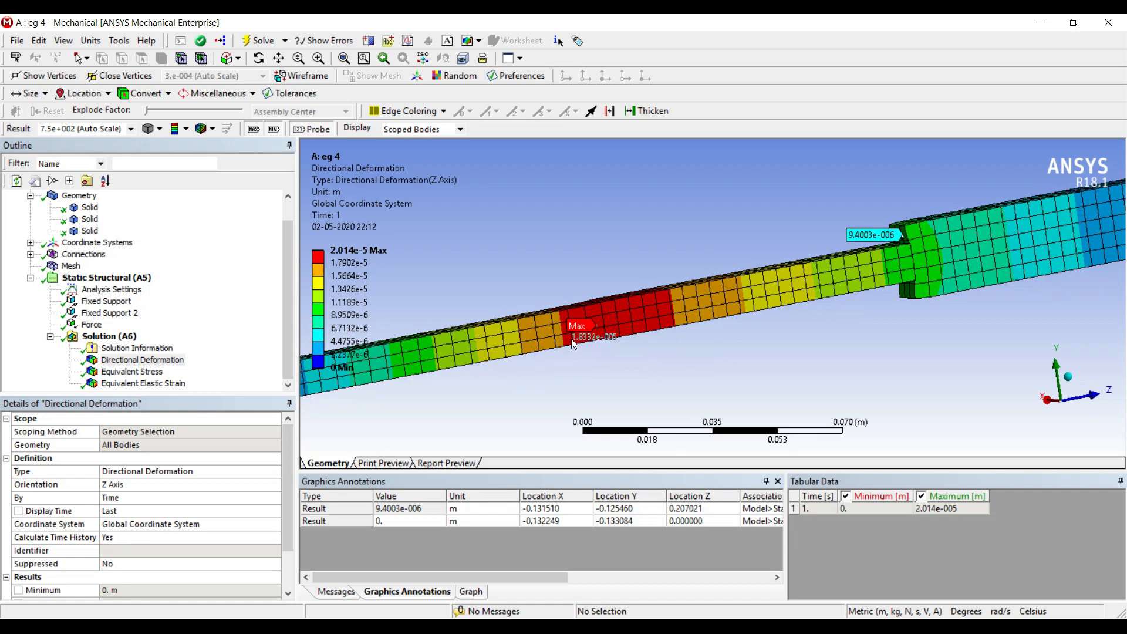
{"action": "left_click", "coordinate": [576, 338]}
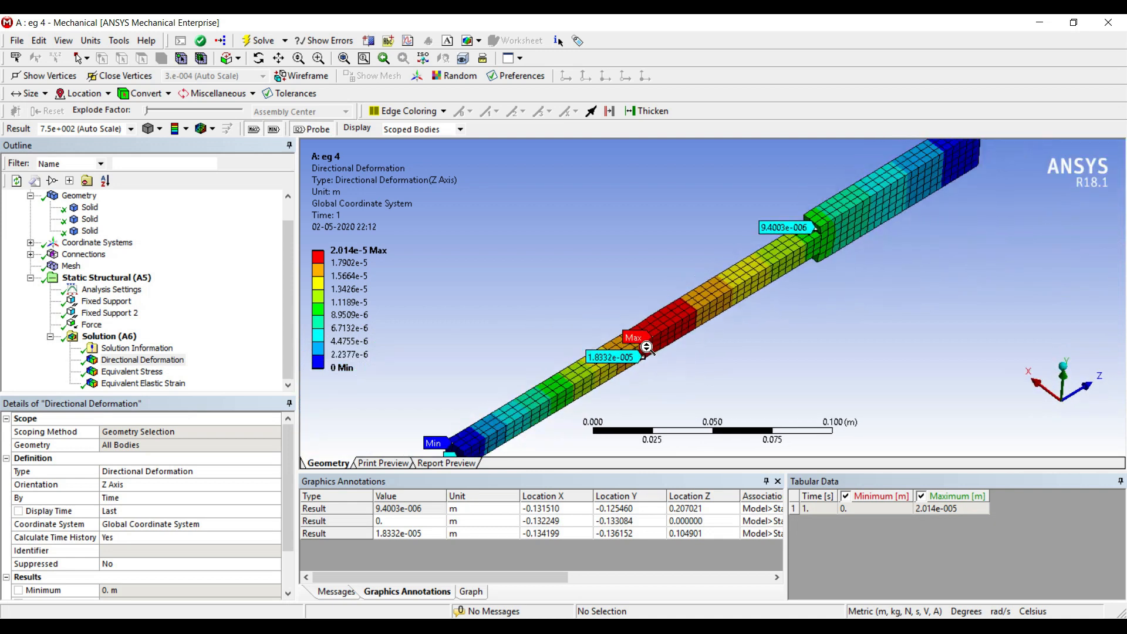
- Display the equivalent von Mises stress contour, peaking at 2.2992e7 Pa
{"action": "left_click", "coordinate": [142, 360]}
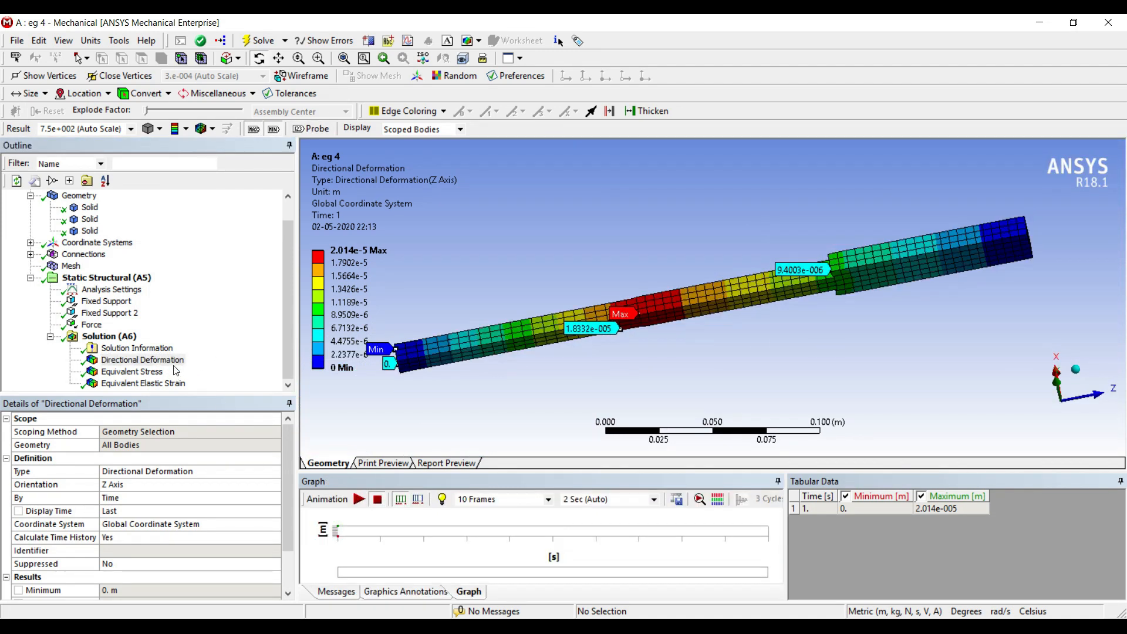
{"action": "left_click", "coordinate": [133, 372]}
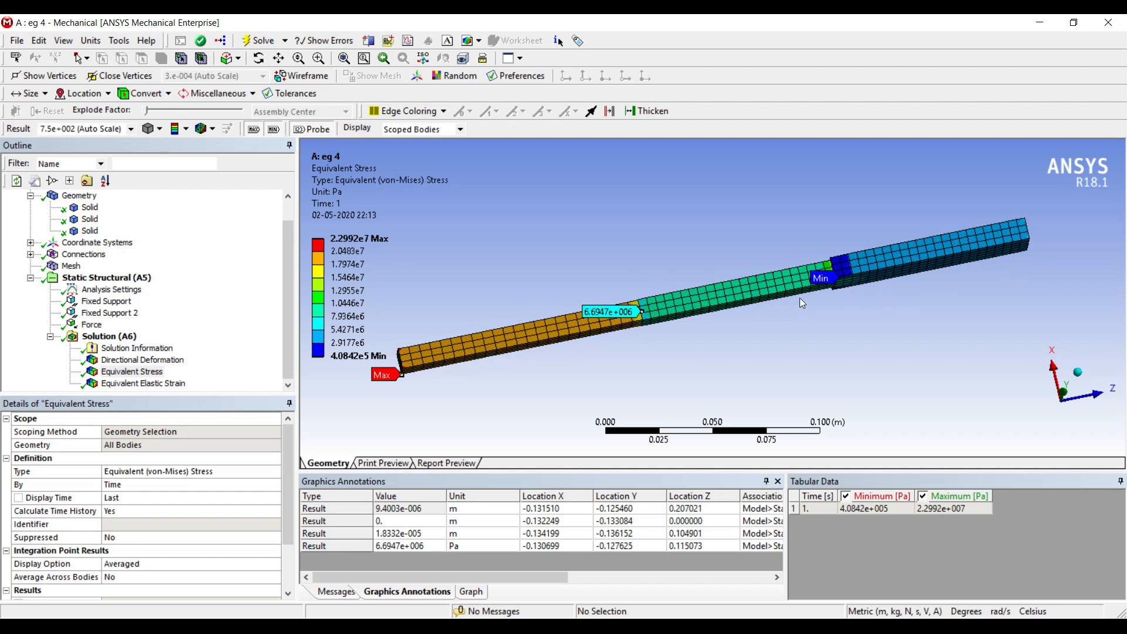
- Display the equivalent elastic strain contour, ranging 1.4581e-5 to 2.2992e-4 m/m
{"action": "left_click", "coordinate": [143, 383]}
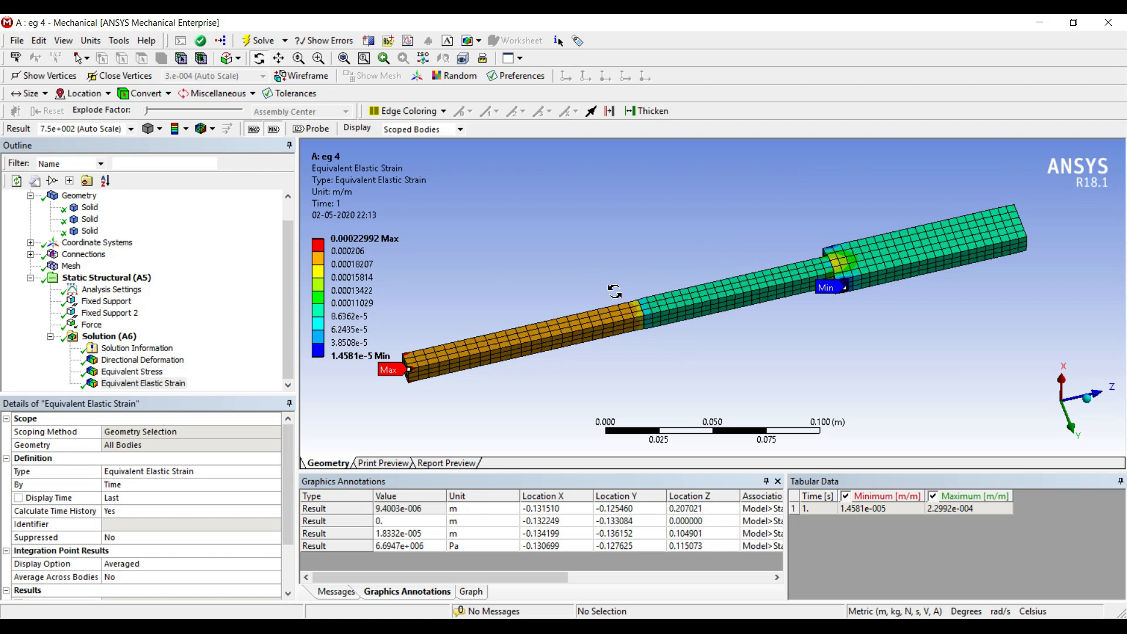
{"action": "mouse_move", "coordinate": [763, 367]}
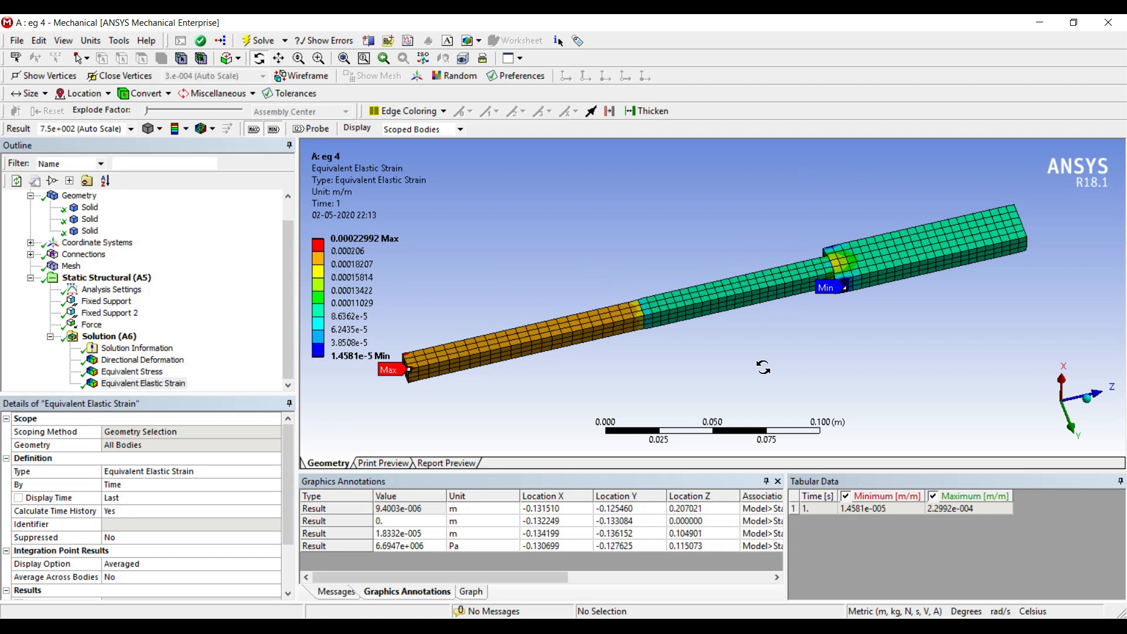